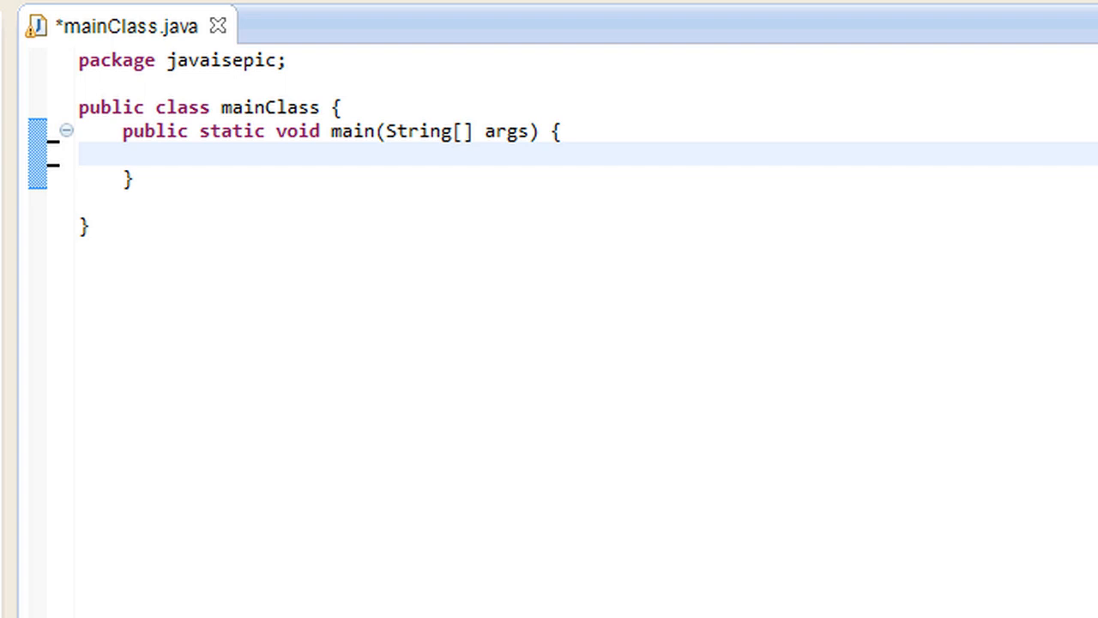
pyautogui.moveTo(122, 242)
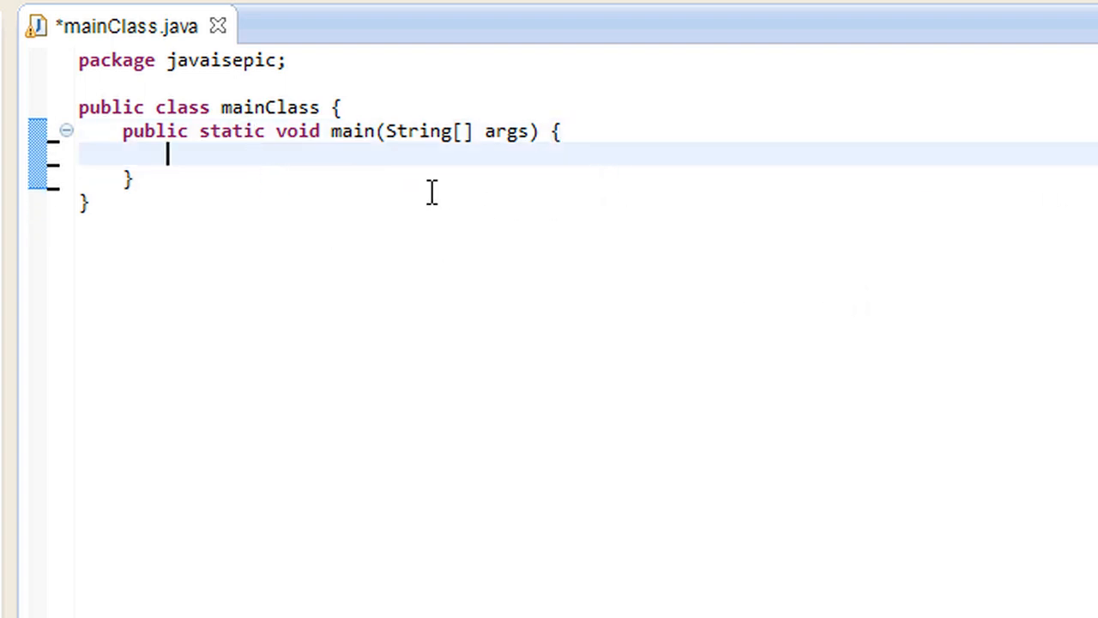
pyautogui.moveTo(306, 151)
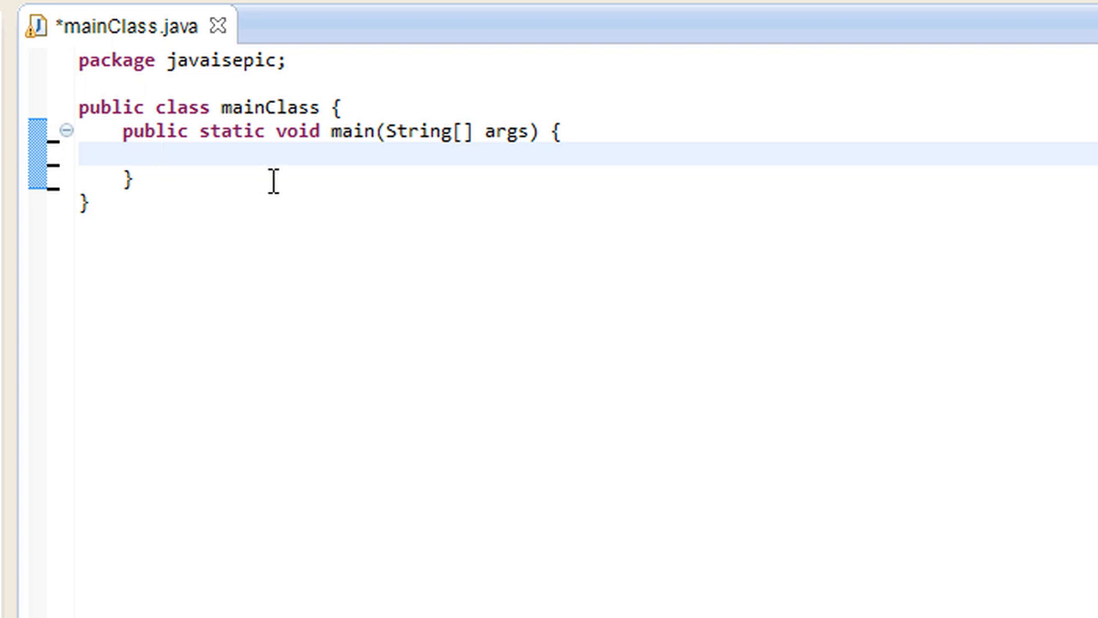
# Step: Declare String s = "word" and String s1 = "wordierword" inside main
pyautogui.click(168, 154)
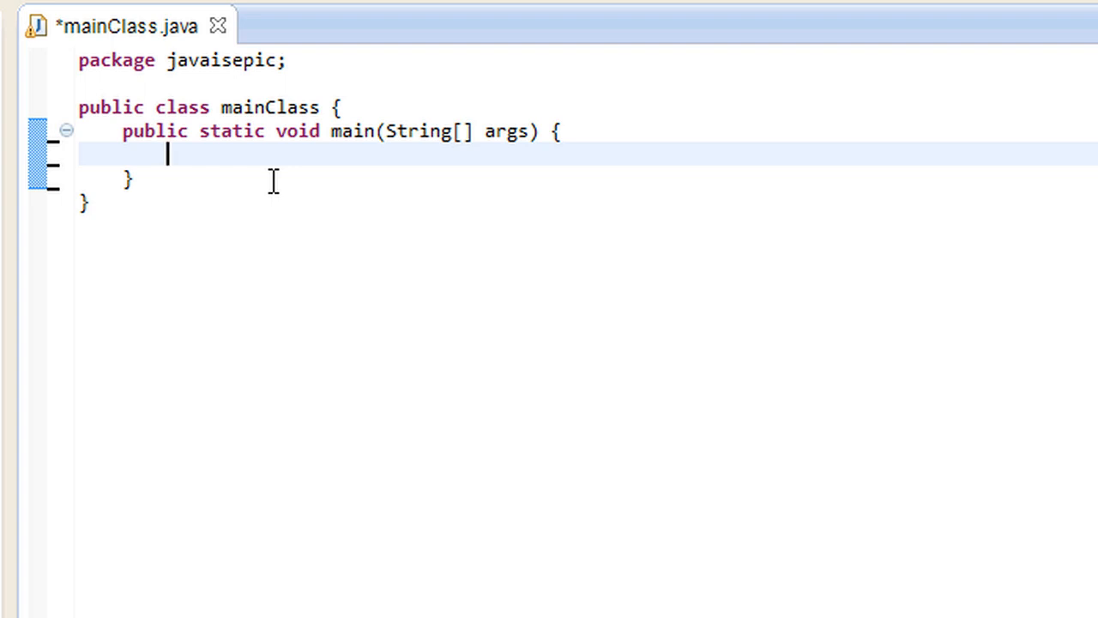
pyautogui.write('String s = "')
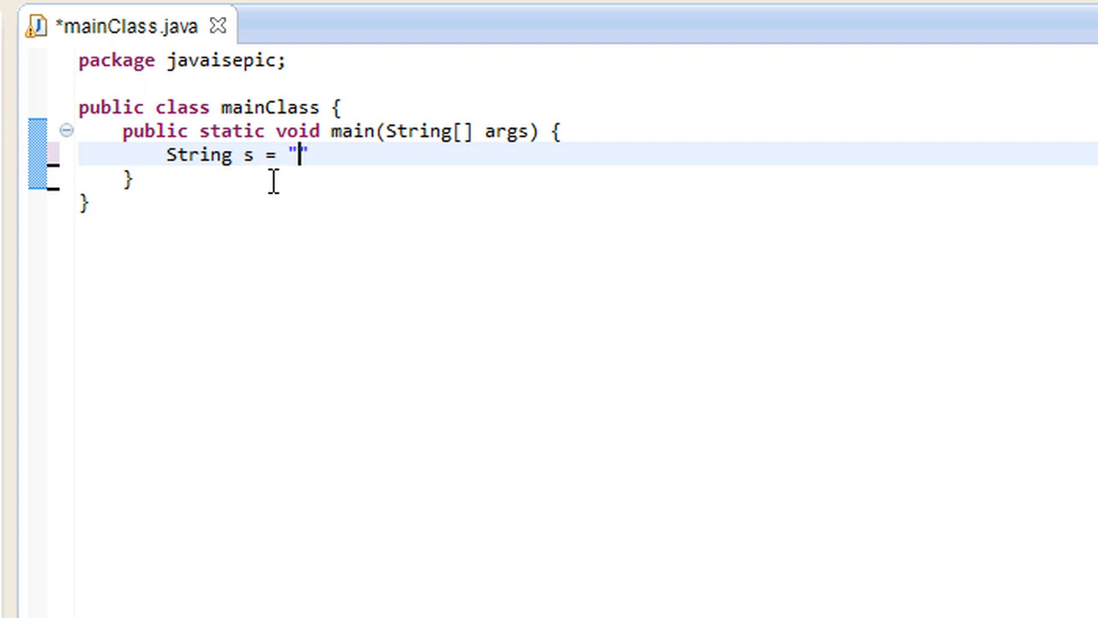
pyautogui.write('word";')
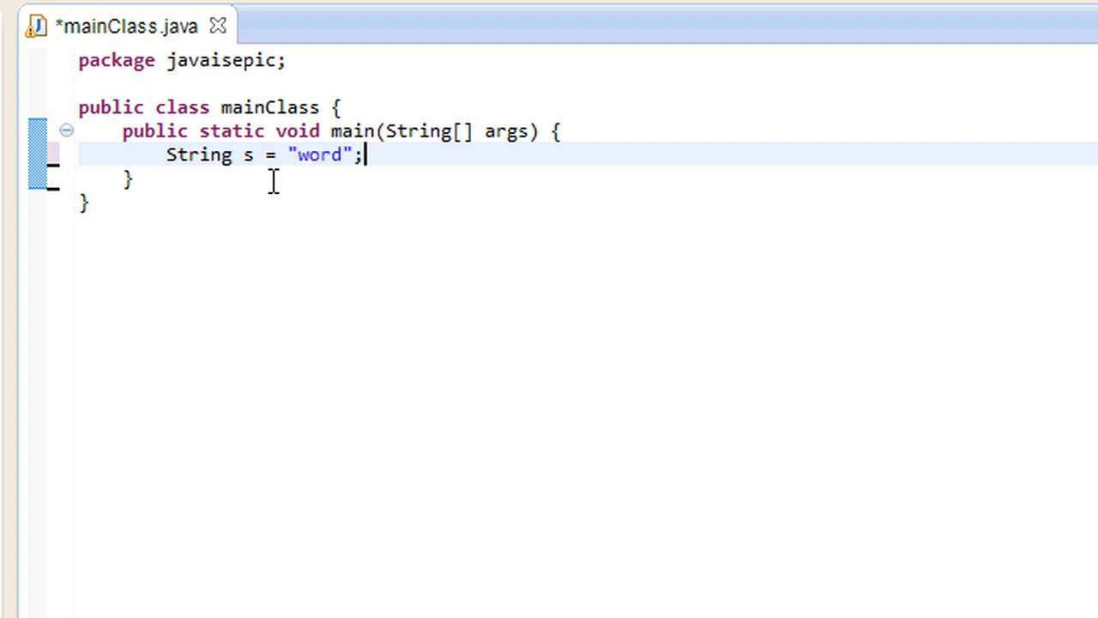
pyautogui.write('String s')
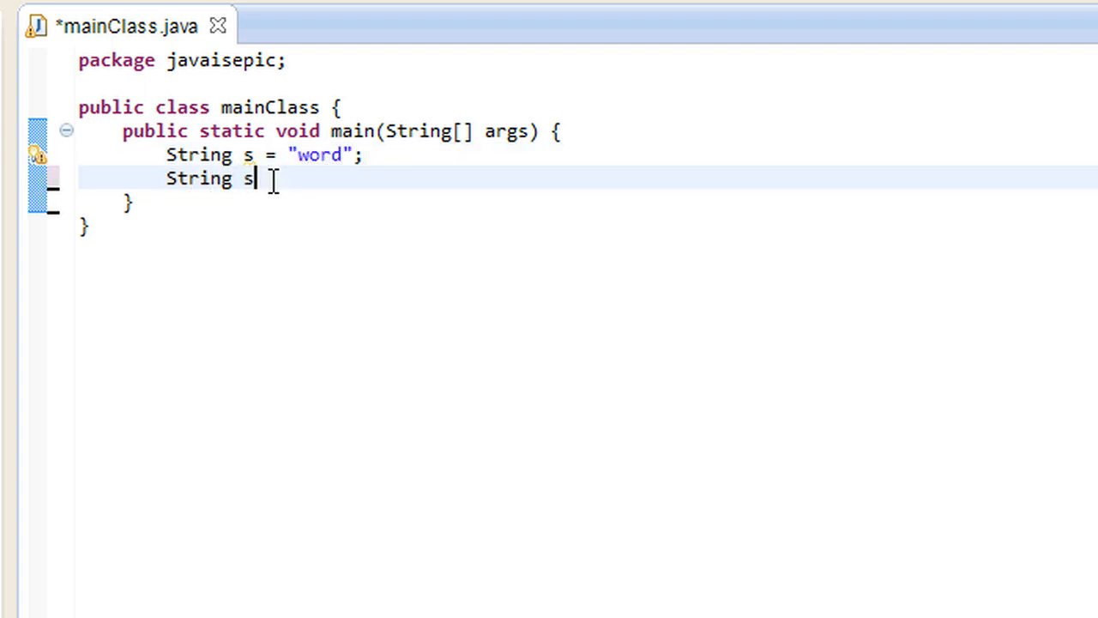
pyautogui.write('1 = "";')
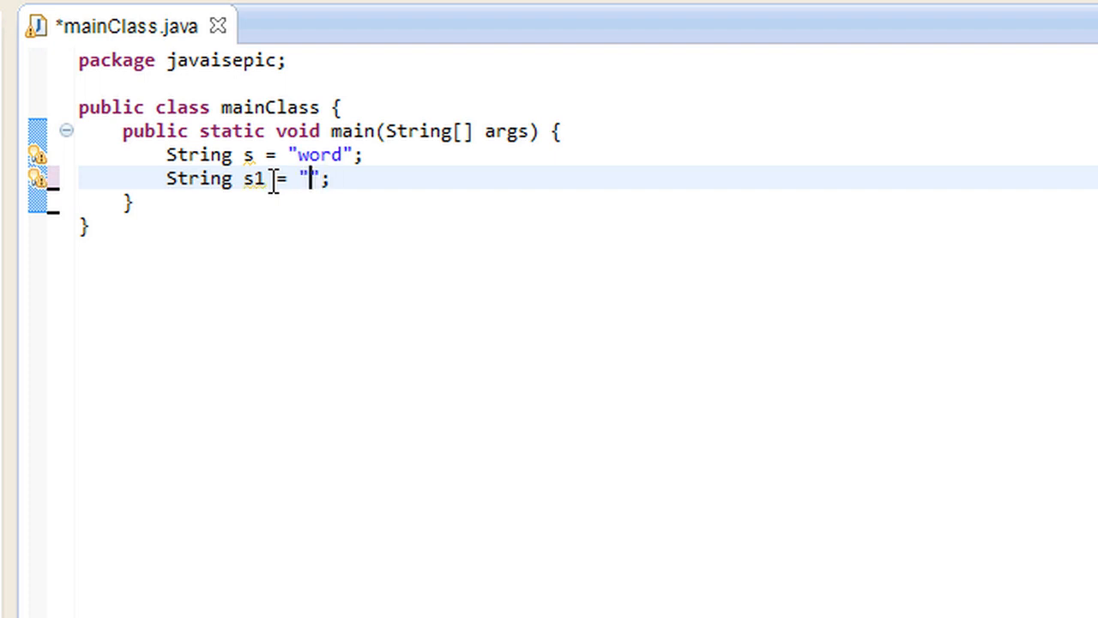
pyautogui.write('wordierword')
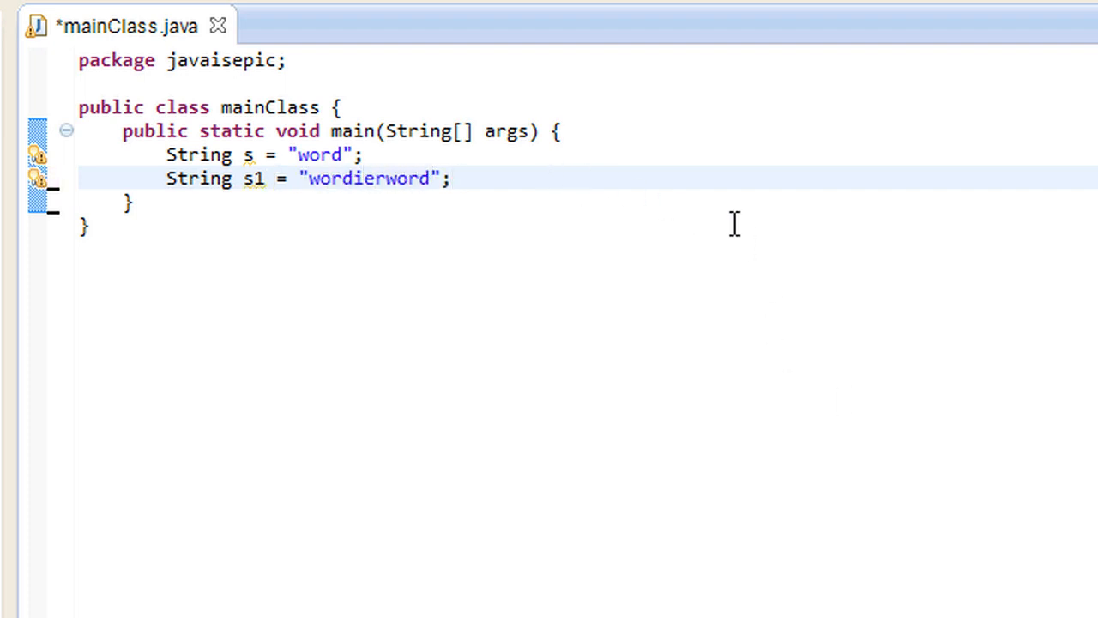
# Step: Add a System.out.println statement printing s.toUpperCase()
pyautogui.write('System')
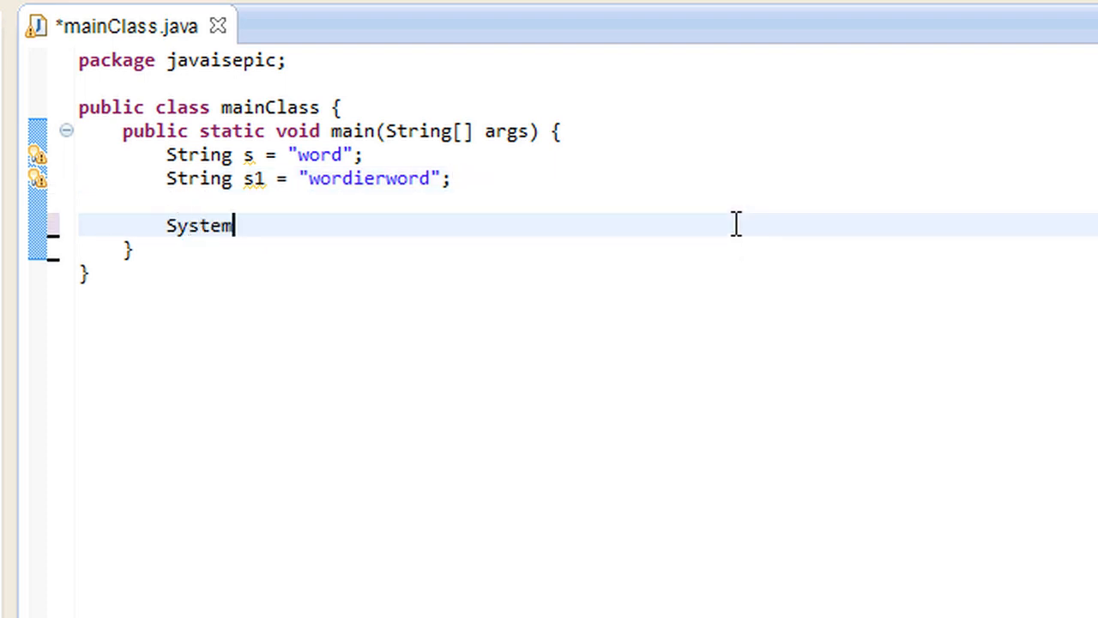
pyautogui.write('.our.pt')
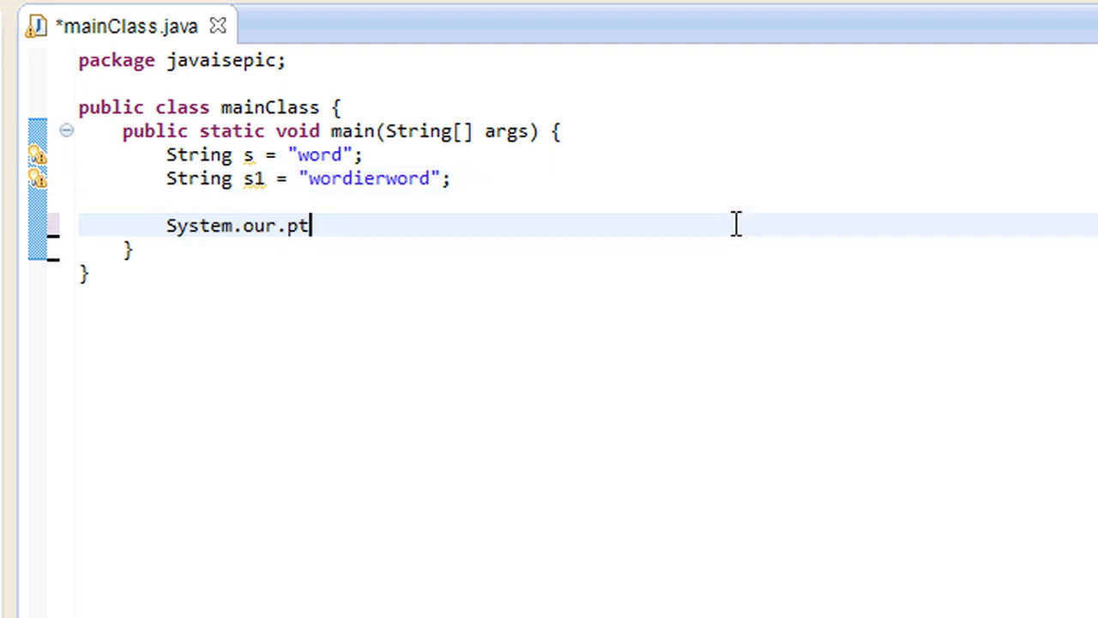
pyautogui.write('println(')
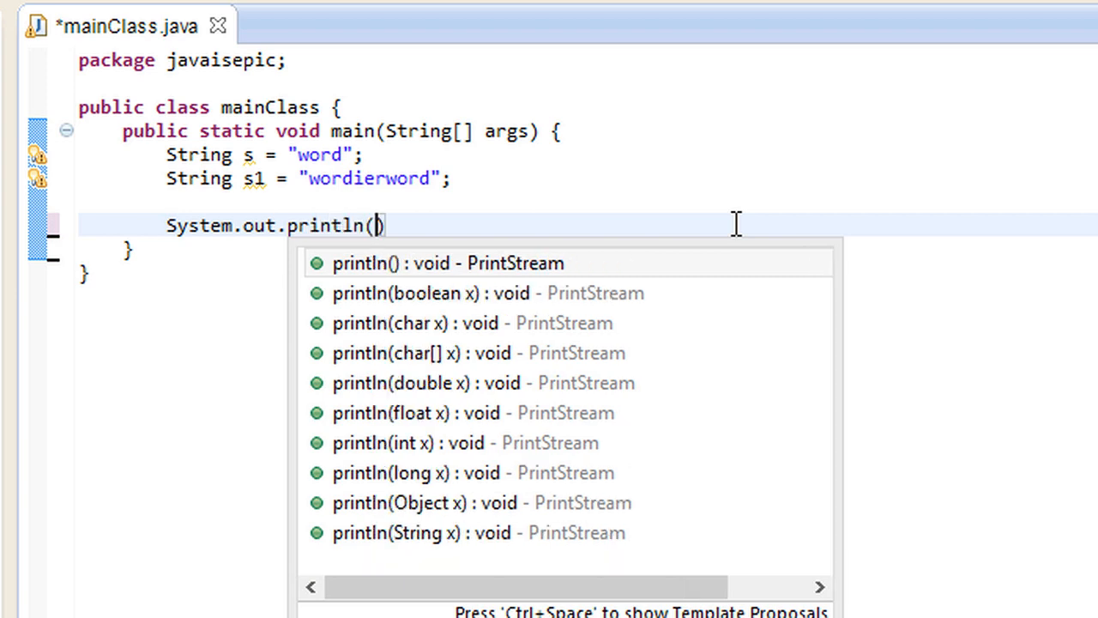
pyautogui.write('""')
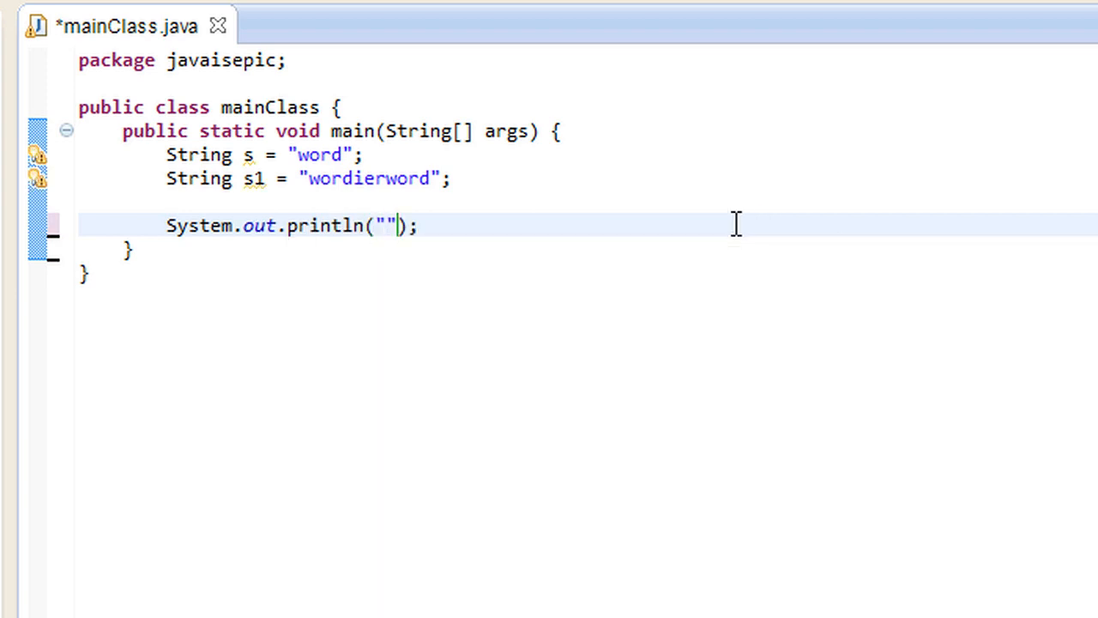
pyautogui.press('Backspace')
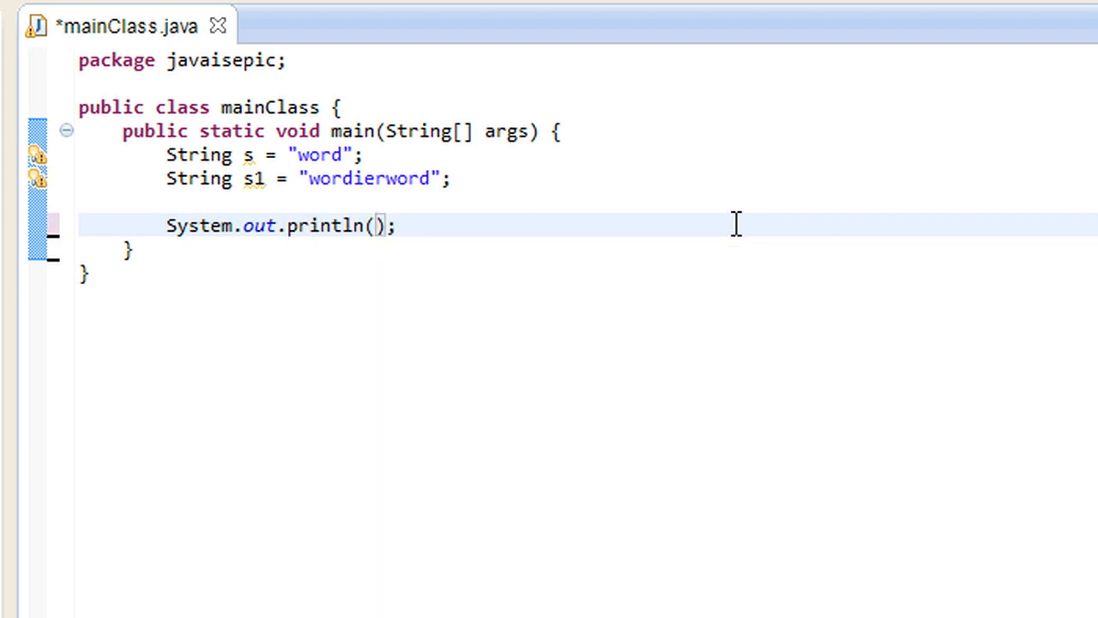
pyautogui.write('s.toUpperCase(')
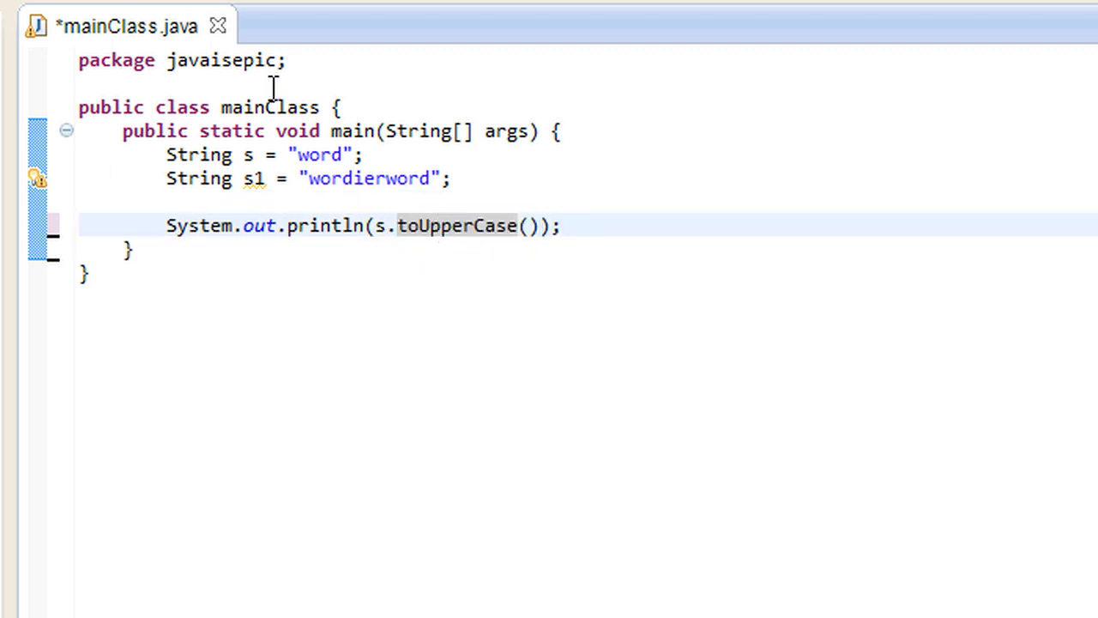
# Step: Change s to "WOrd" and switch the printed call from toUpperCase to toLowerCase
pyautogui.click(298, 154)
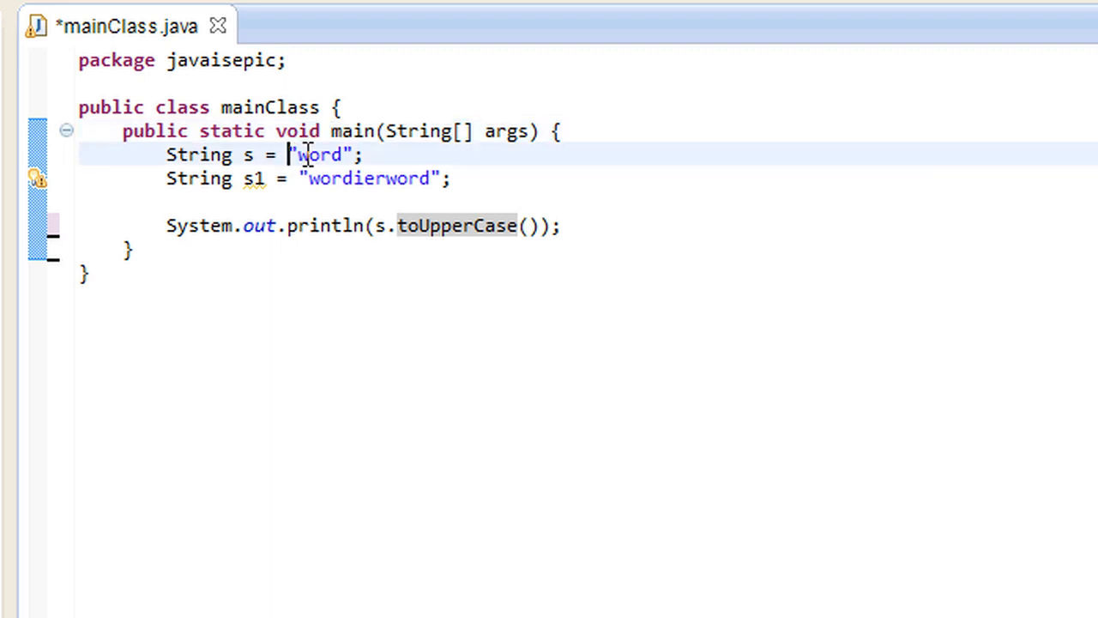
pyautogui.doubleClick(320, 154)
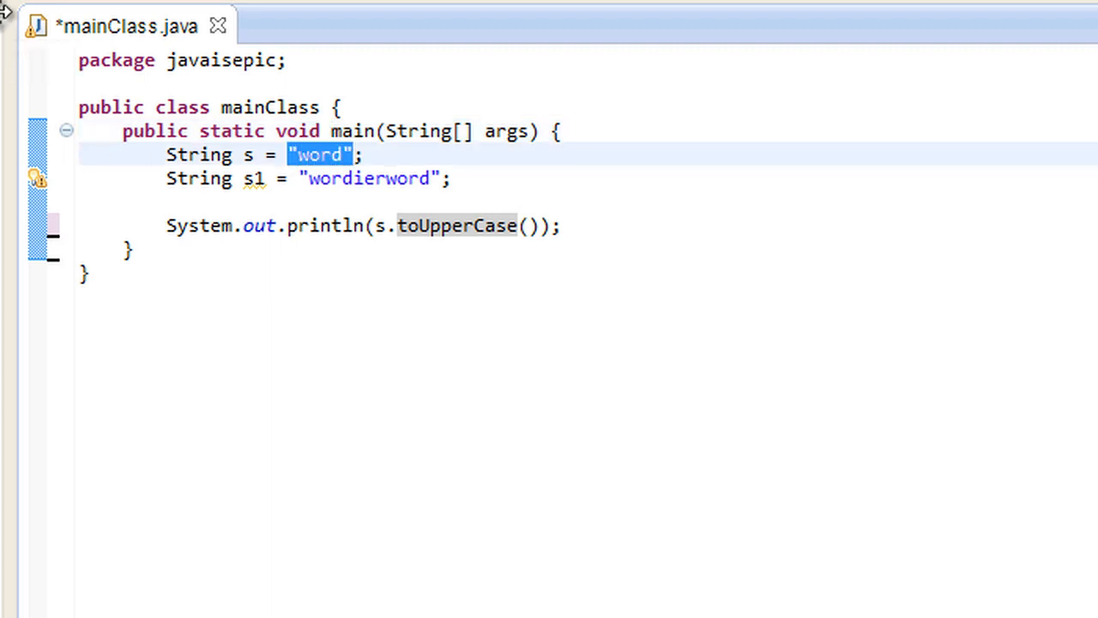
pyautogui.click(15, 28)
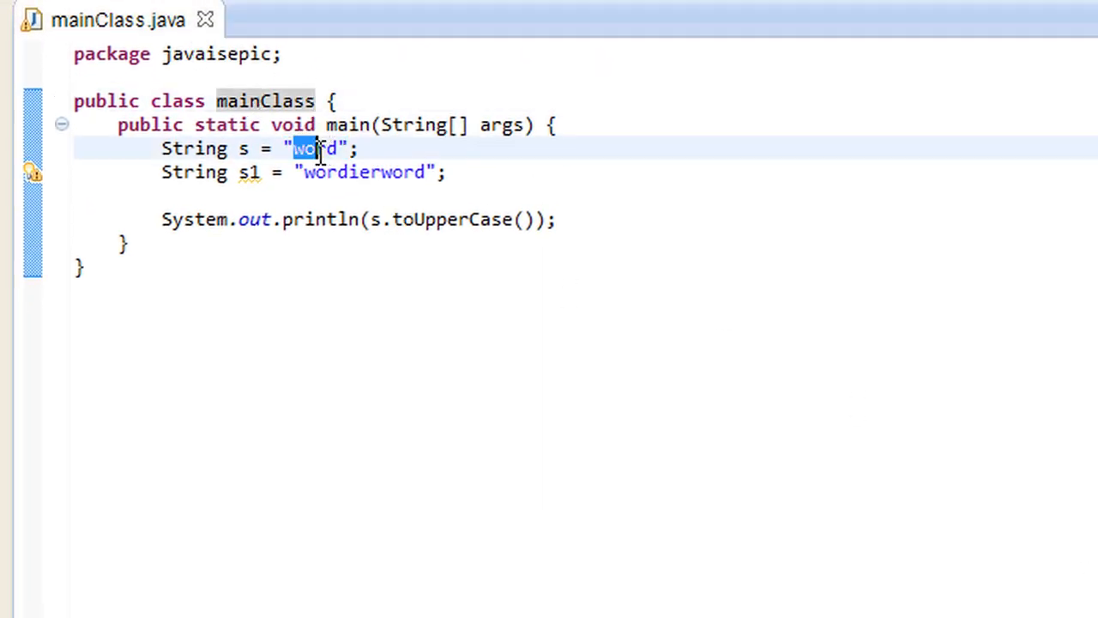
pyautogui.write('WO')
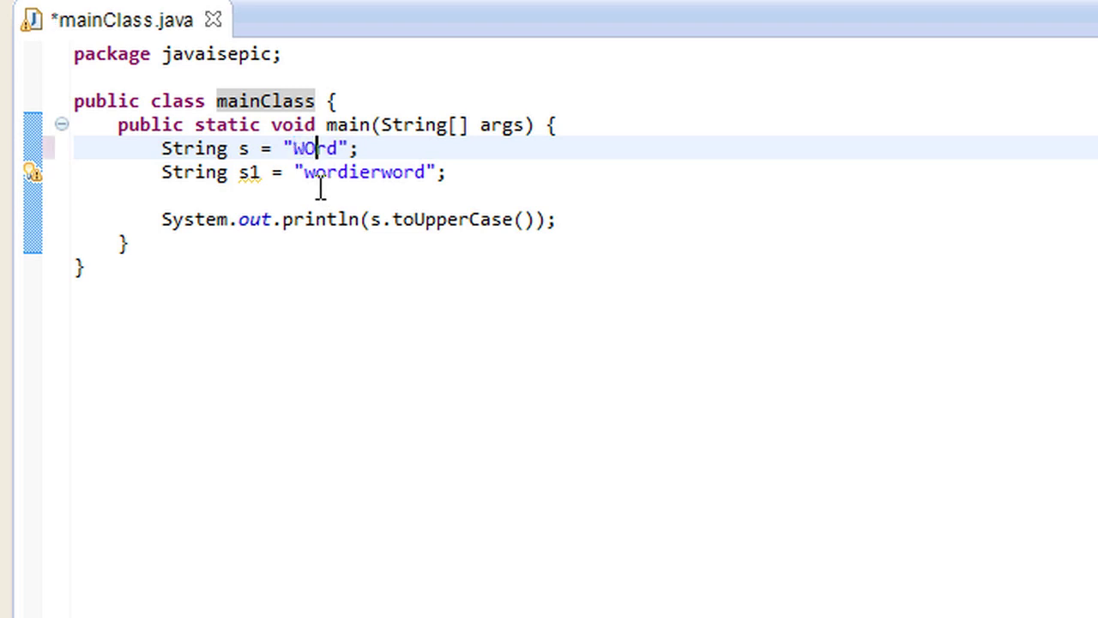
pyautogui.doubleClick(443, 220)
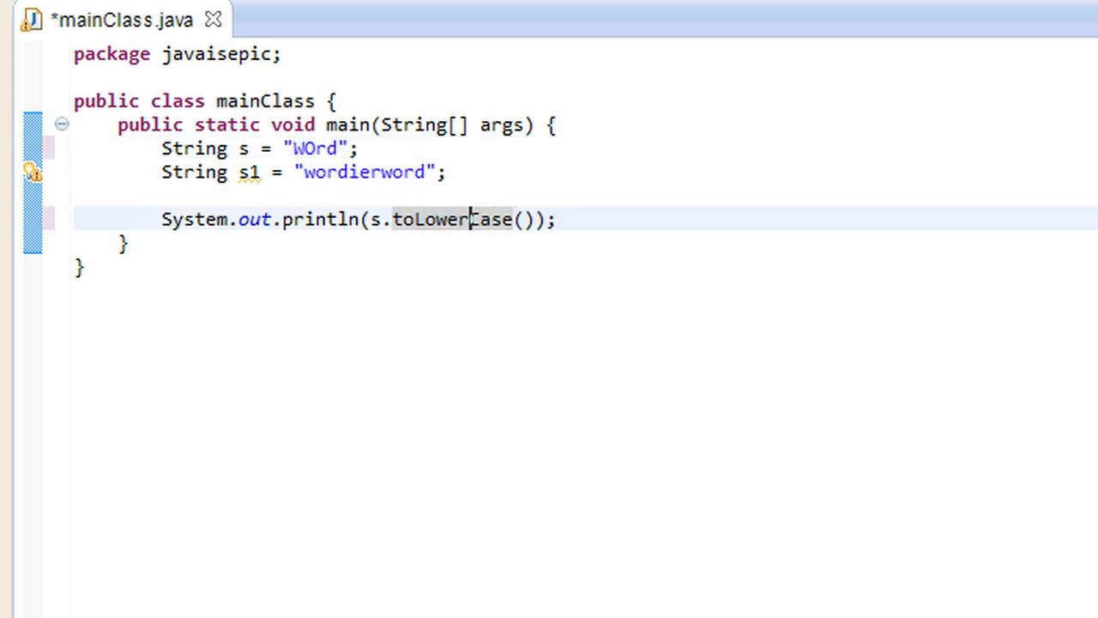
pyautogui.doubleClick(450, 220)
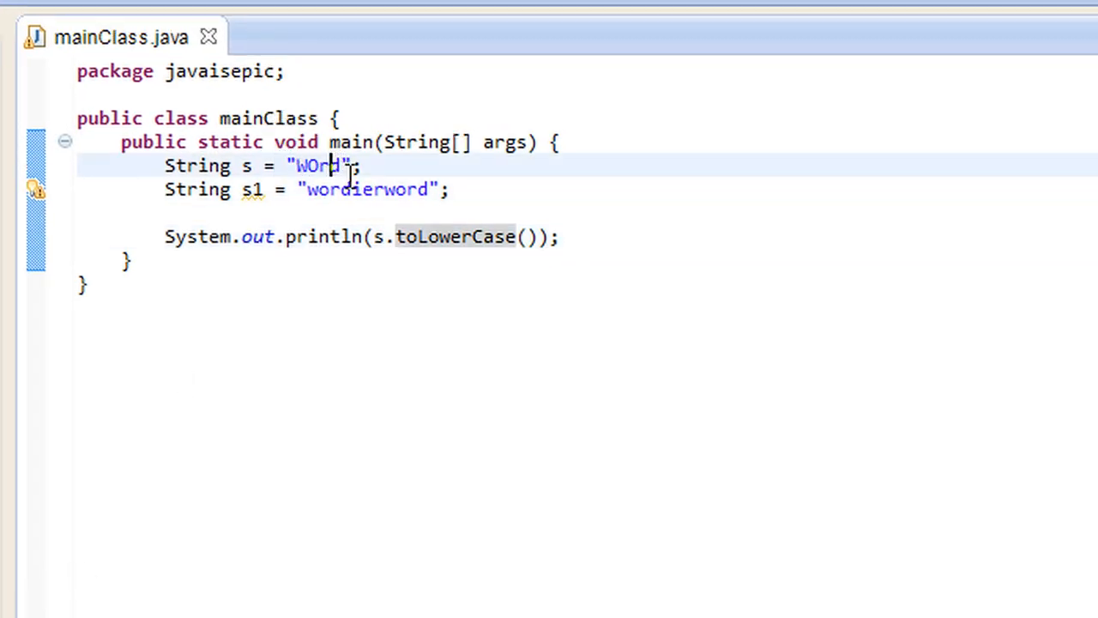
pyautogui.moveTo(294, 259)
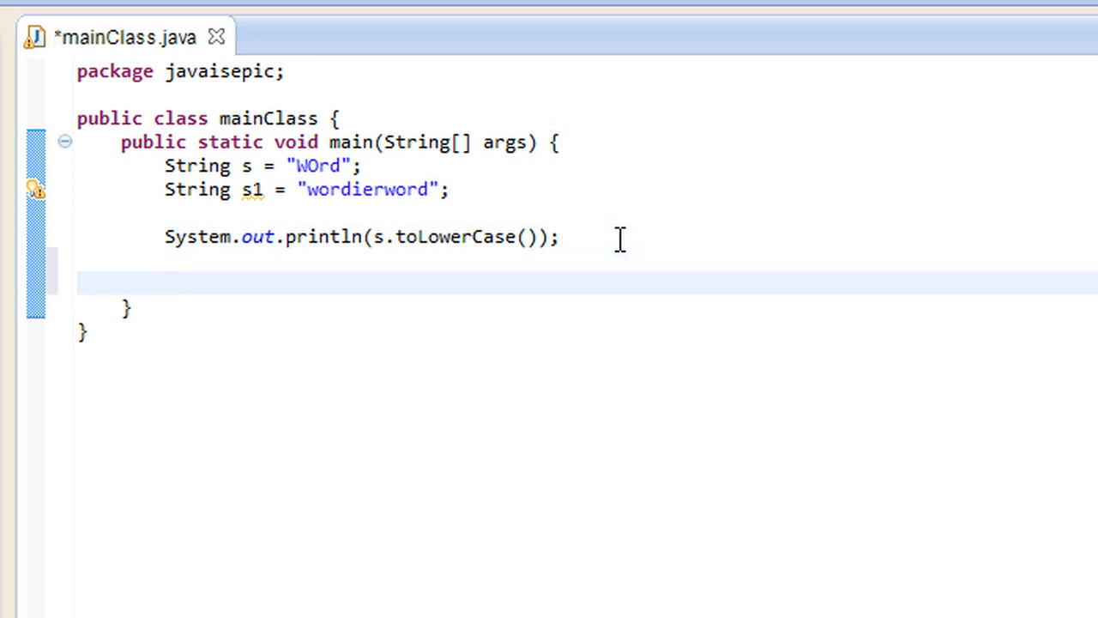
# Step: Add an if statement testing s1.startsWith("word")
pyautogui.click(167, 284)
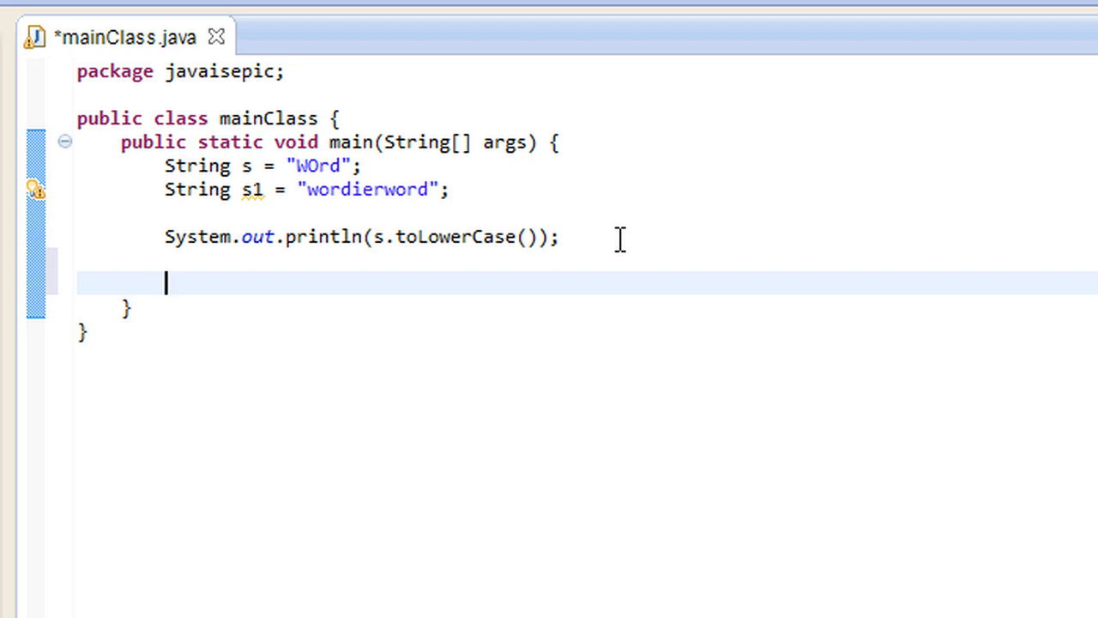
pyautogui.write('if(')
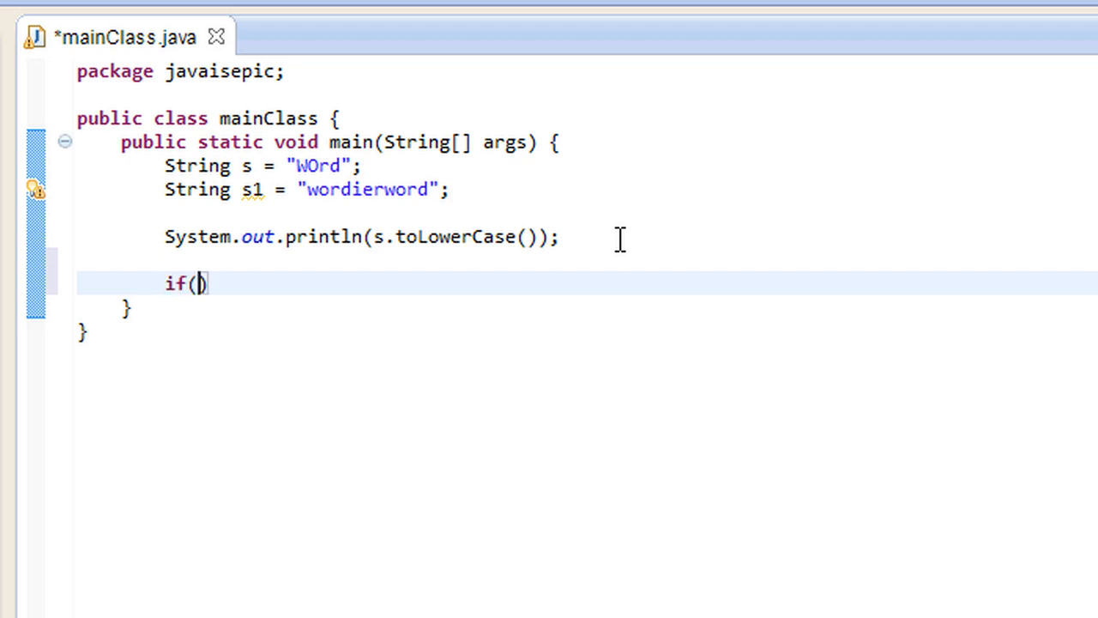
pyautogui.write('s')
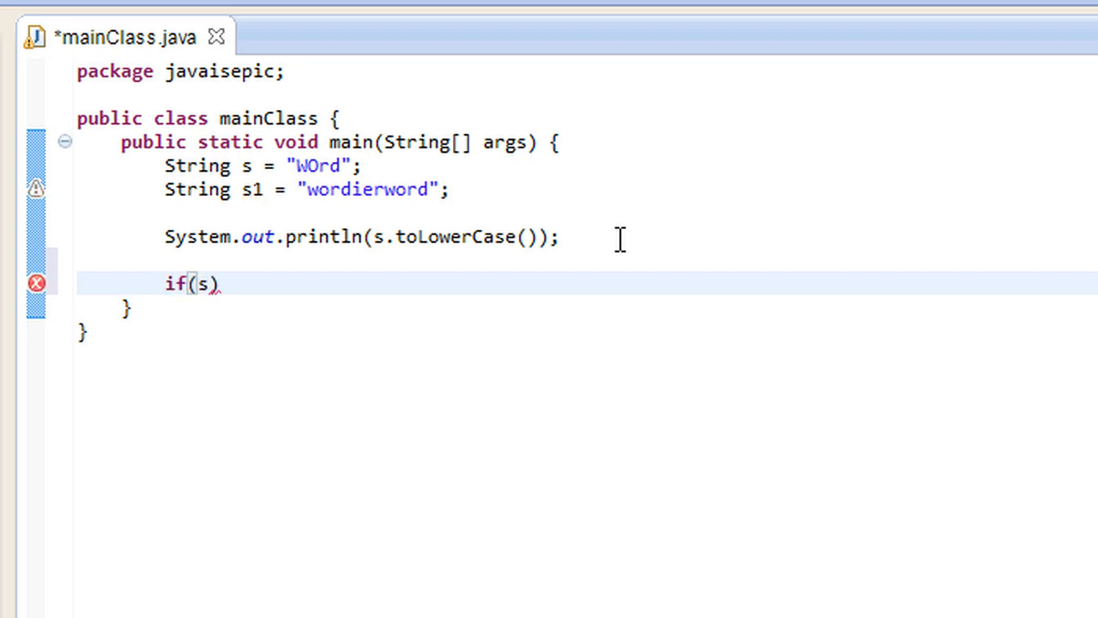
pyautogui.write('1.startsWith(prefix')
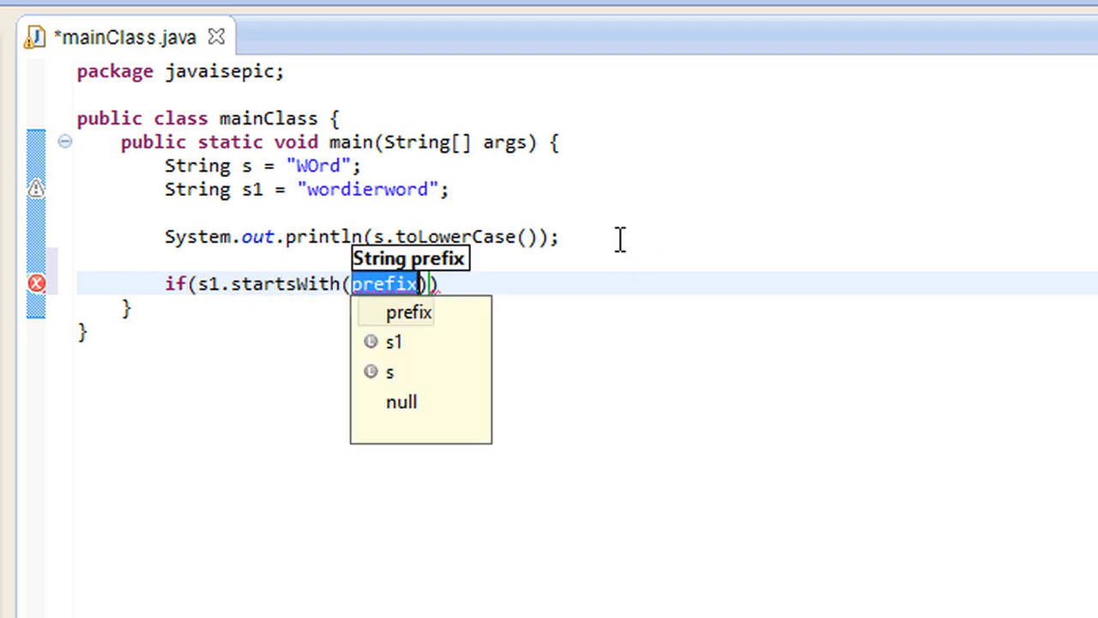
pyautogui.write('word"')
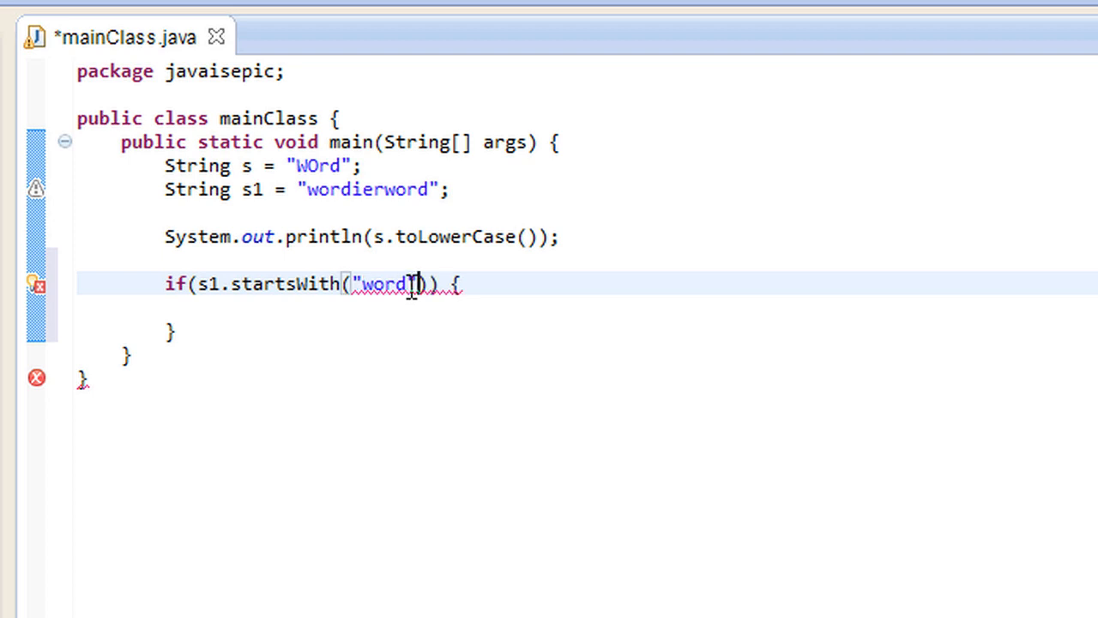
# Step: Inside the if, print the message "s1 starts with word LOLOWOLE"
pyautogui.write('SYstem.out.println("");')
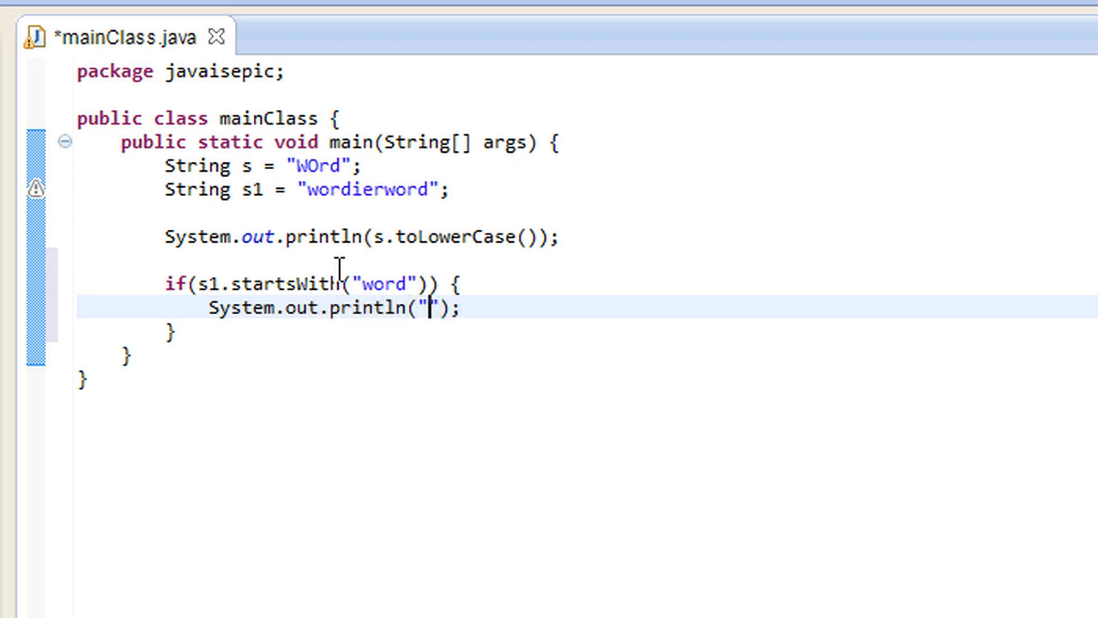
pyautogui.write('s1')
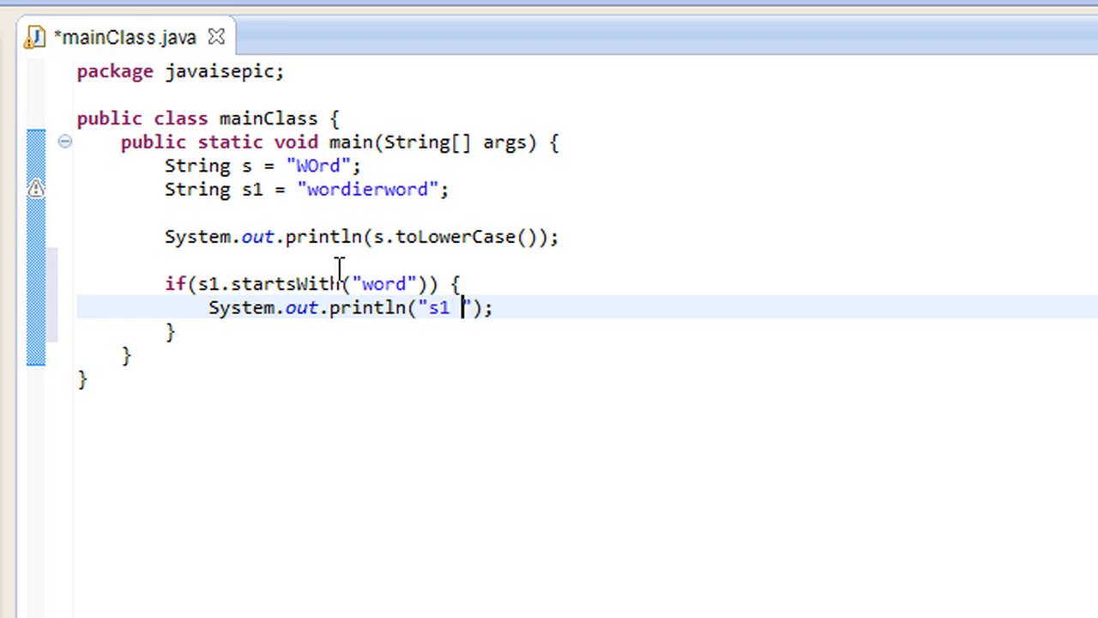
pyautogui.write('starts with WOr')
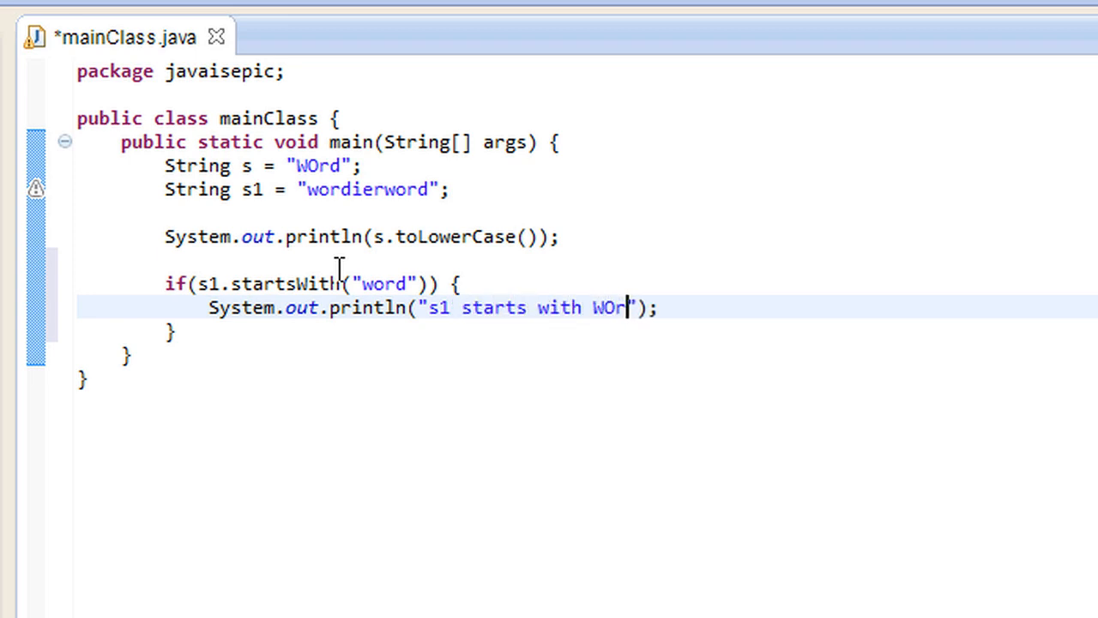
pyautogui.press('BackSpace')
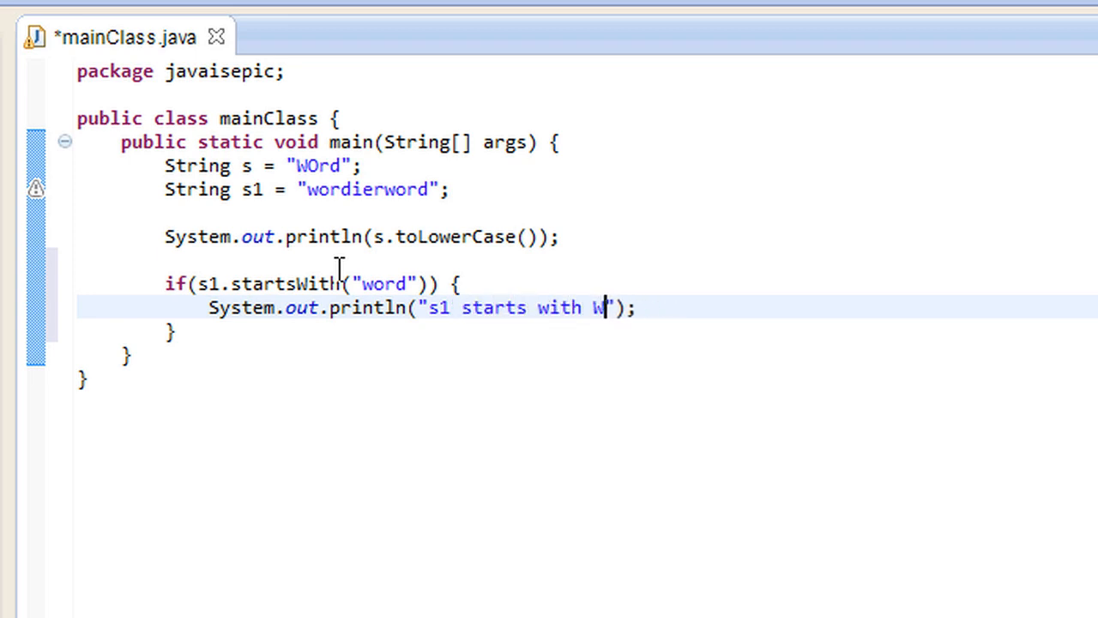
pyautogui.write('ord')
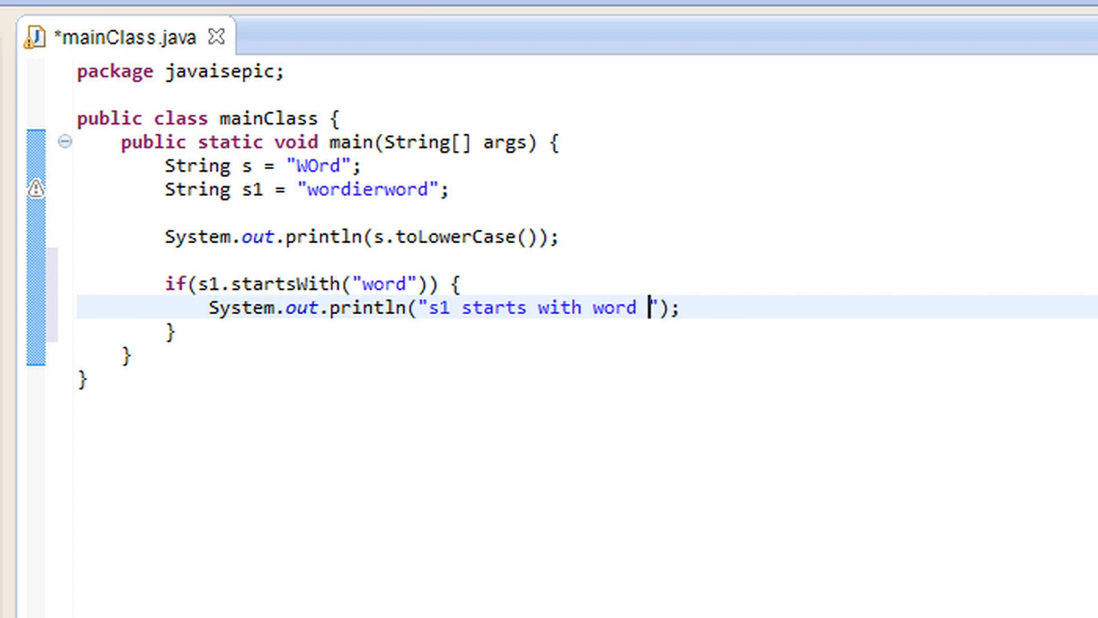
pyautogui.doubleClick(385, 285)
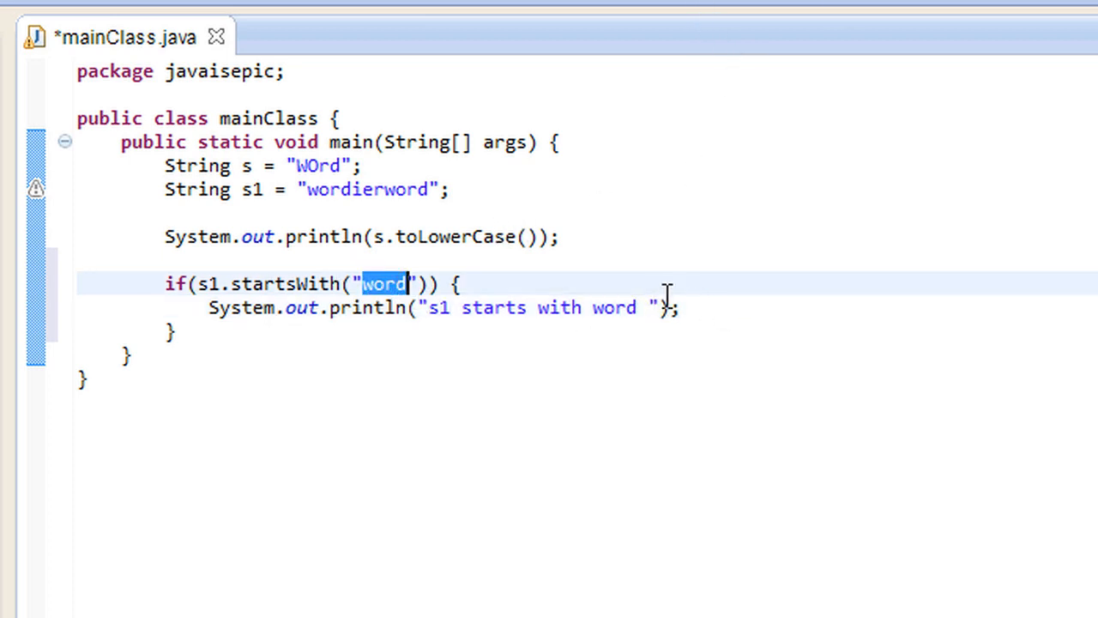
pyautogui.click(649, 309)
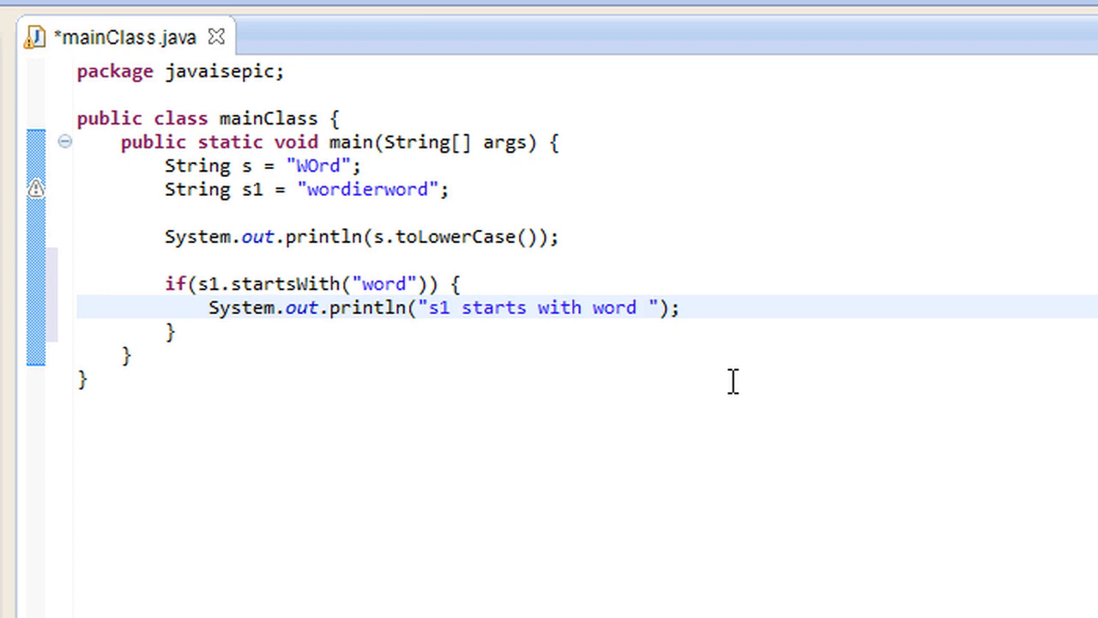
pyautogui.write('LOLO')
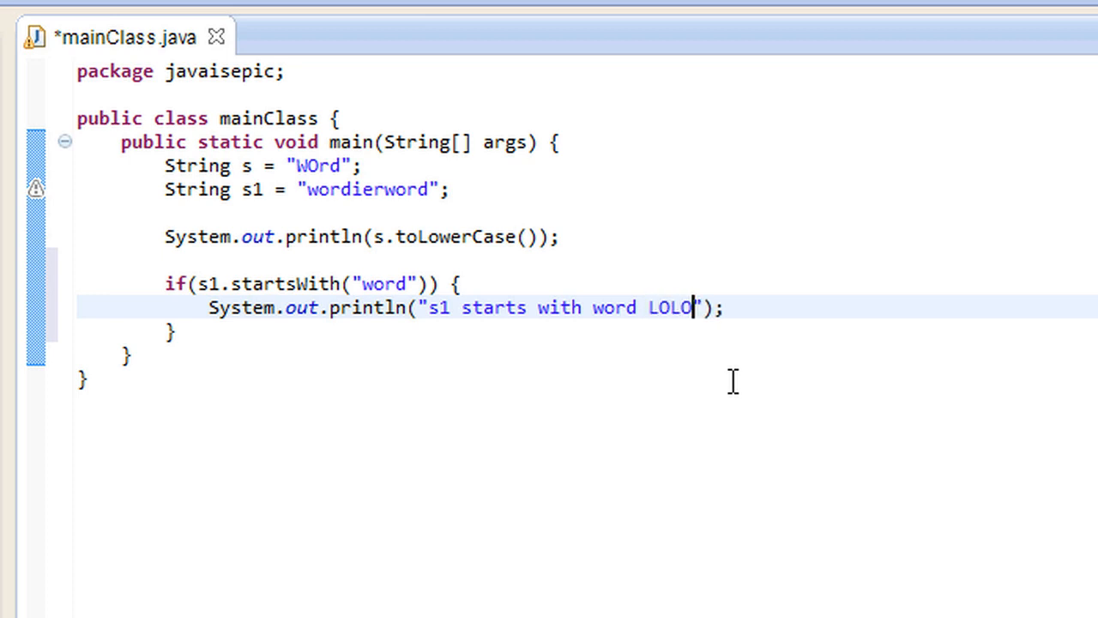
pyautogui.write('WOLE')
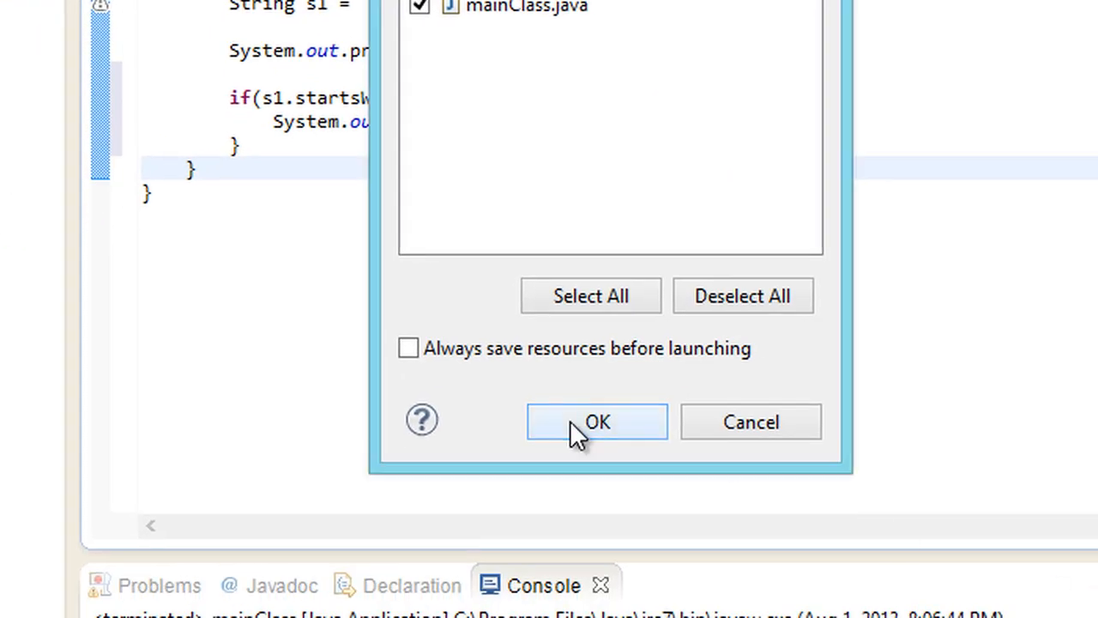
# Step: Save and run to see word and the startsWith message, then begin changing startsWith to endsWith
pyautogui.click(597, 422)
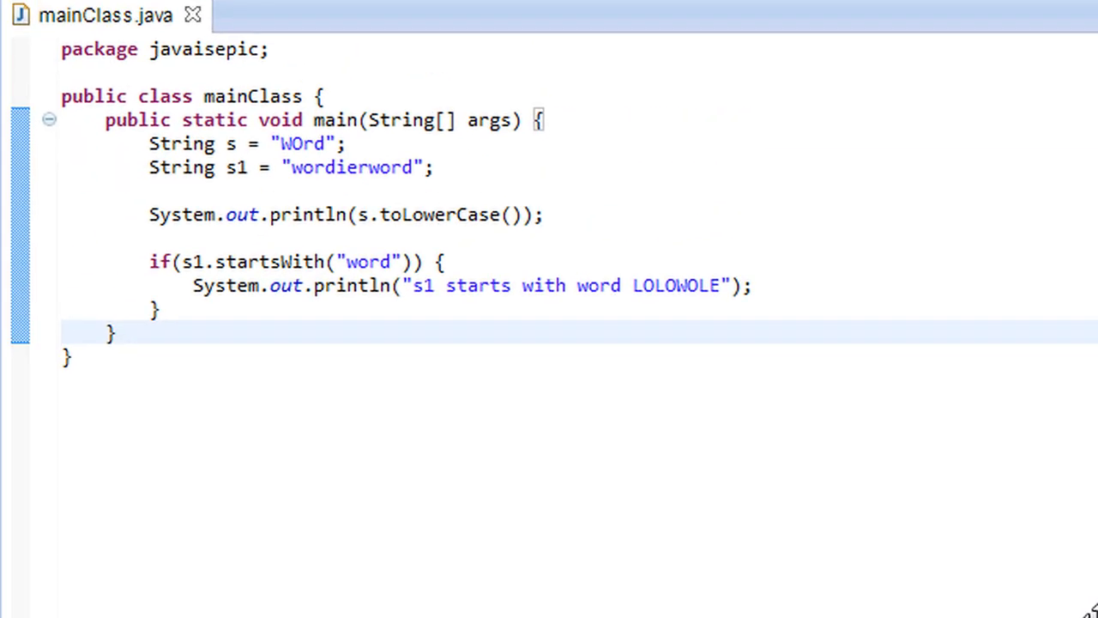
pyautogui.click(512, 295)
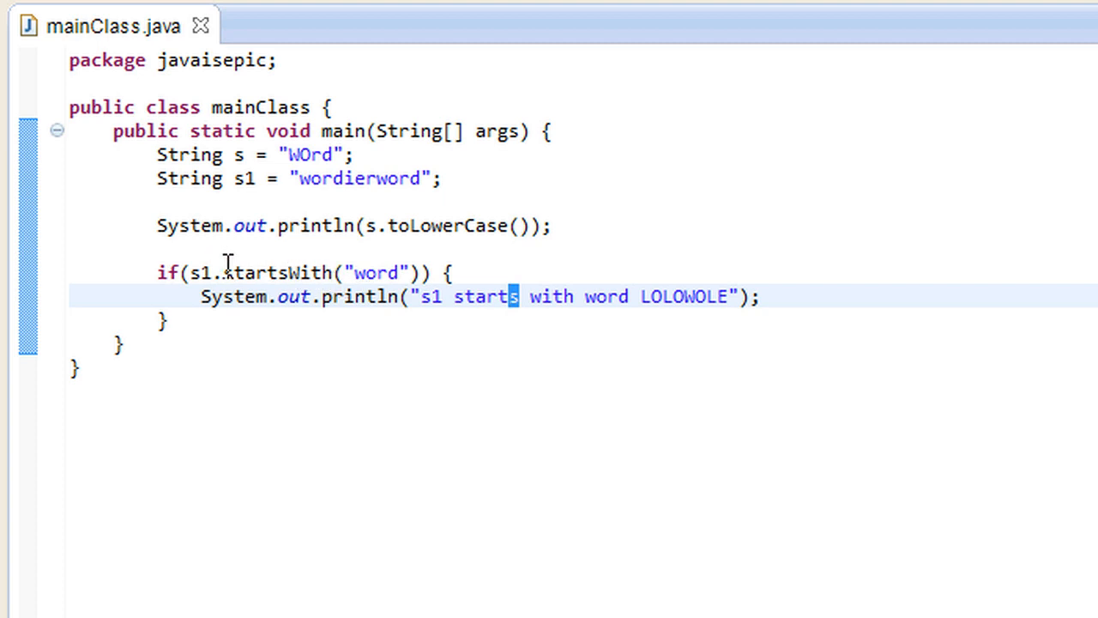
pyautogui.doubleClick(257, 273)
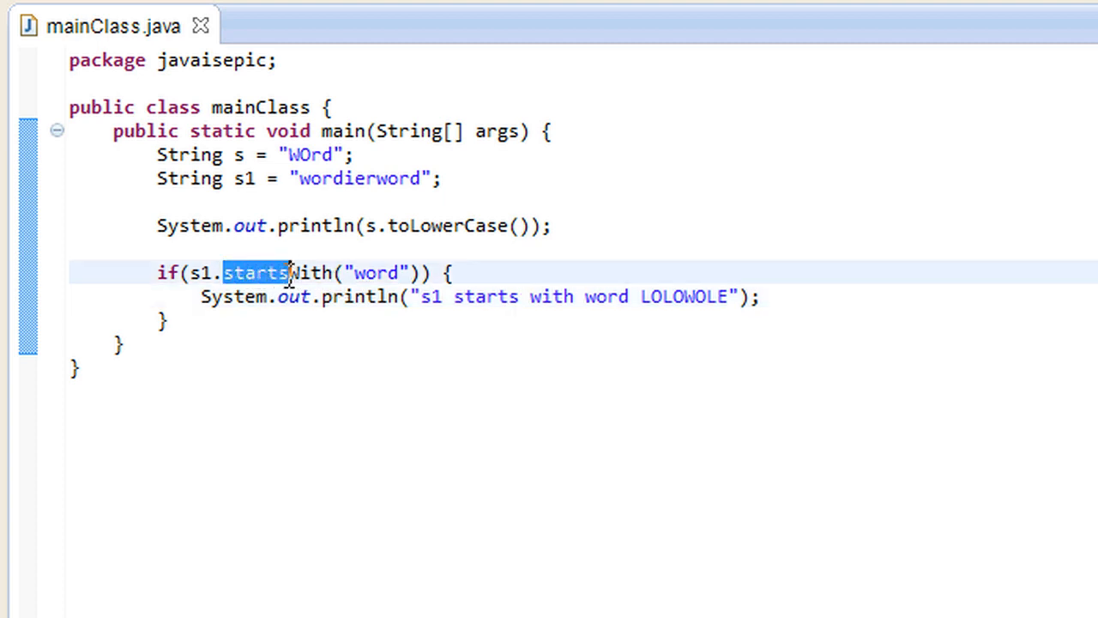
pyautogui.write('e')
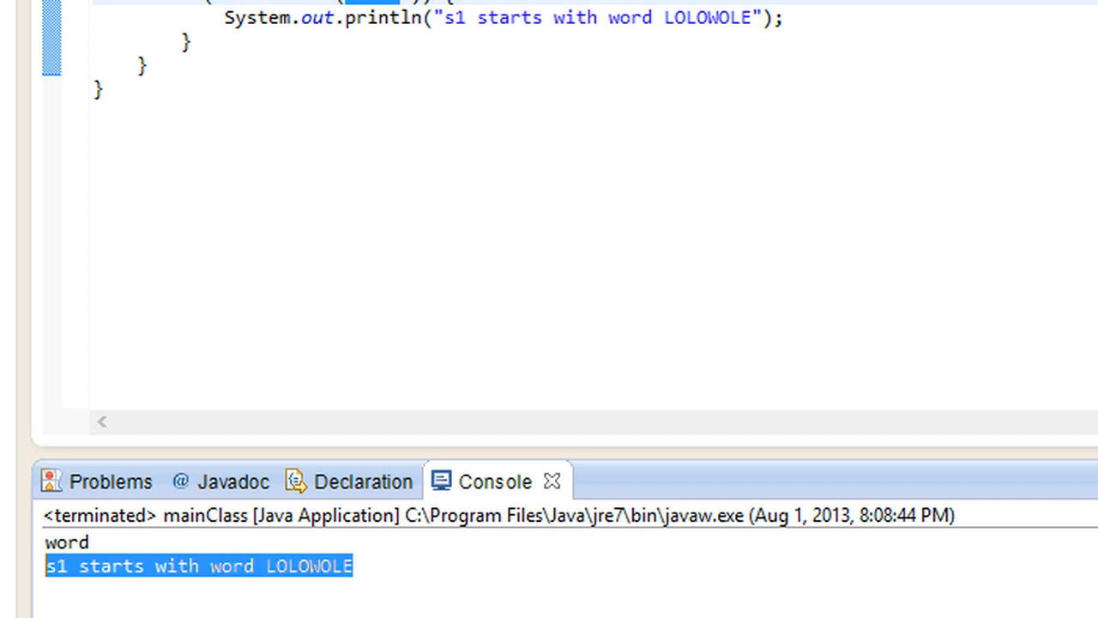
pyautogui.scroll(3)
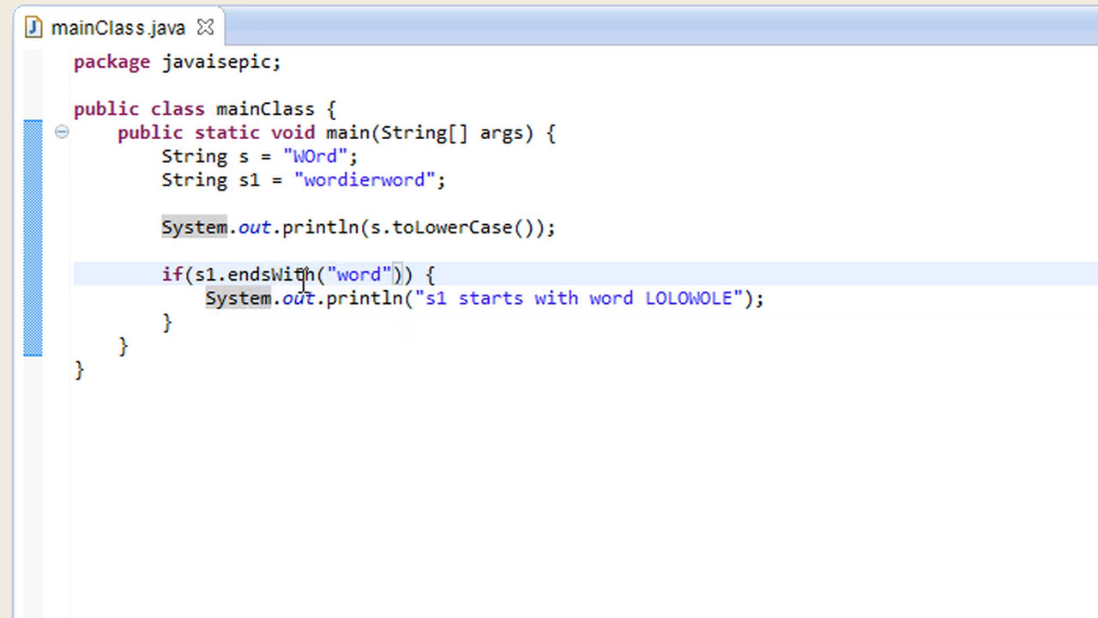
# Step: Run with the endsWith condition, then delete the endsWith call leaving if(s)
pyautogui.doubleClick(248, 274)
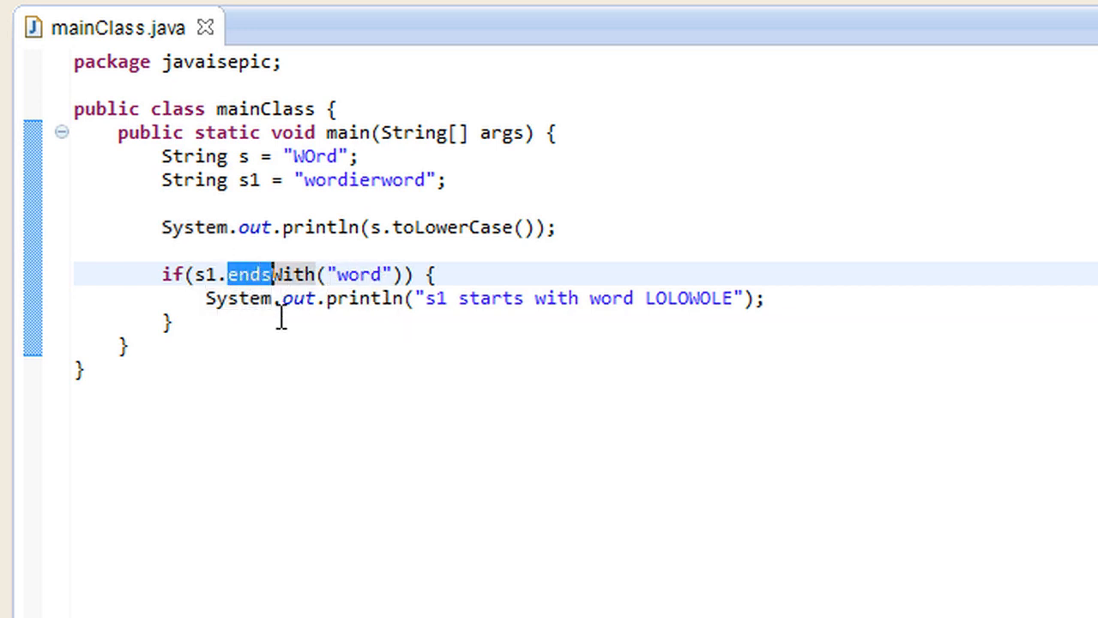
pyautogui.doubleClick(357, 274)
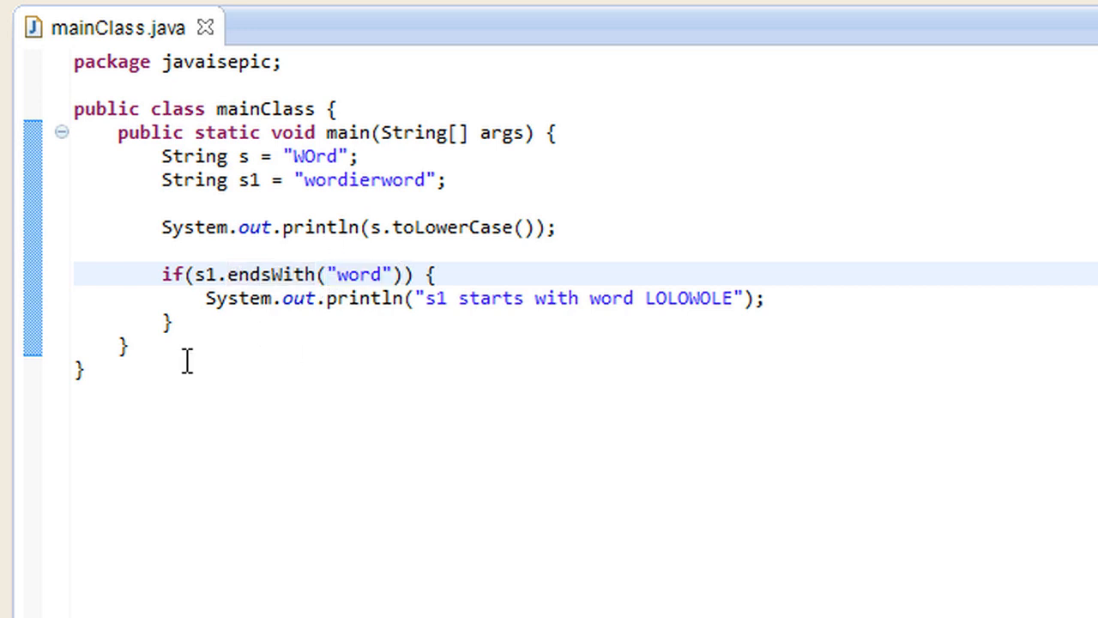
pyautogui.click(222, 275)
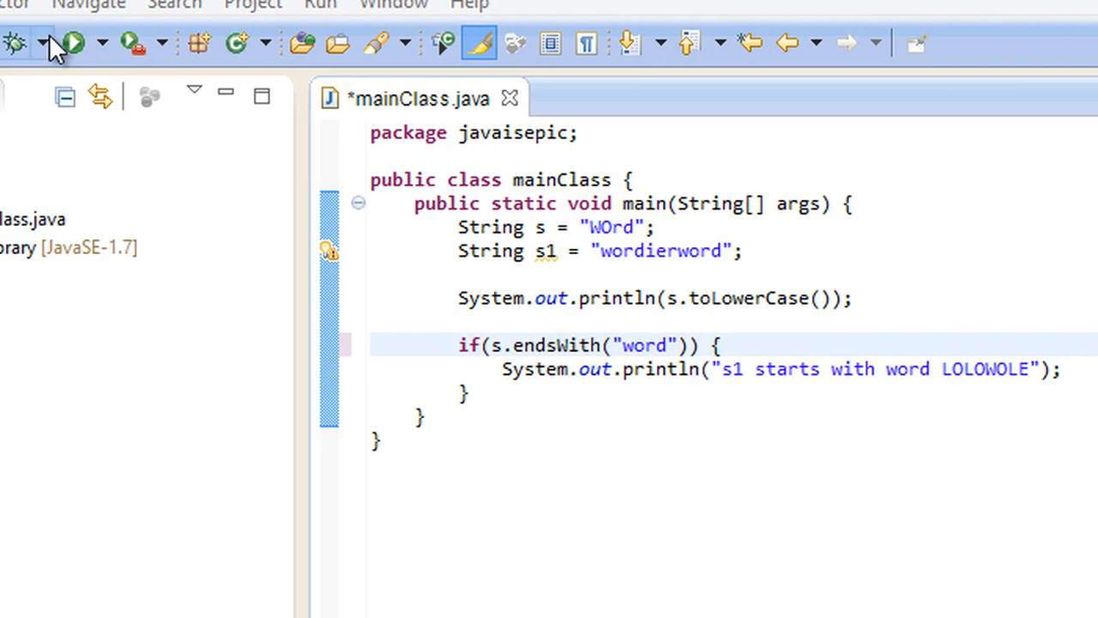
pyautogui.click(73, 41)
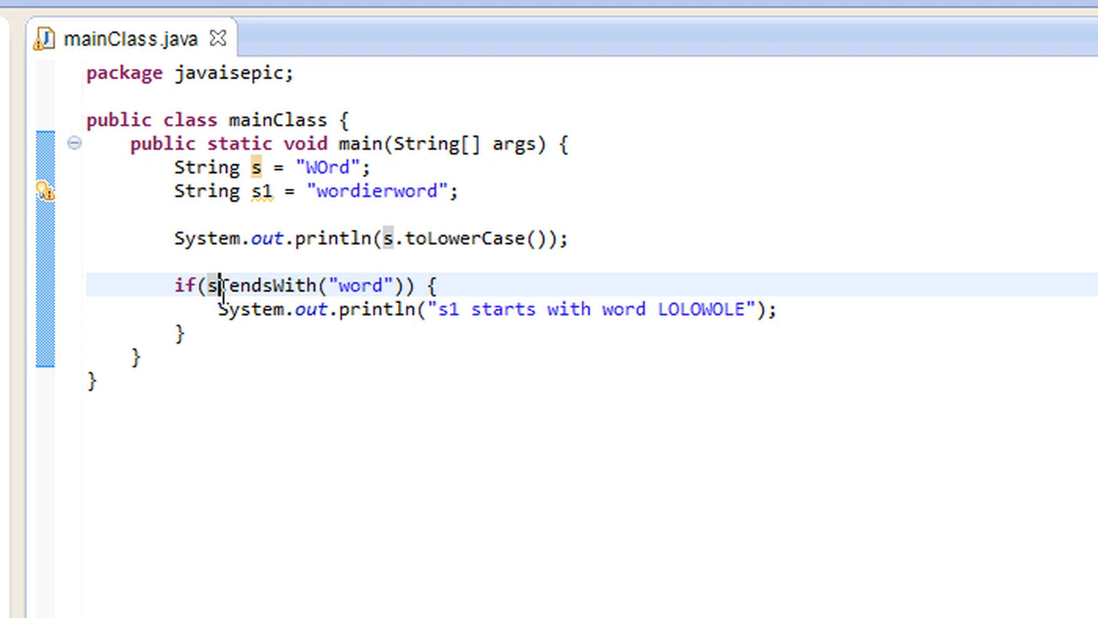
pyautogui.press('Delete')
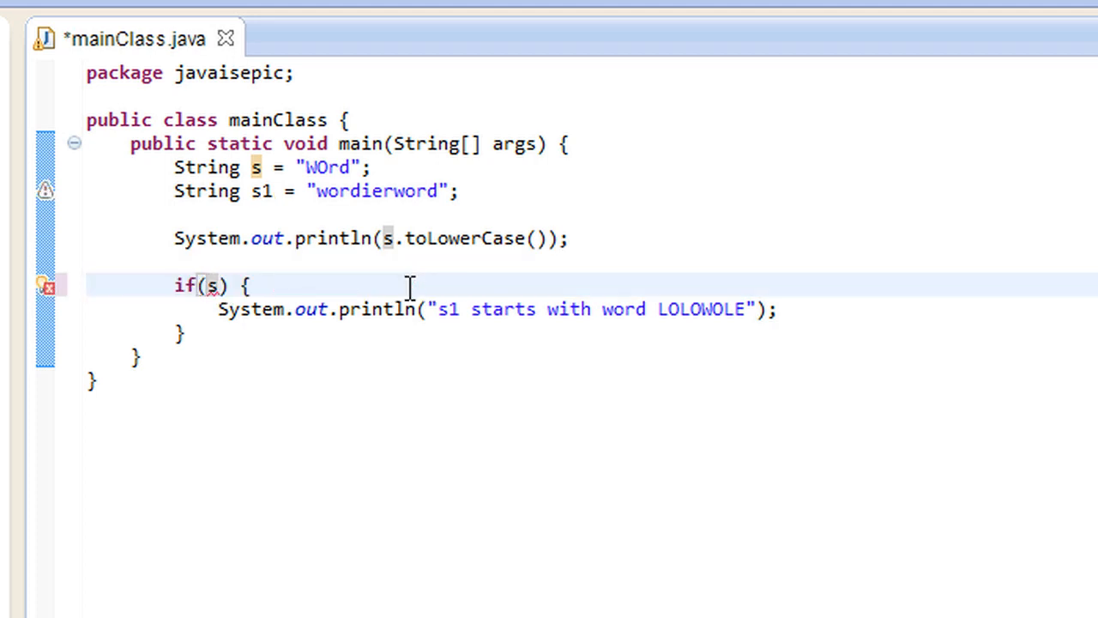
# Step: Make the condition s.equalsIgnoreCase(s1) and try a longer value for s1
pyautogui.write('.equals(s1')
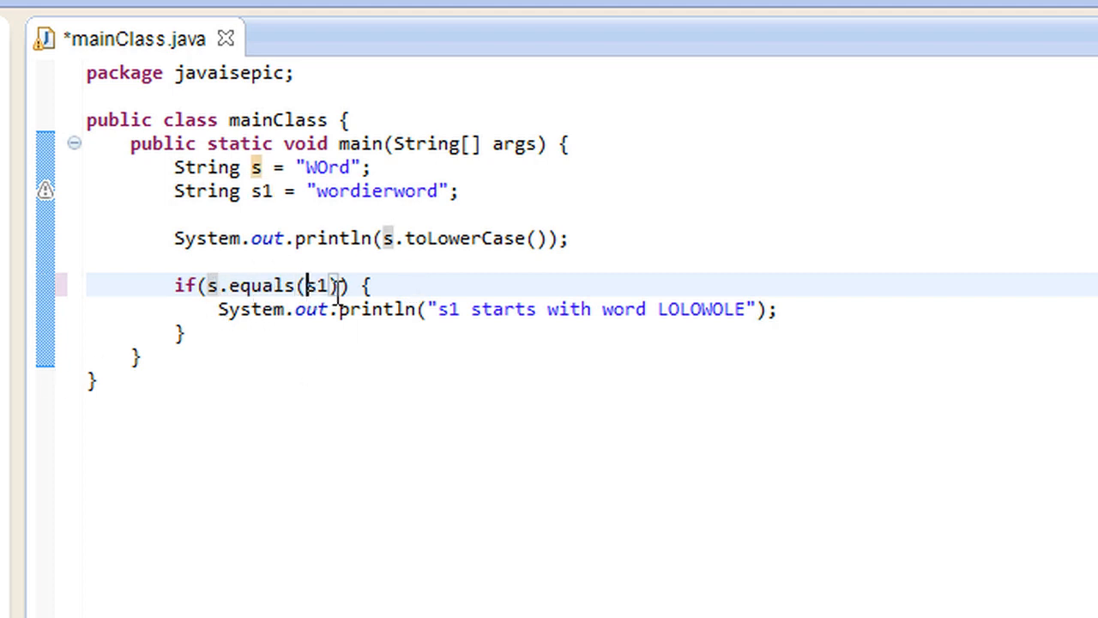
pyautogui.doubleClick(317, 285)
pyautogui.write('IgnoreCase')
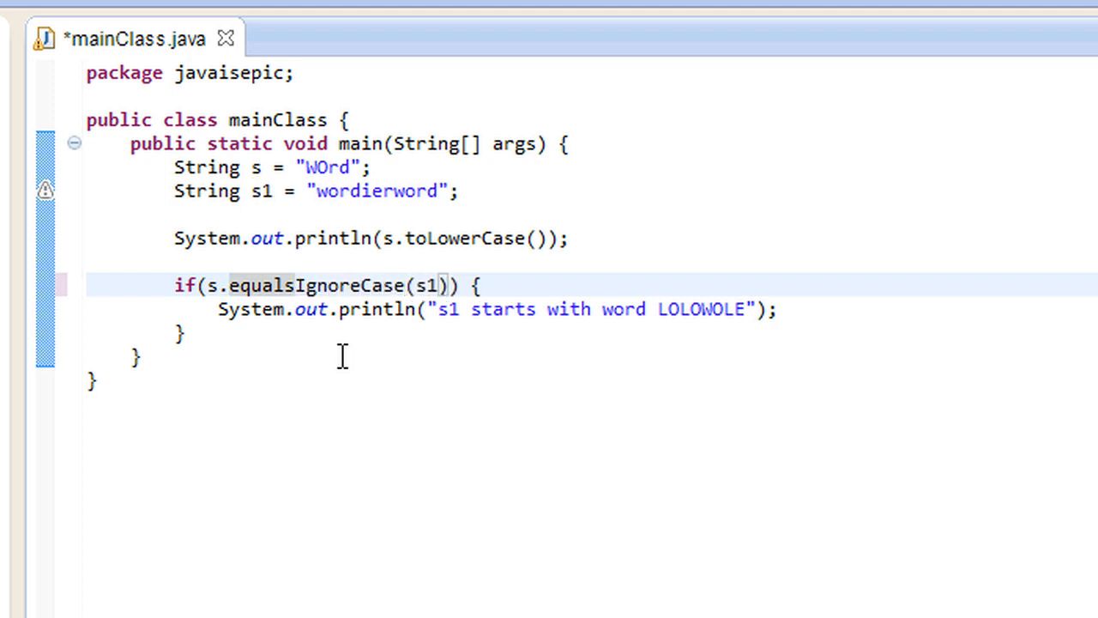
pyautogui.doubleClick(374, 191)
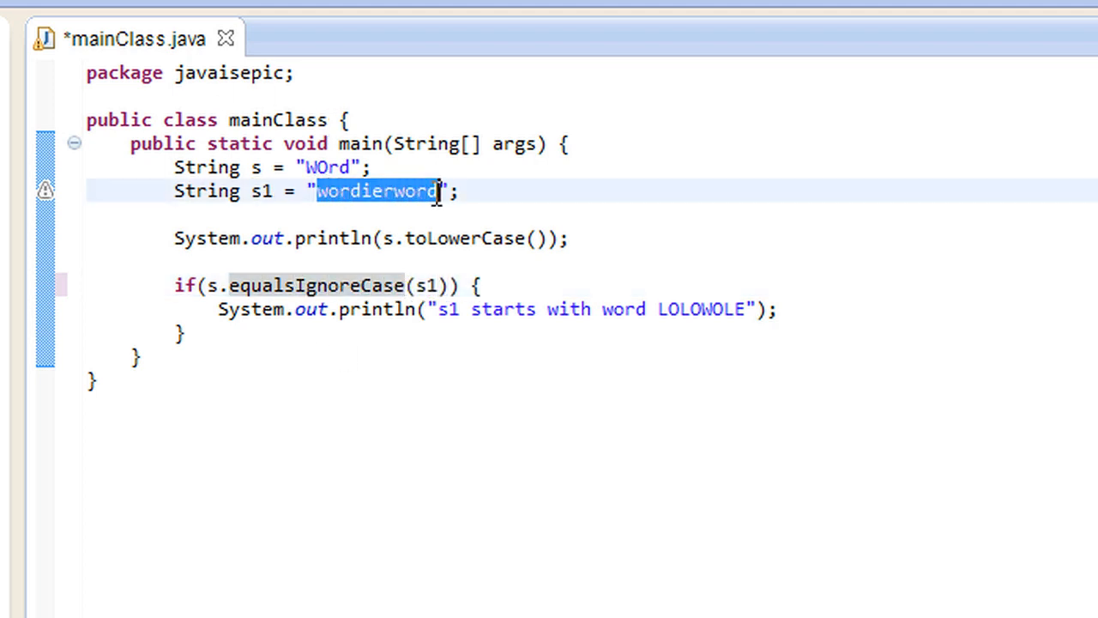
pyautogui.write('worsafrword')
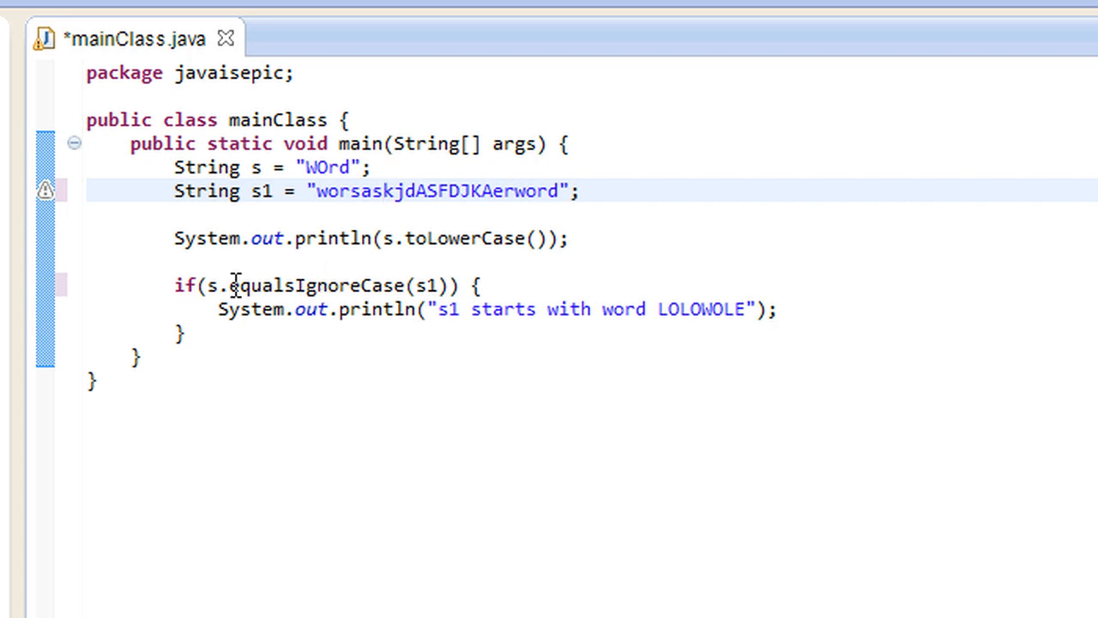
pyautogui.doubleClick(316, 285)
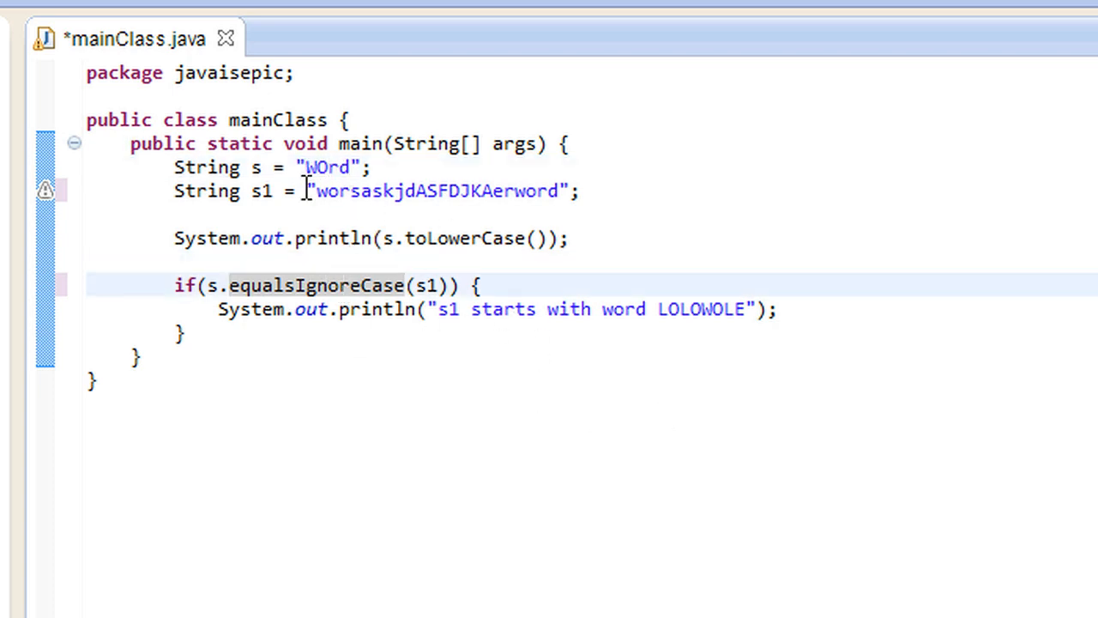
# Step: Set s1 to "WoRd" and change the message to "s1 and s are equal"
pyautogui.doubleClick(330, 166)
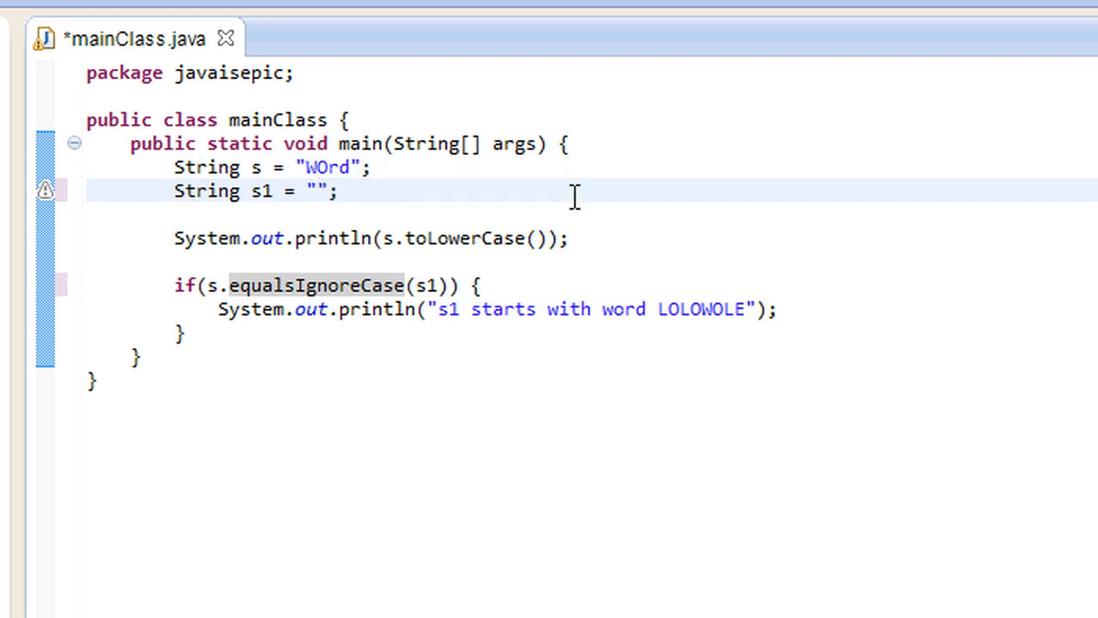
pyautogui.write('WoRd')
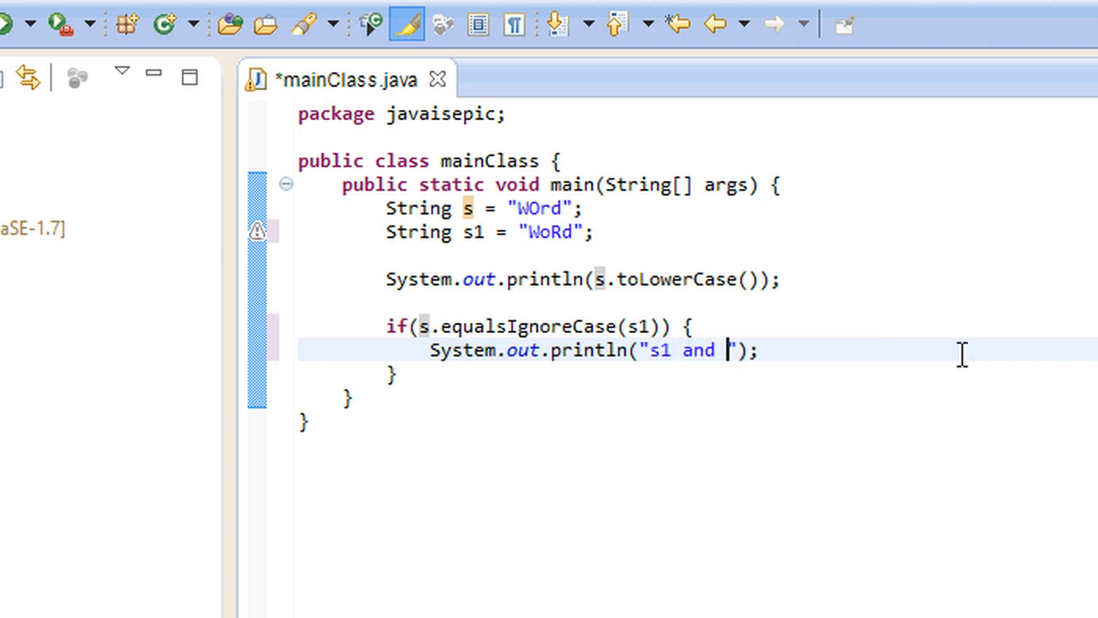
pyautogui.write('s are')
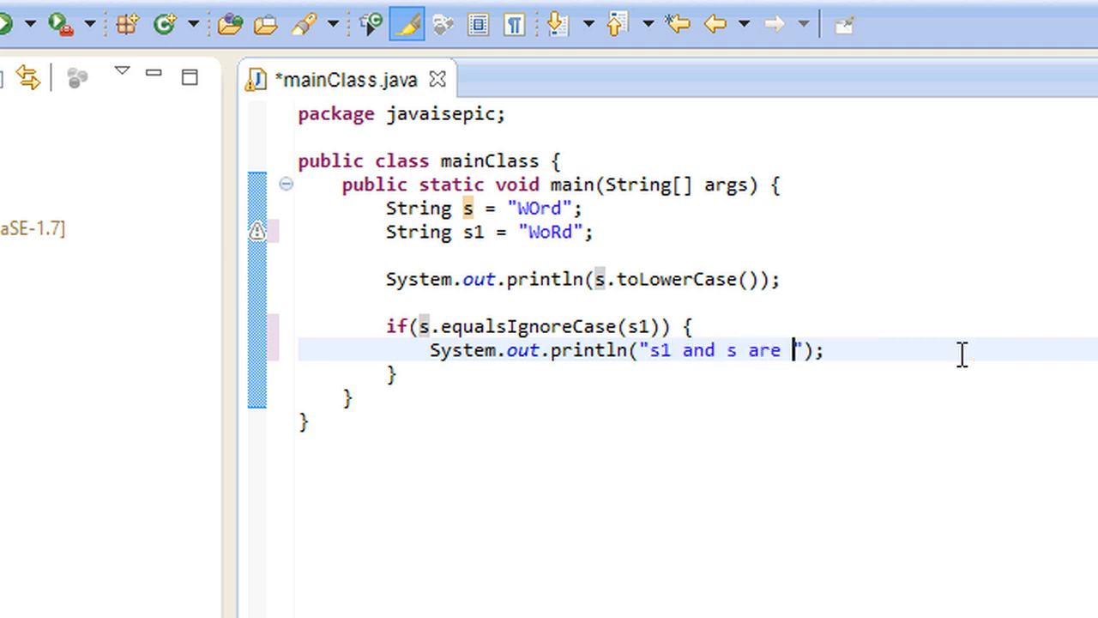
pyautogui.write('equal! aya')
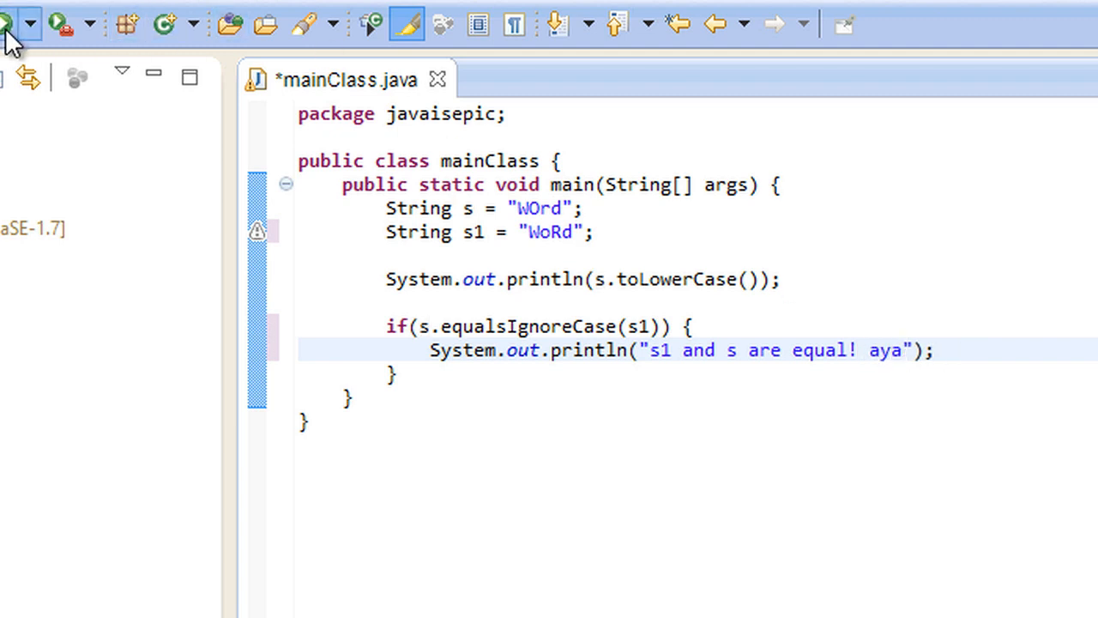
# Step: Run the program with case-sensitive s.equals(s1), confirming the Save and Launch dialog
pyautogui.click(55, 24)
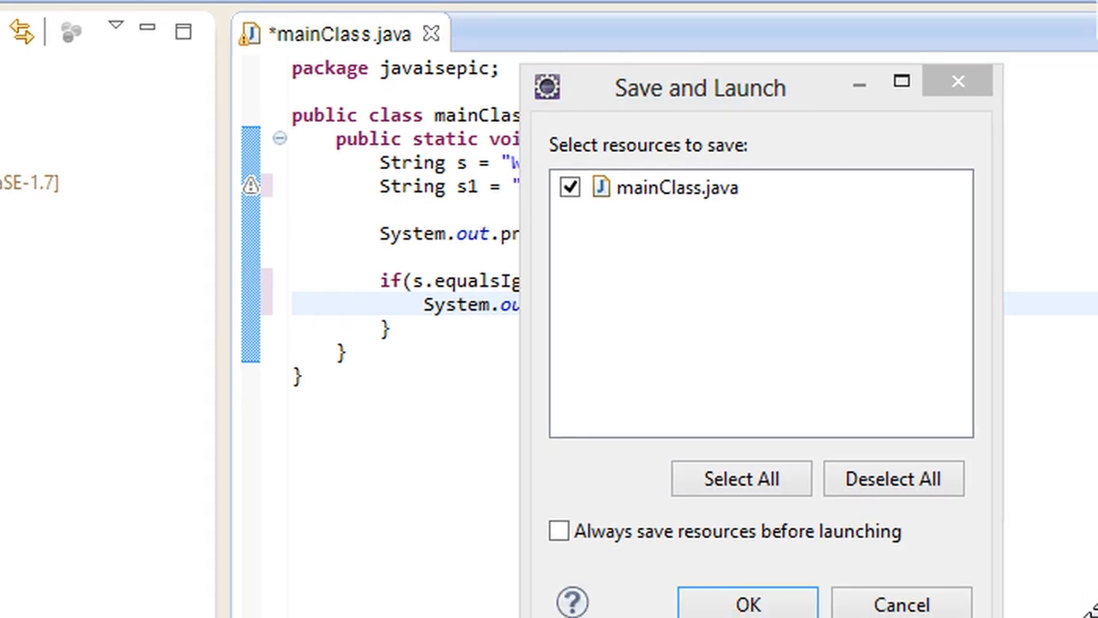
pyautogui.click(748, 604)
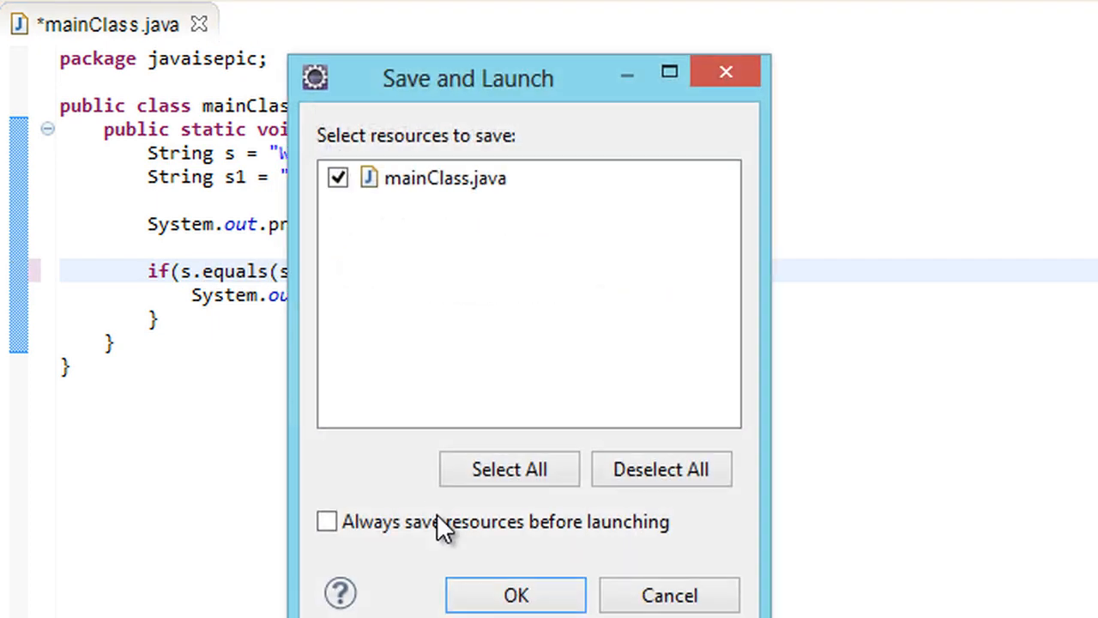
pyautogui.click(515, 594)
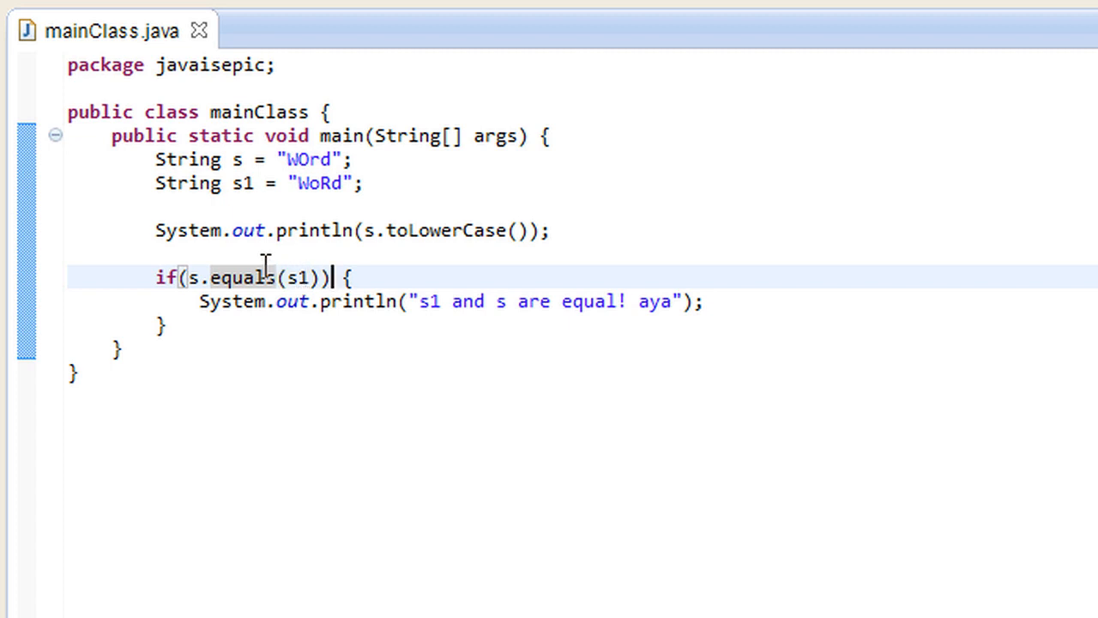
pyautogui.moveTo(388, 237)
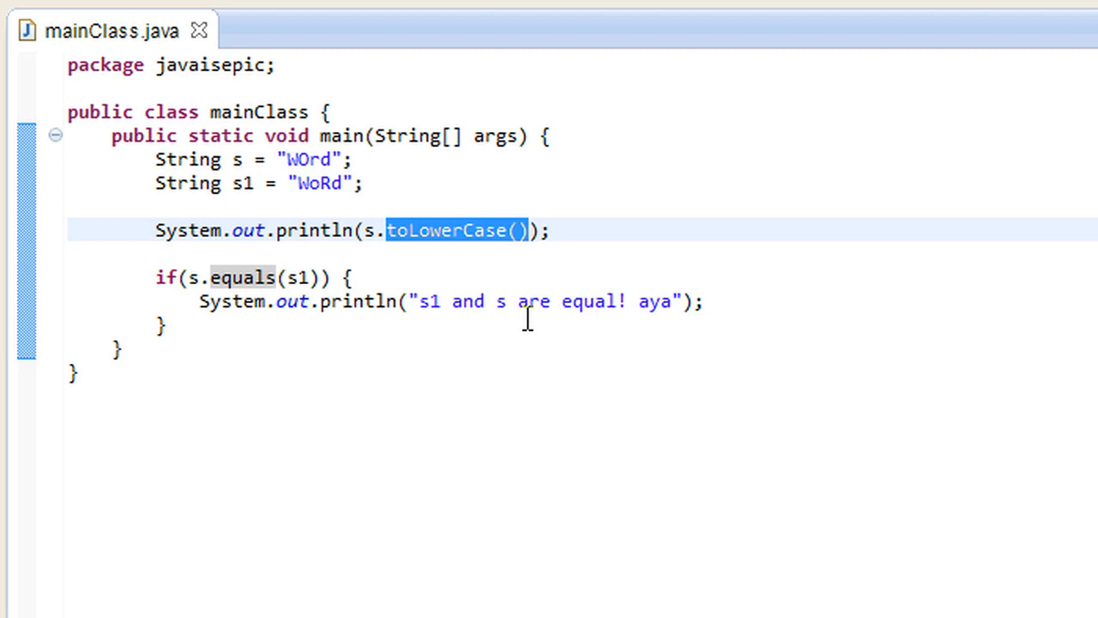
# Step: Replace toLowerCase() with s.concat(s1) in the first println, then save and run
pyautogui.press('Delete')
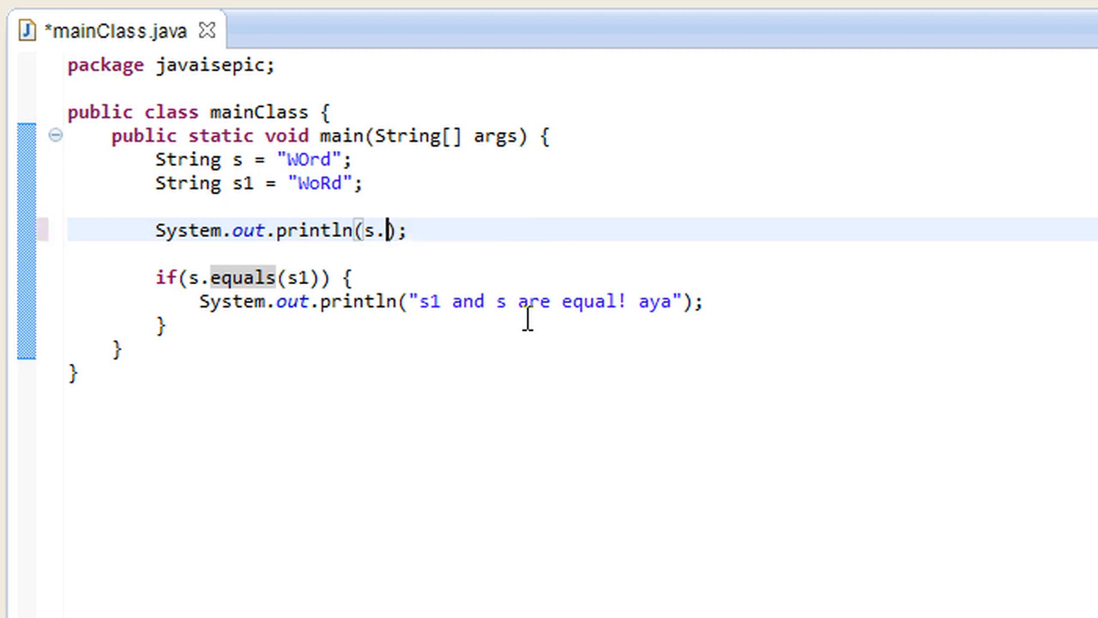
pyautogui.write('concat(str')
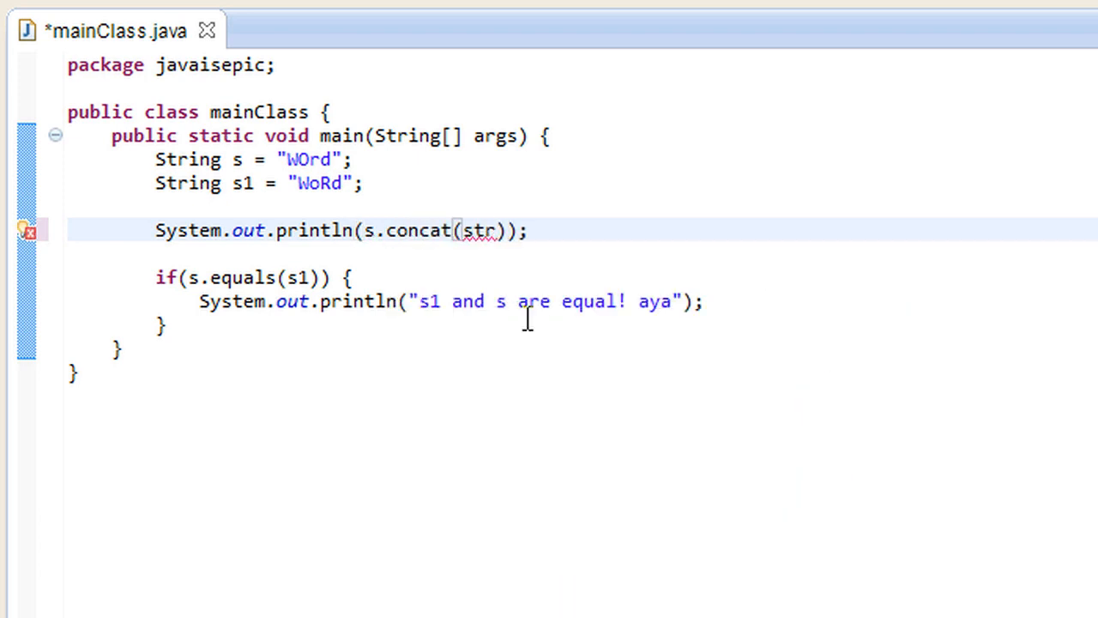
pyautogui.write('s')
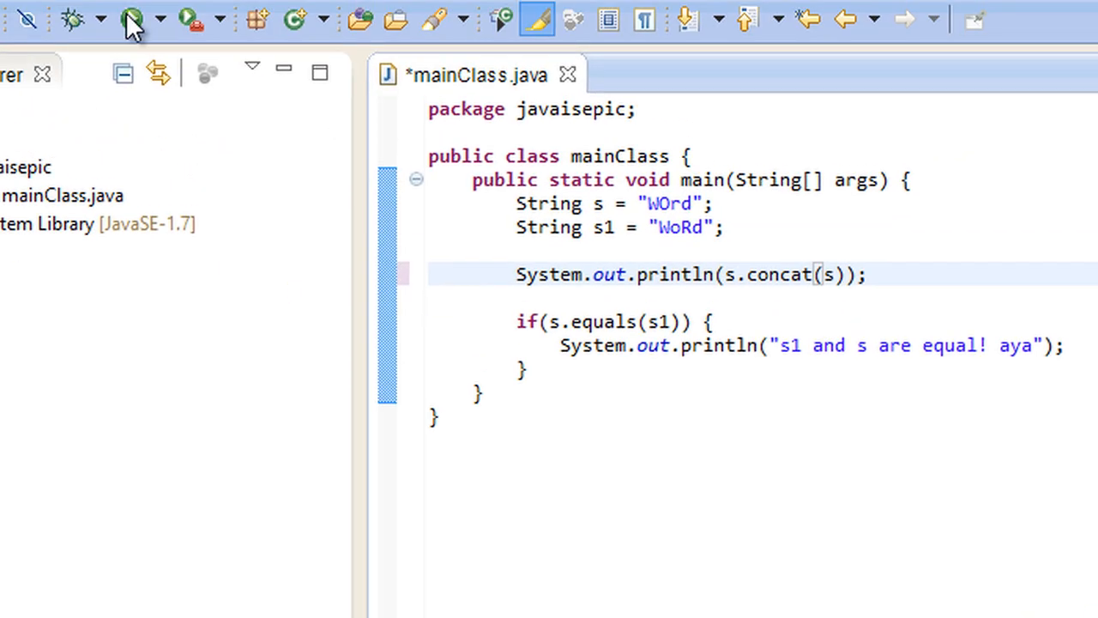
pyautogui.click(134, 17)
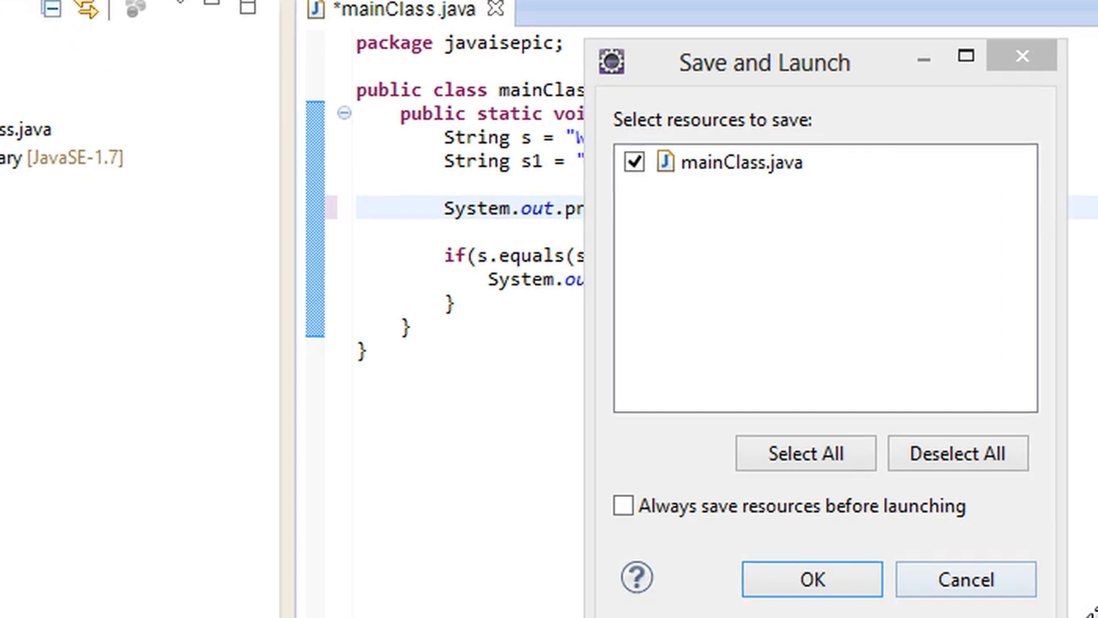
pyautogui.click(810, 580)
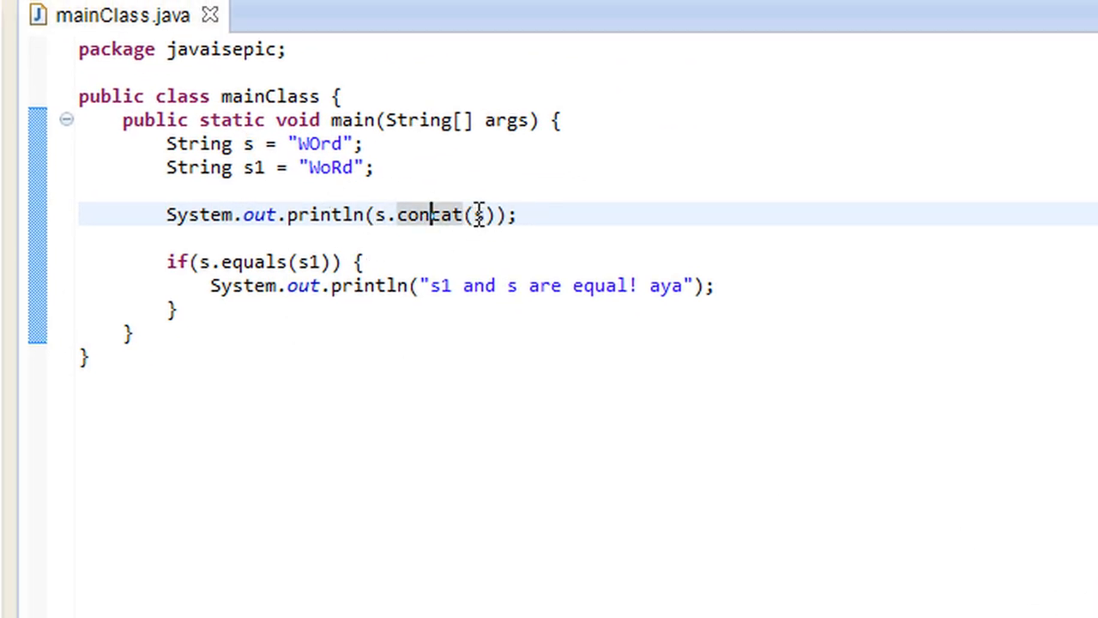
pyautogui.write('s1')
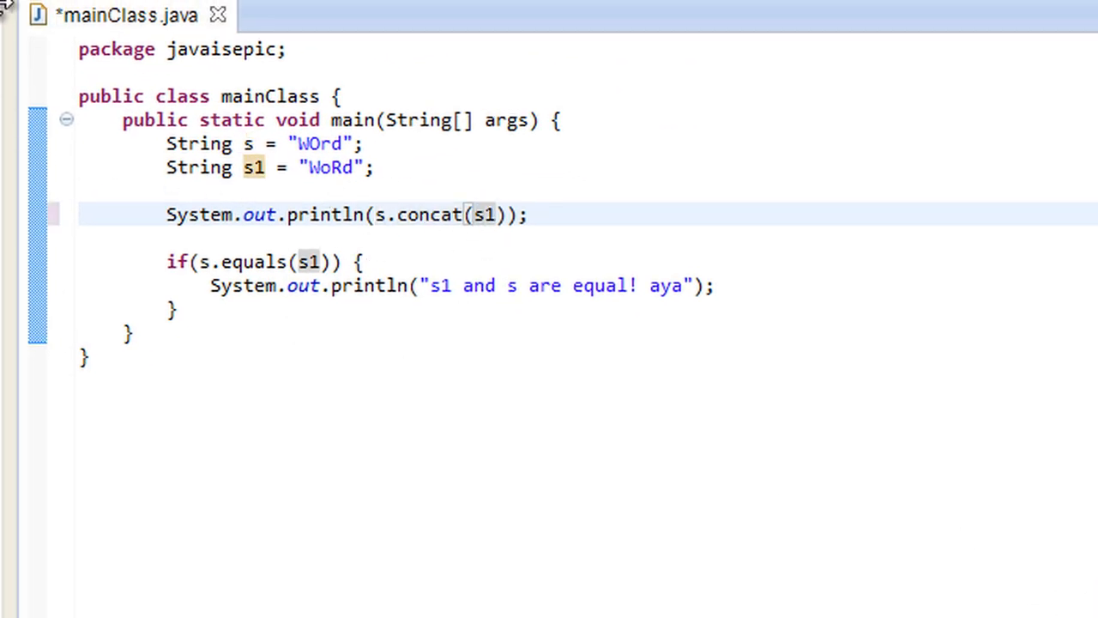
pyautogui.click(426, 7)
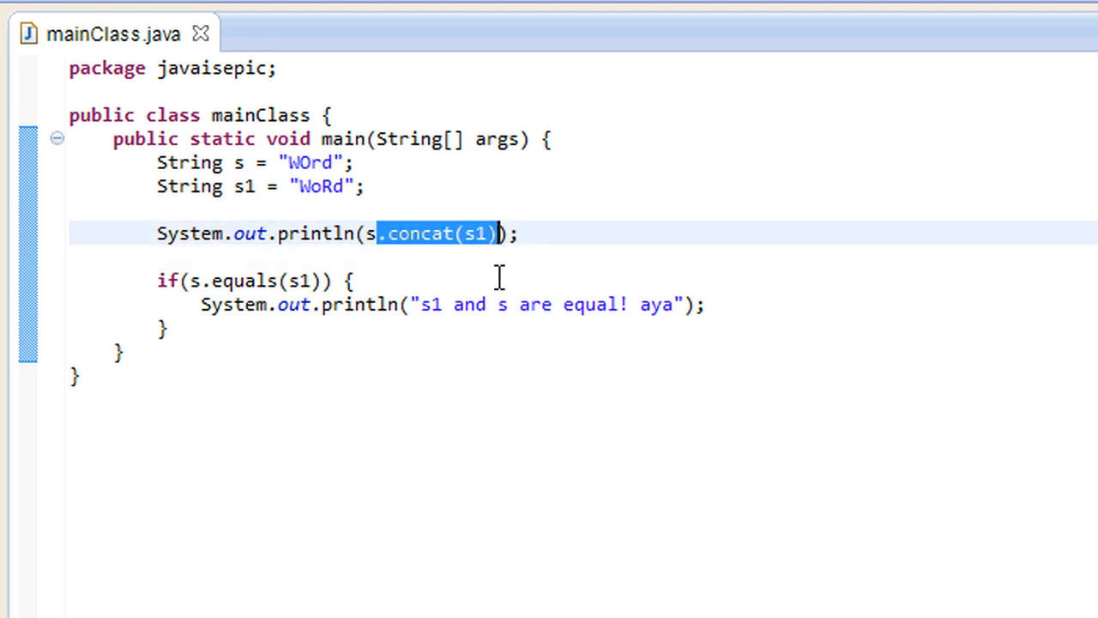
pyautogui.moveTo(453, 391)
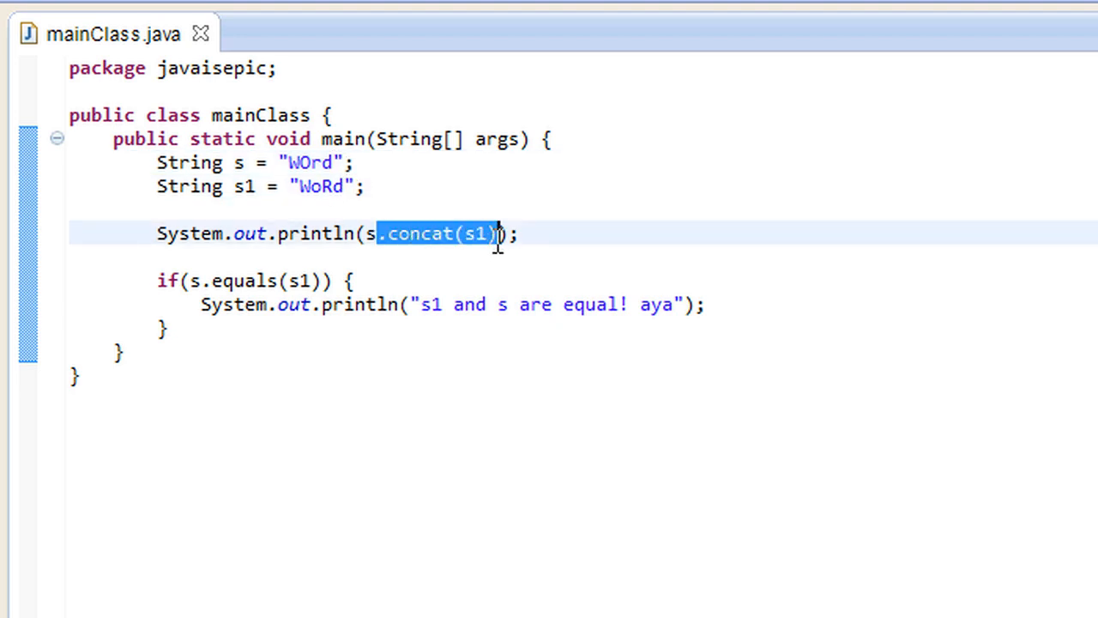
# Step: Print s.charAt(0) instead of the concat call and run the program
pyautogui.write('charA')
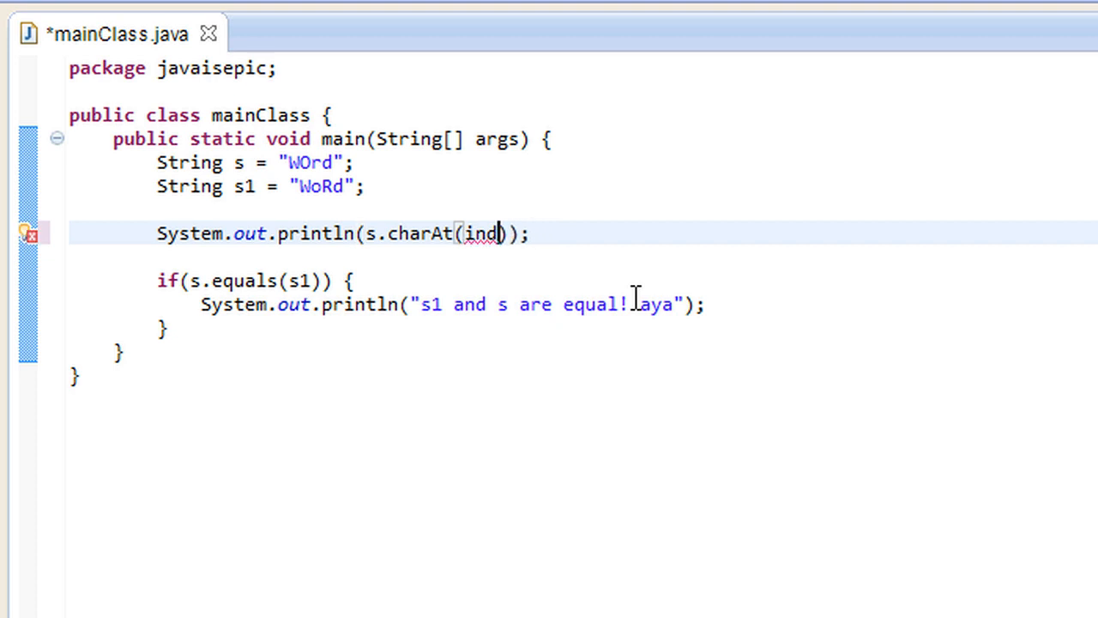
pyautogui.write('0')
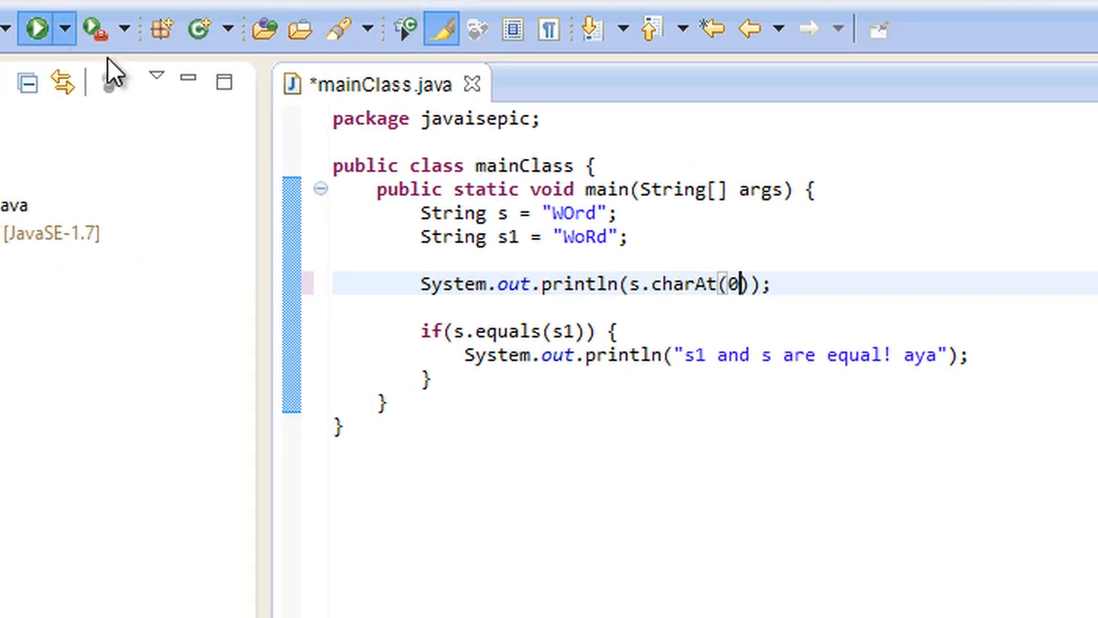
pyautogui.click(36, 28)
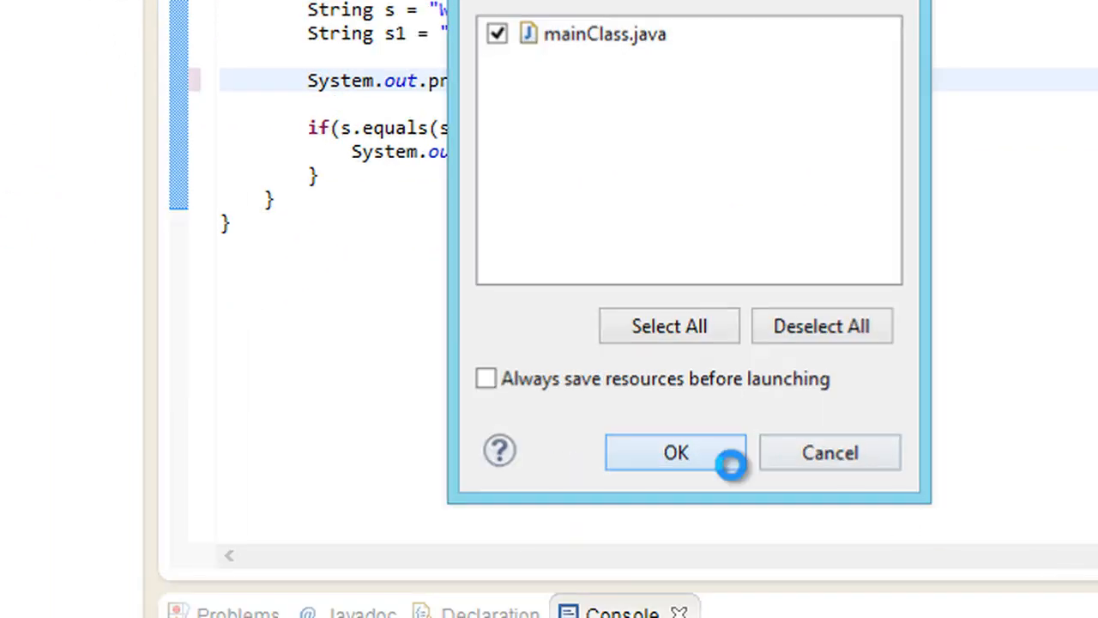
pyautogui.click(676, 453)
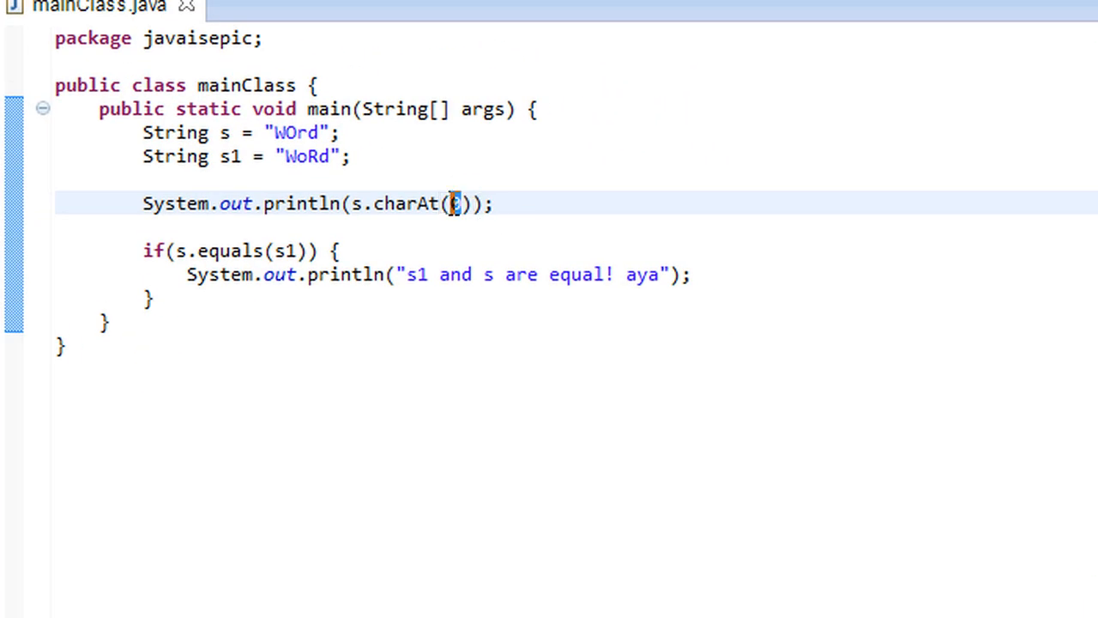
# Step: Change the index to charAt(3) and run again, printing d in the console
pyautogui.write('3')
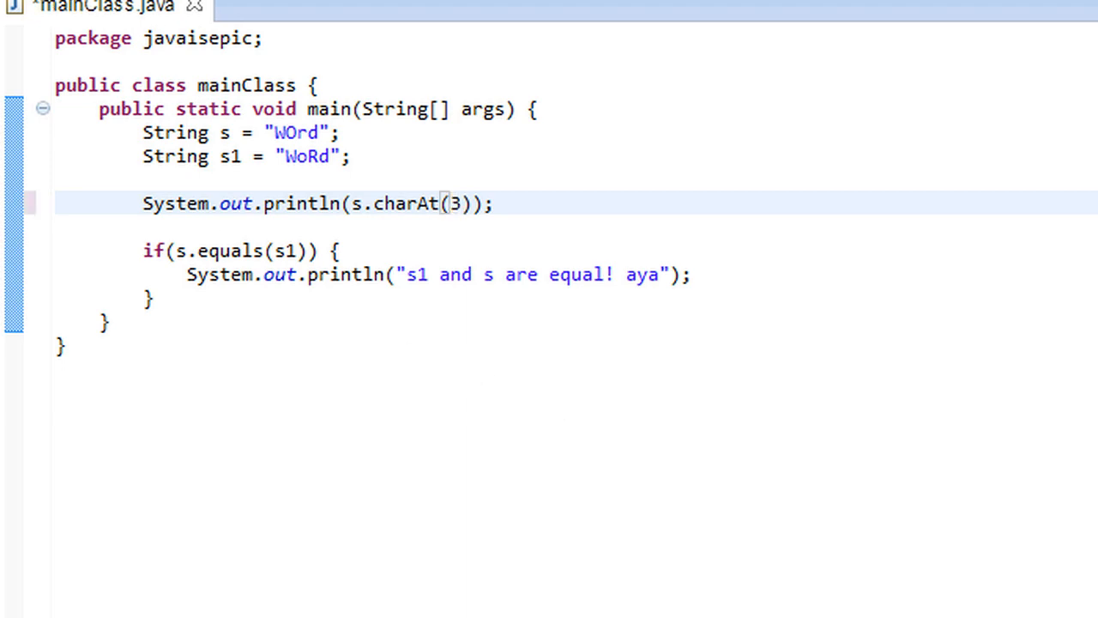
pyautogui.click(48, 55)
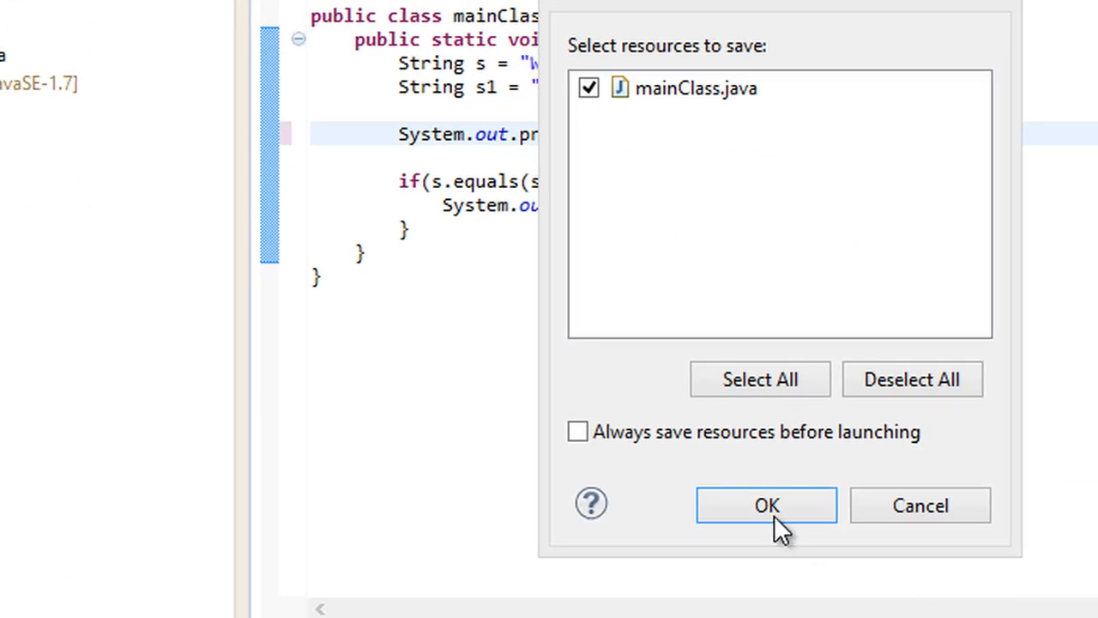
pyautogui.click(766, 505)
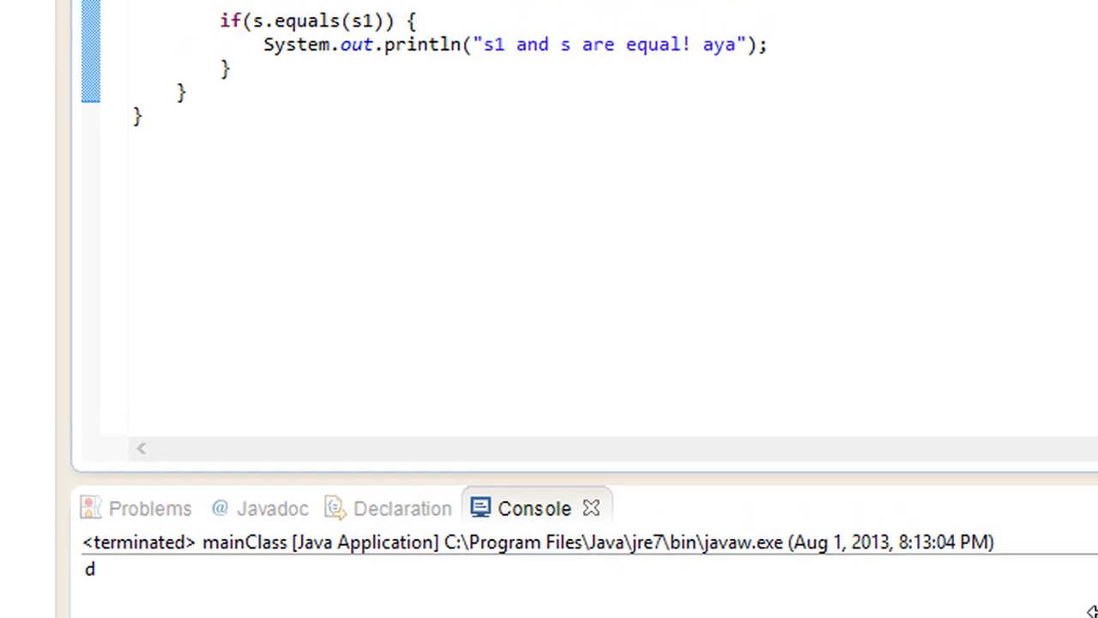
pyautogui.scroll(3)
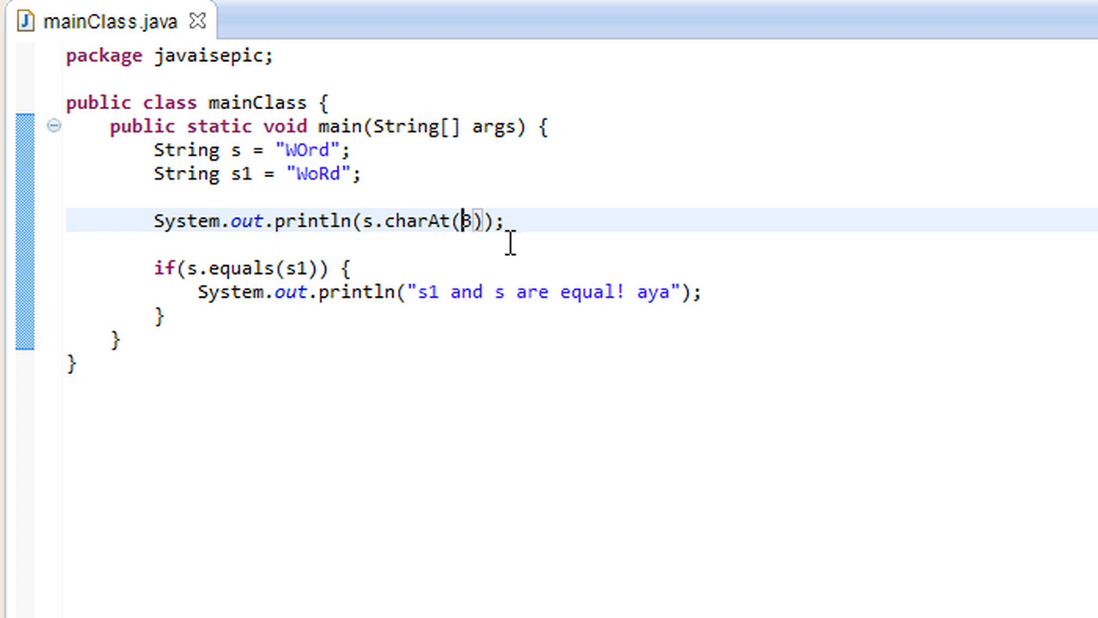
pyautogui.write('3')
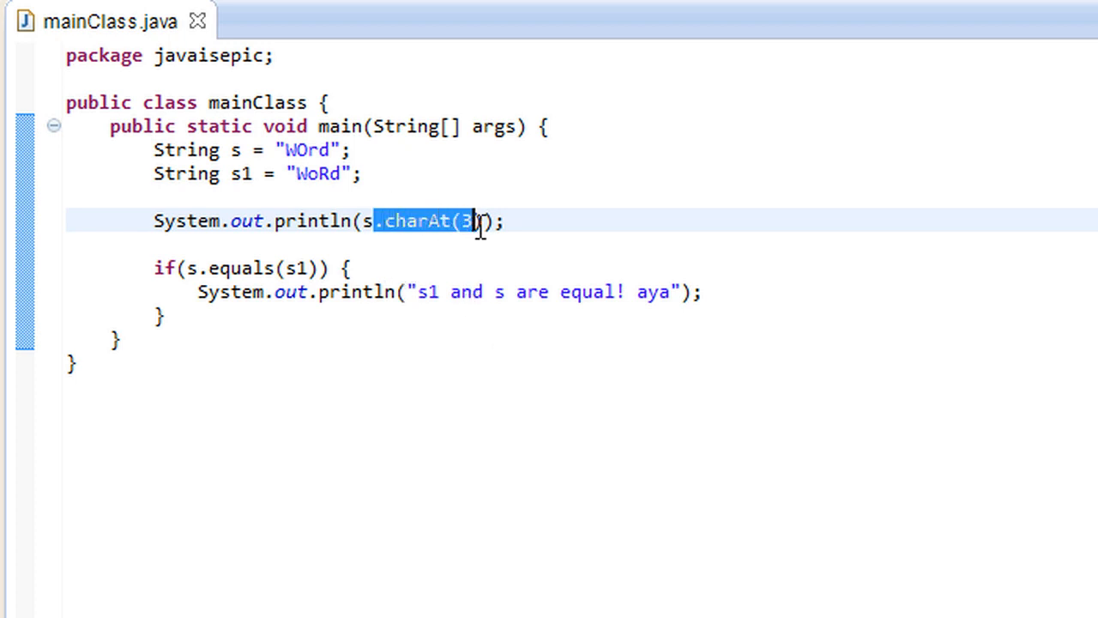
pyautogui.moveTo(347, 254)
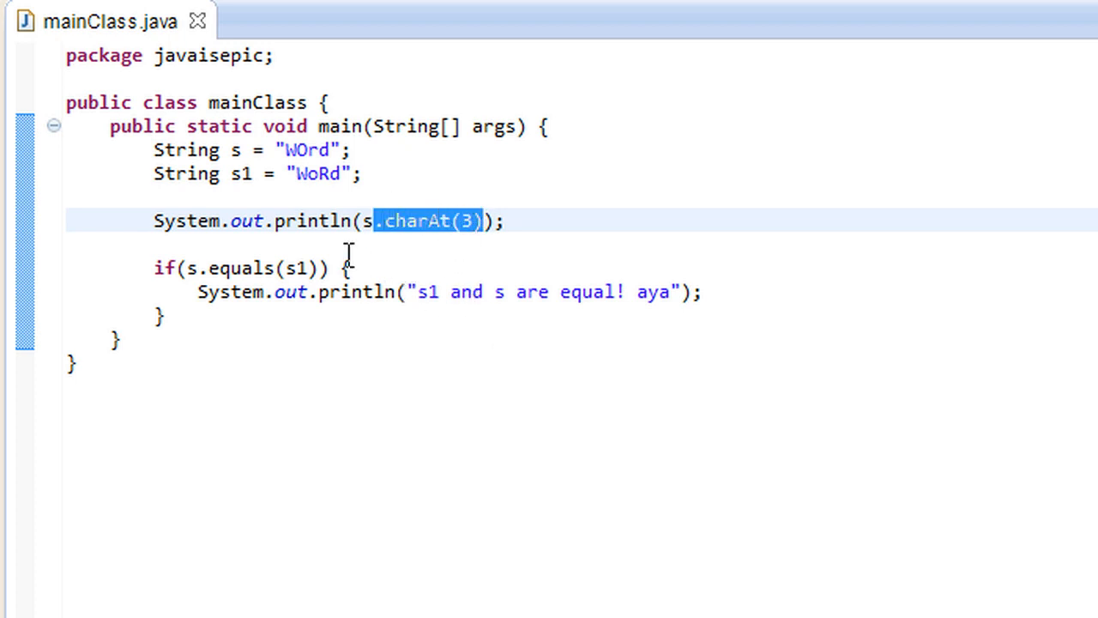
# Step: Replace charAt(3) with s.indexOf('r') in the println
pyautogui.press('Delete')
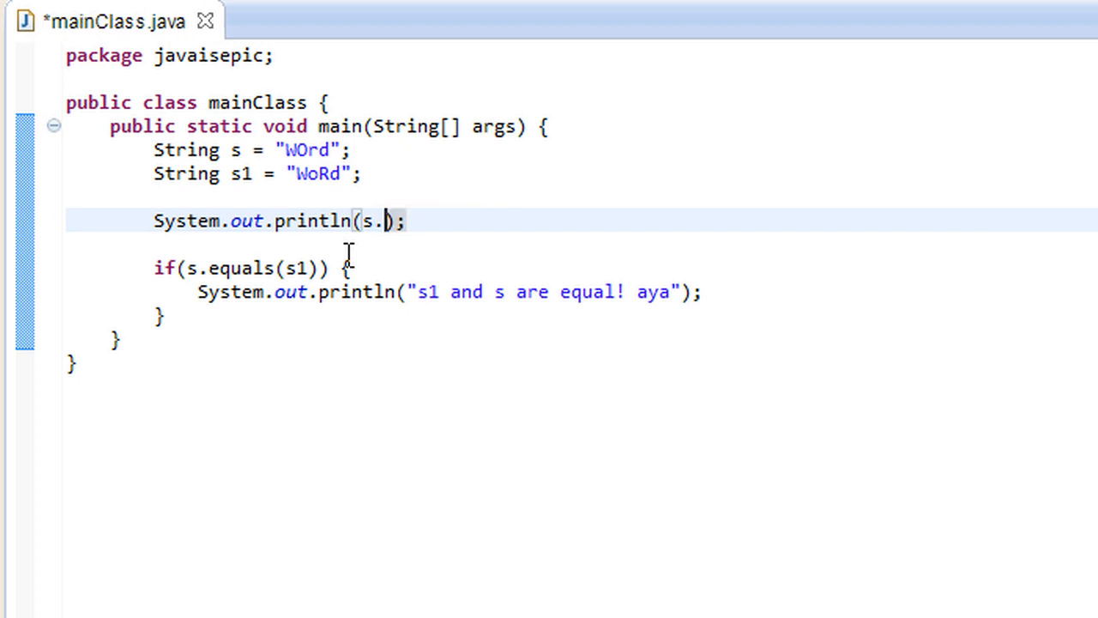
pyautogui.write('index')
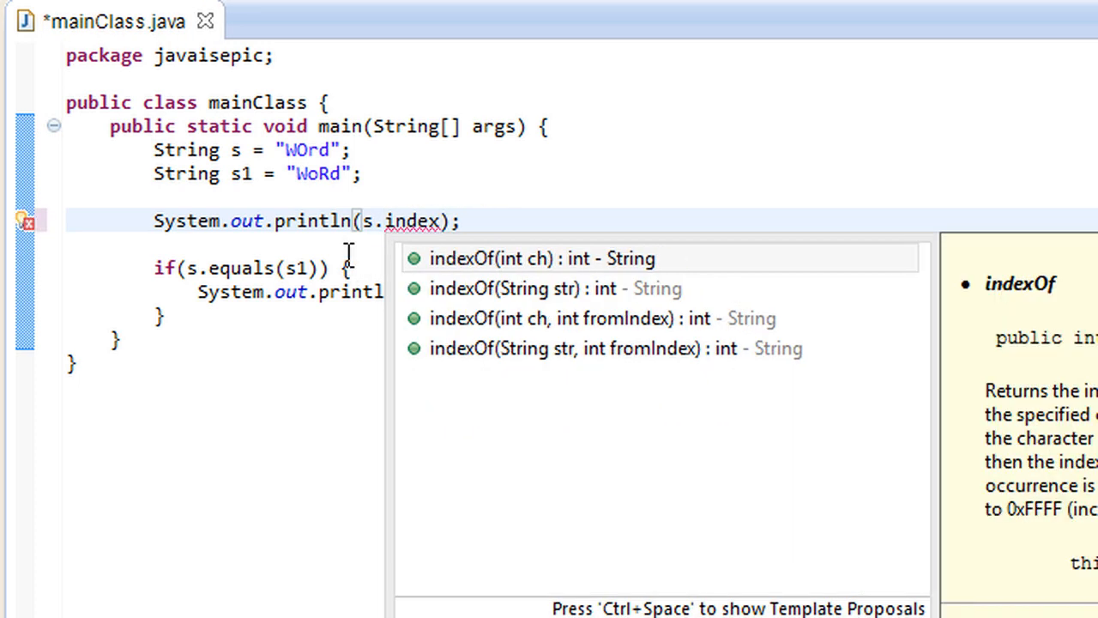
pyautogui.click(542, 257)
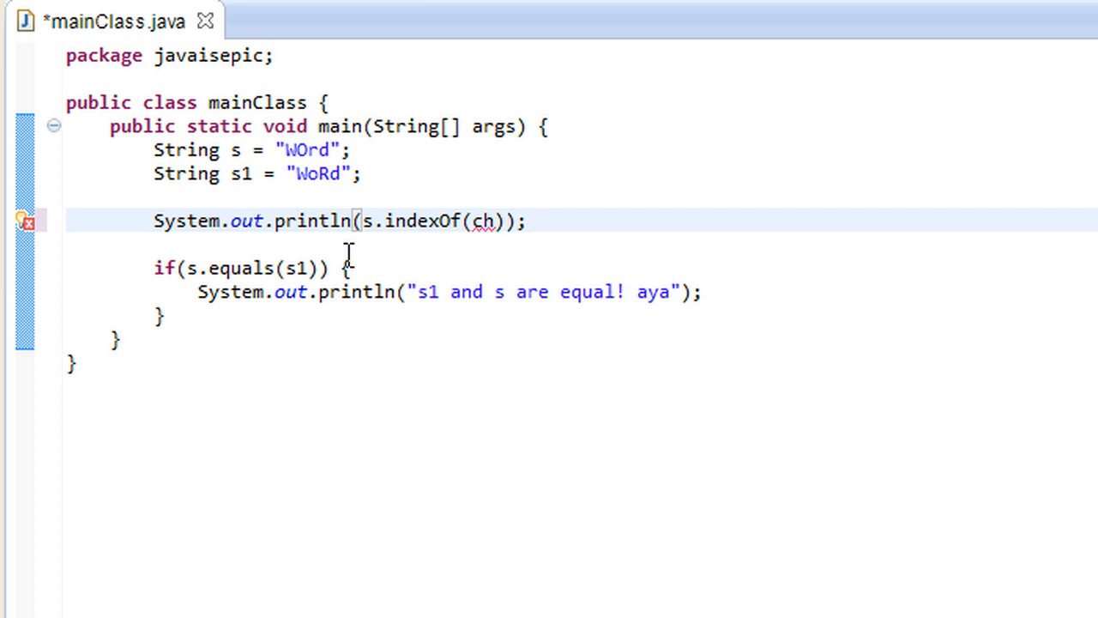
pyautogui.press('Backspace')
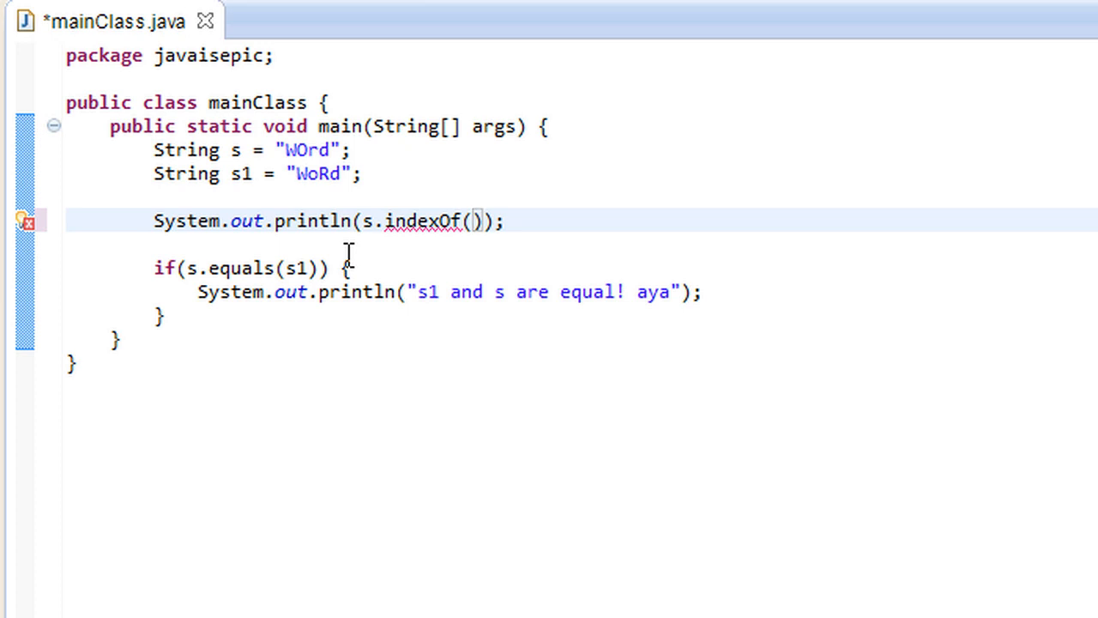
pyautogui.moveTo(592, 378)
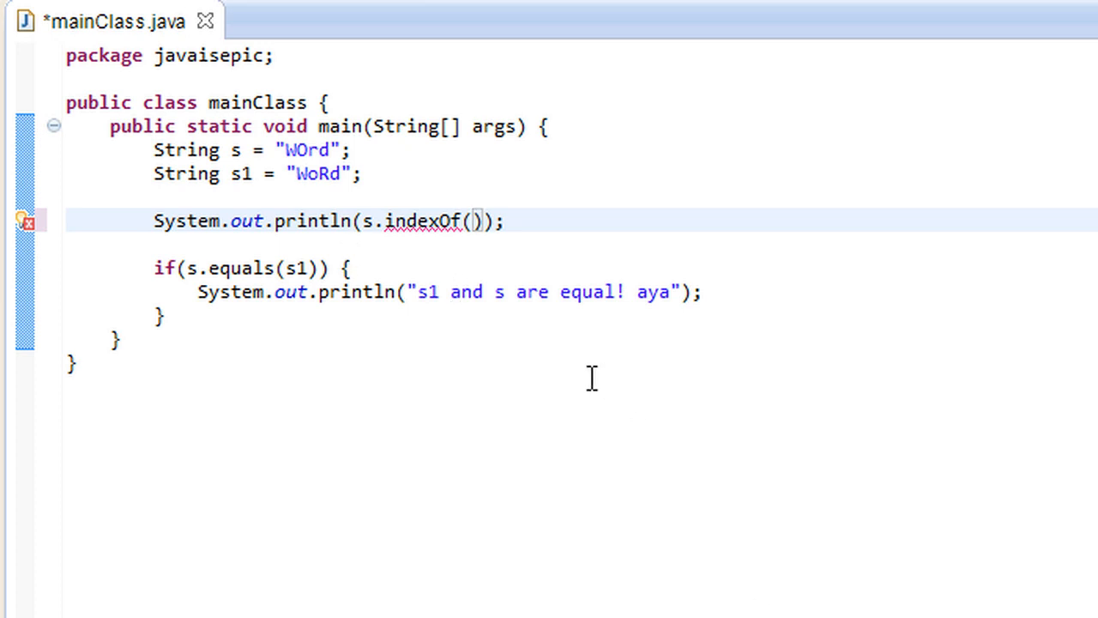
pyautogui.moveTo(460, 242)
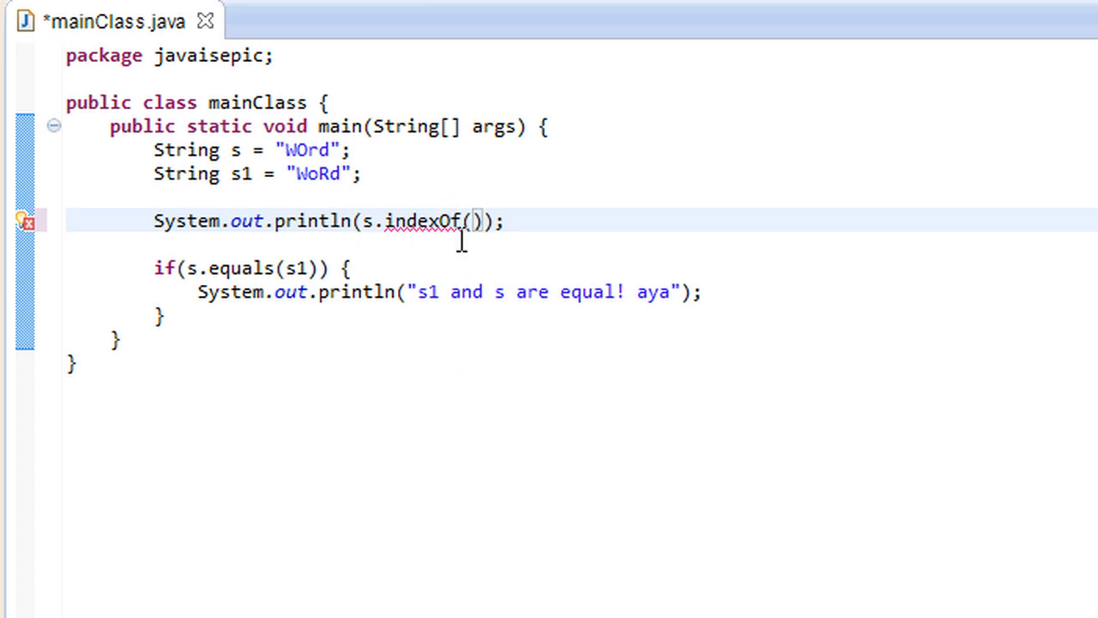
pyautogui.write("''")
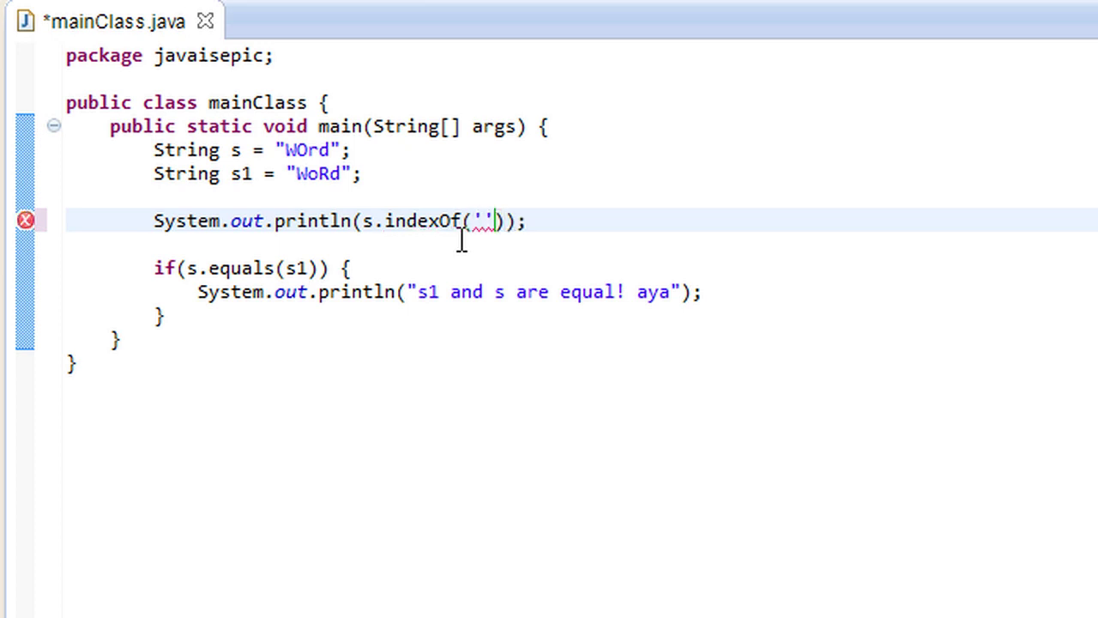
pyautogui.write('r')
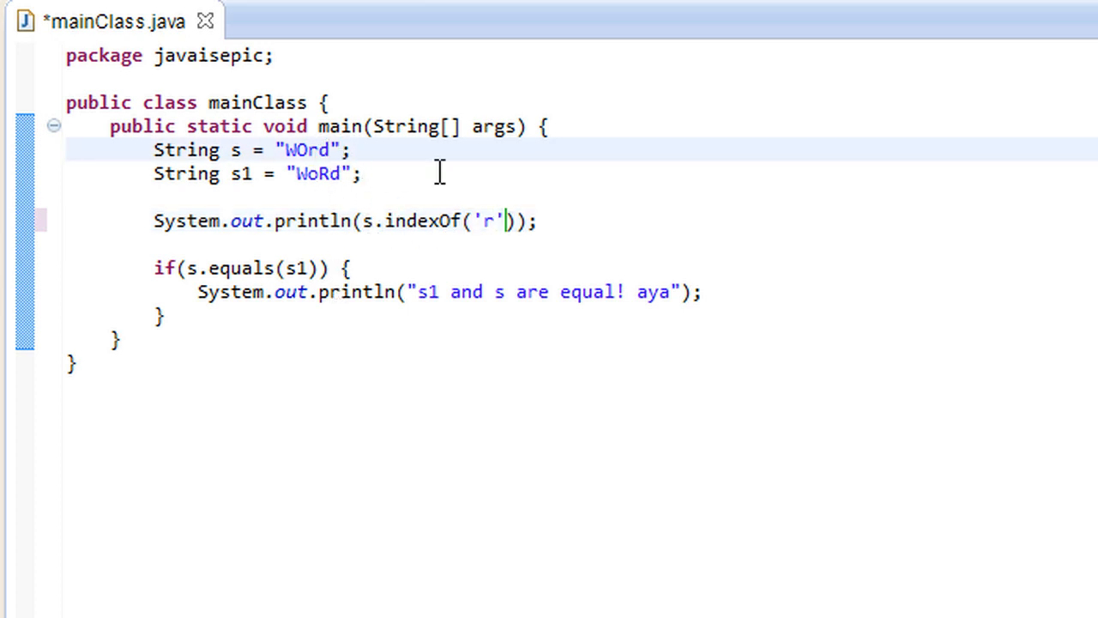
pyautogui.moveTo(318, 261)
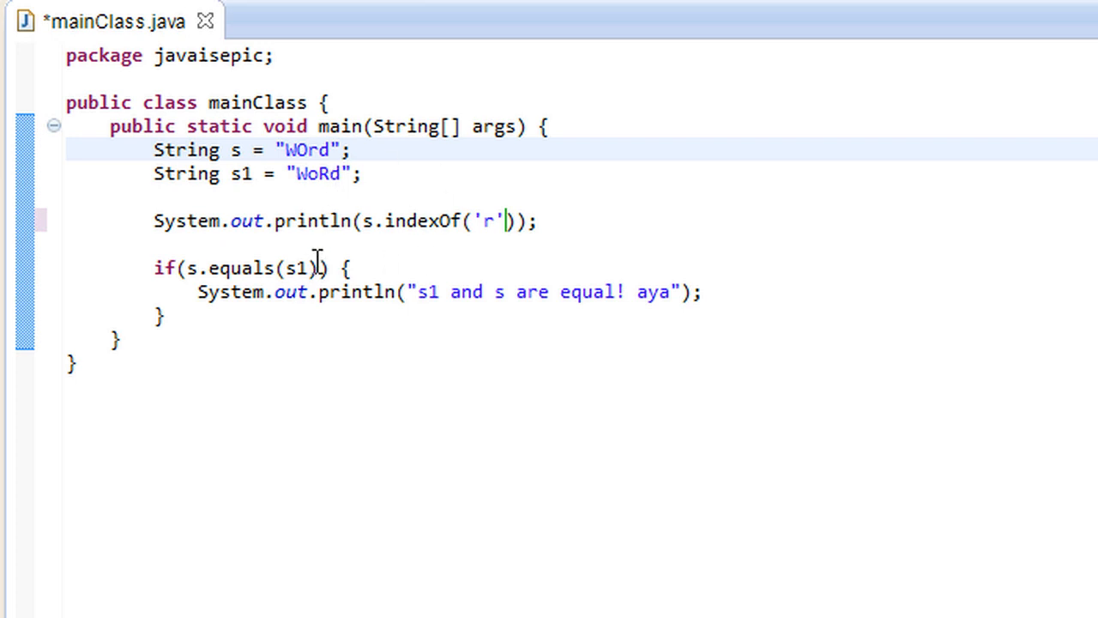
# Step: Lengthen s to "WOrdr rjr jr r" and run the program
pyautogui.write('r rjr jr r')
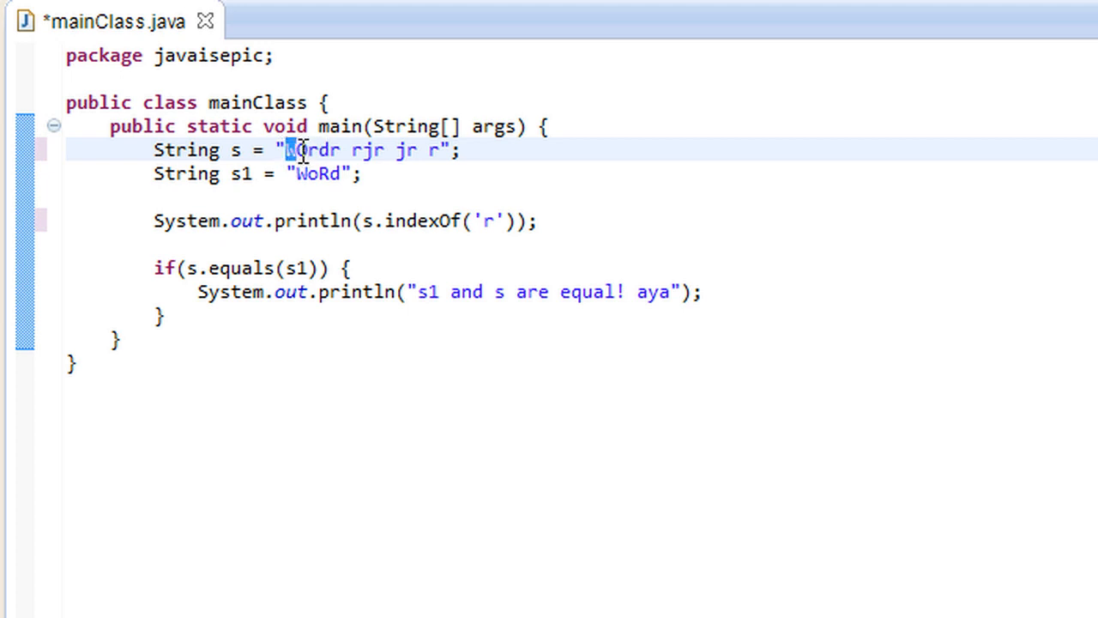
pyautogui.doubleClick(313, 151)
pyautogui.write('O')
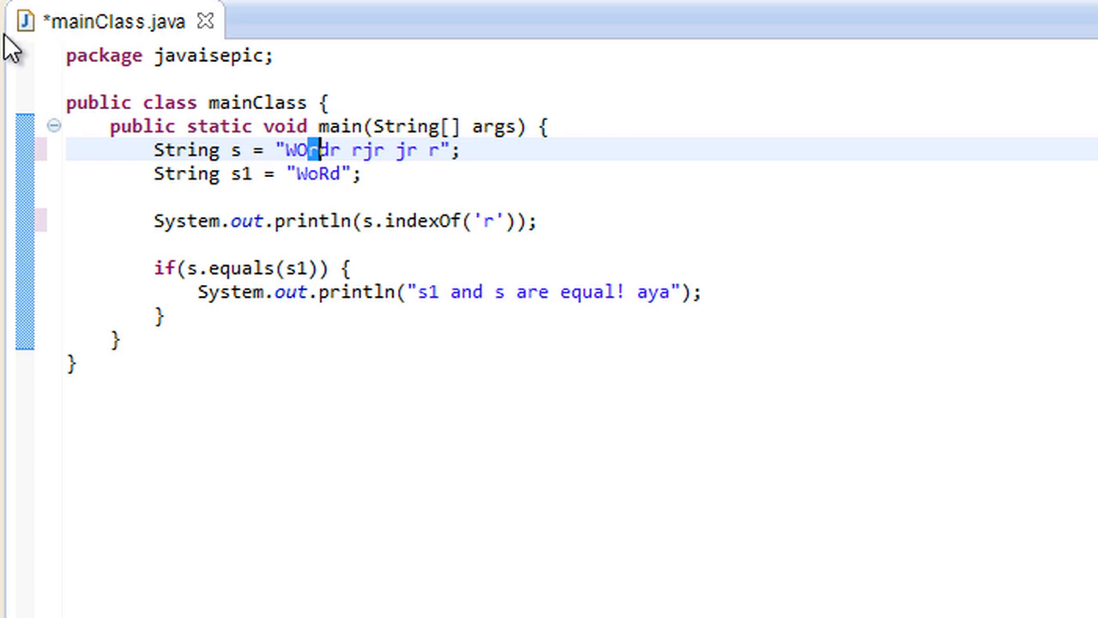
pyautogui.click(15, 35)
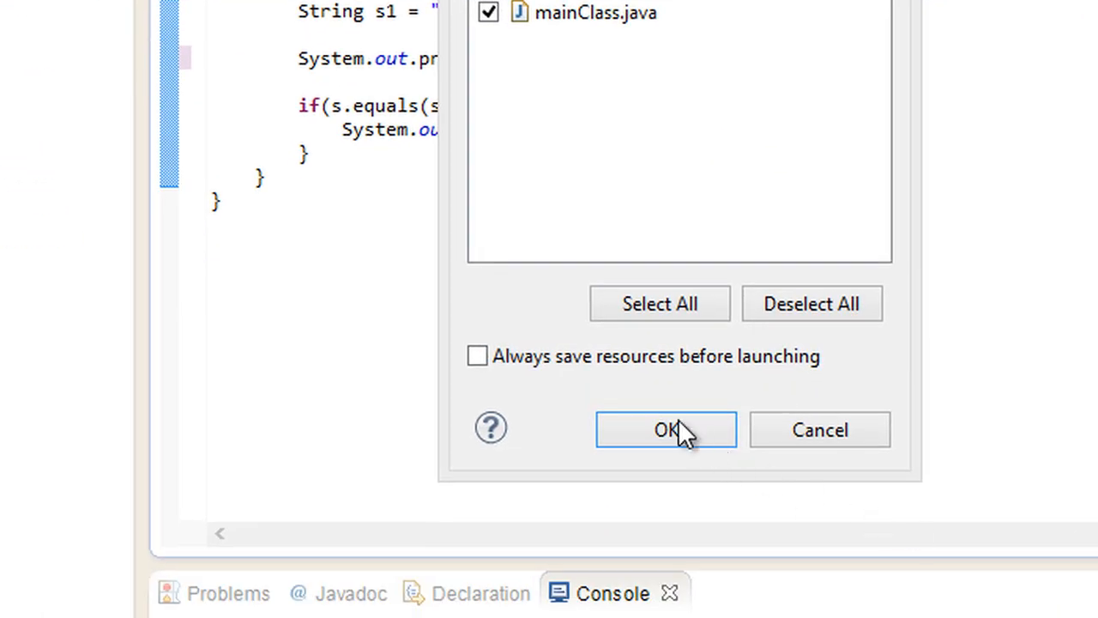
pyautogui.click(666, 429)
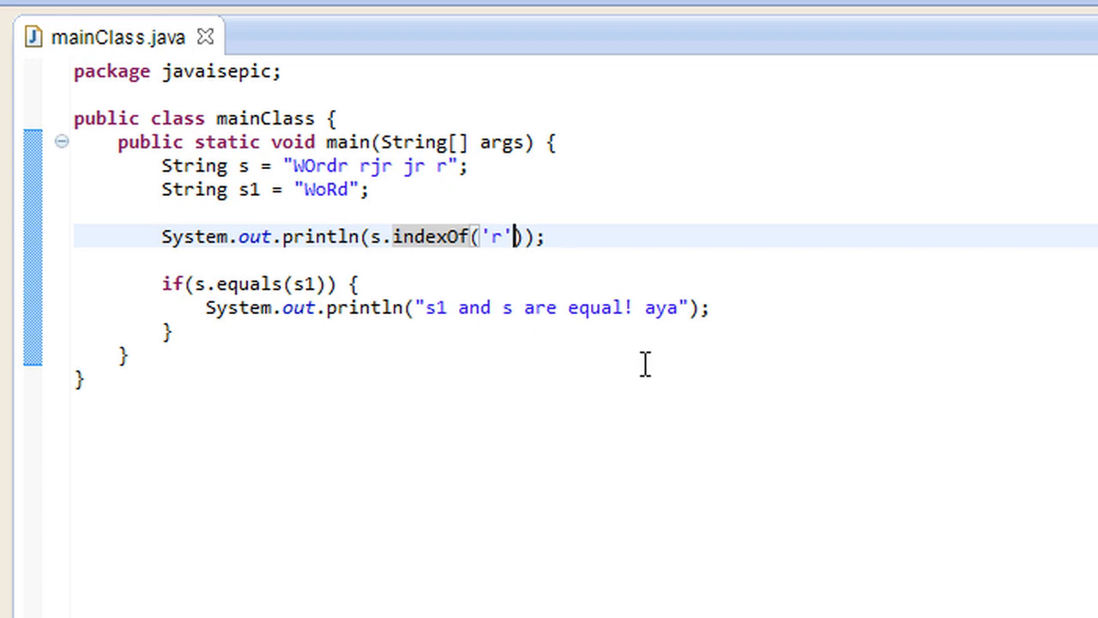
# Step: Add start index 4 to make s.indexOf('r',4) and run again
pyautogui.write(',4')
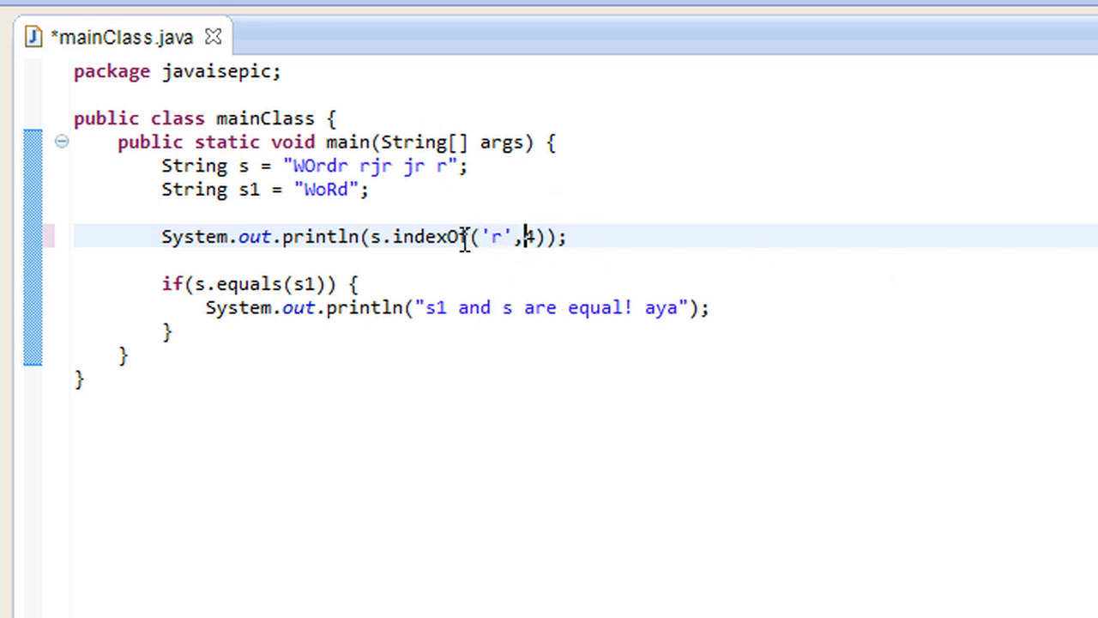
pyautogui.doubleClick(529, 237)
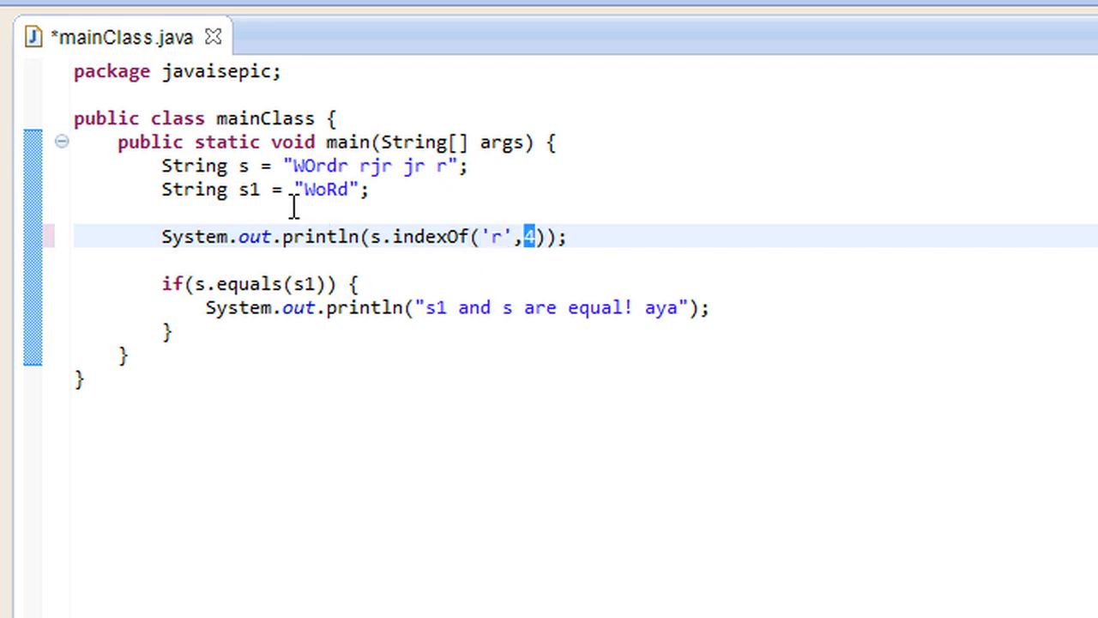
pyautogui.click(288, 165)
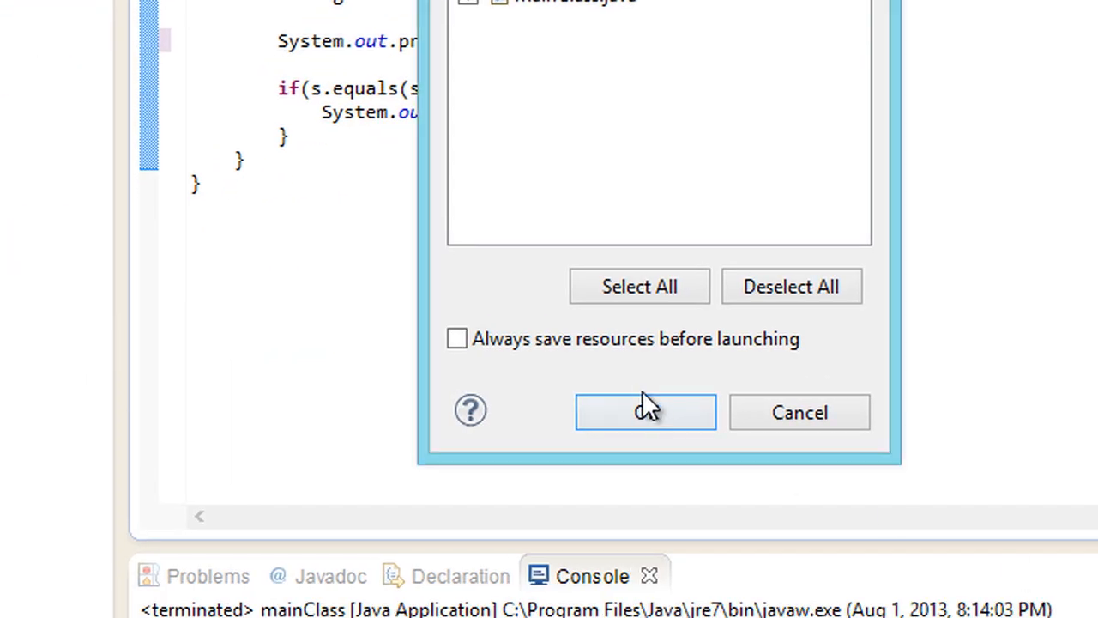
pyautogui.click(645, 412)
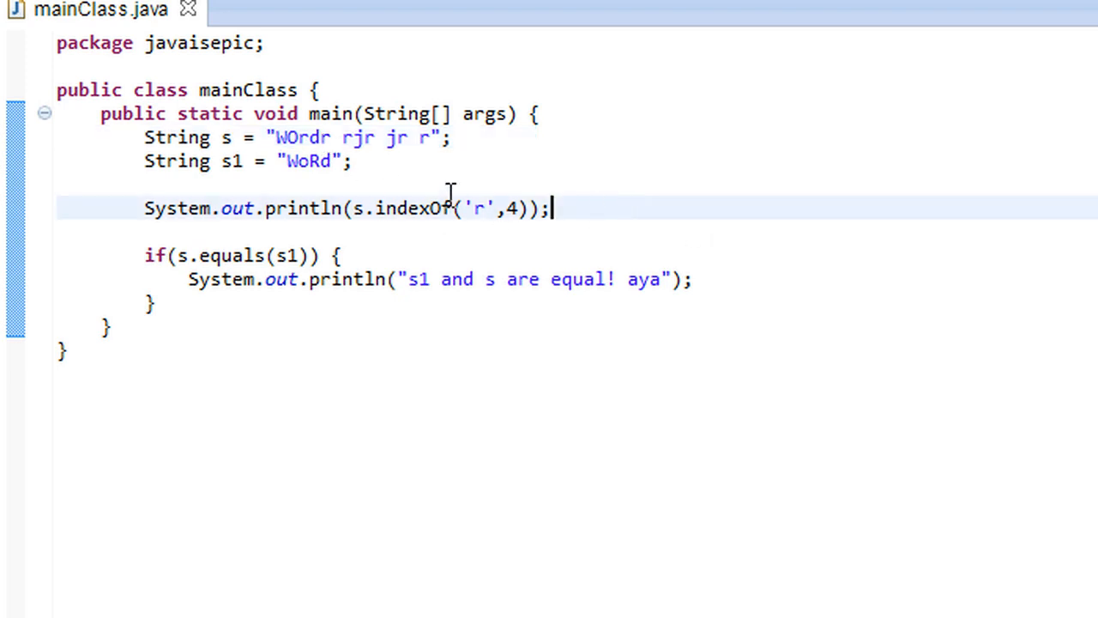
pyautogui.doubleClick(513, 208)
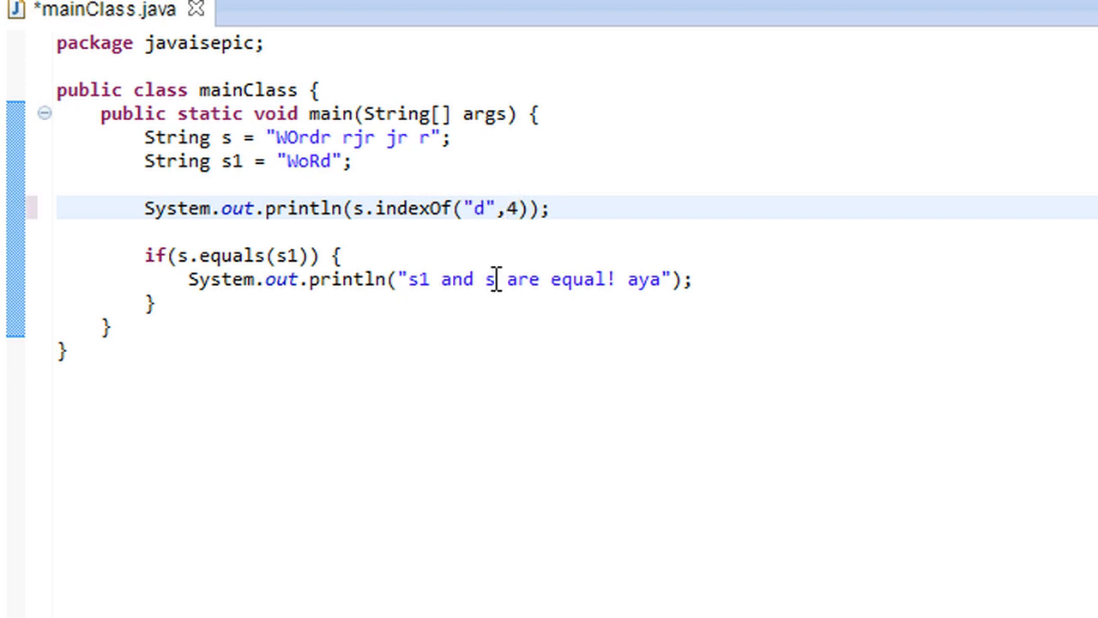
pyautogui.moveTo(494, 255)
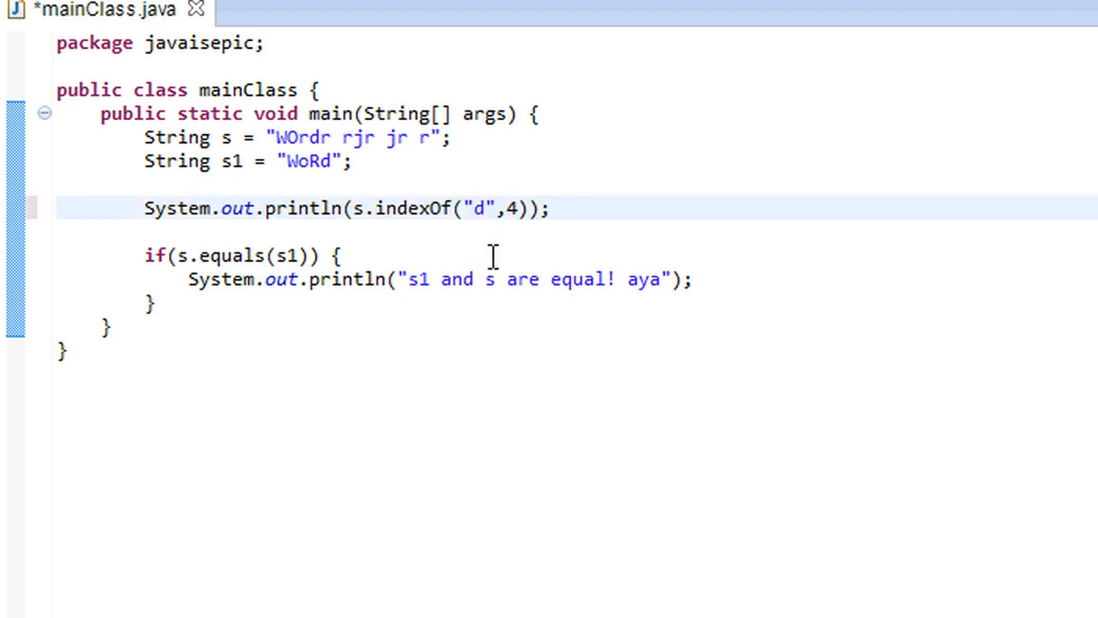
# Step: Search s for "dr" from index 4 with indexOf, run it to print -1, then start a substring call
pyautogui.click(485, 209)
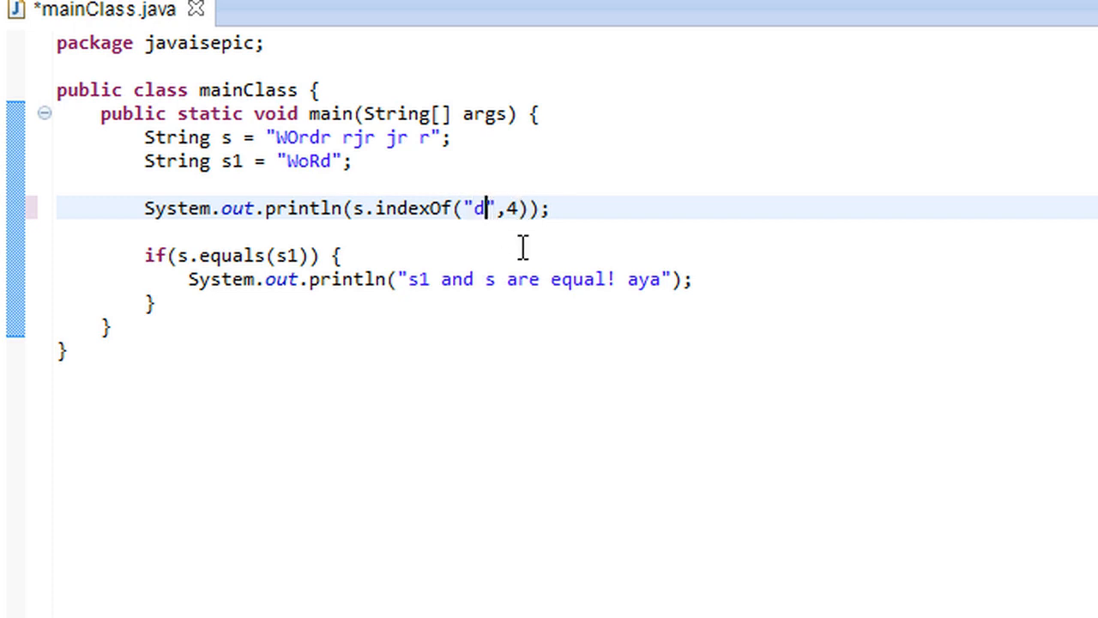
pyautogui.write('r')
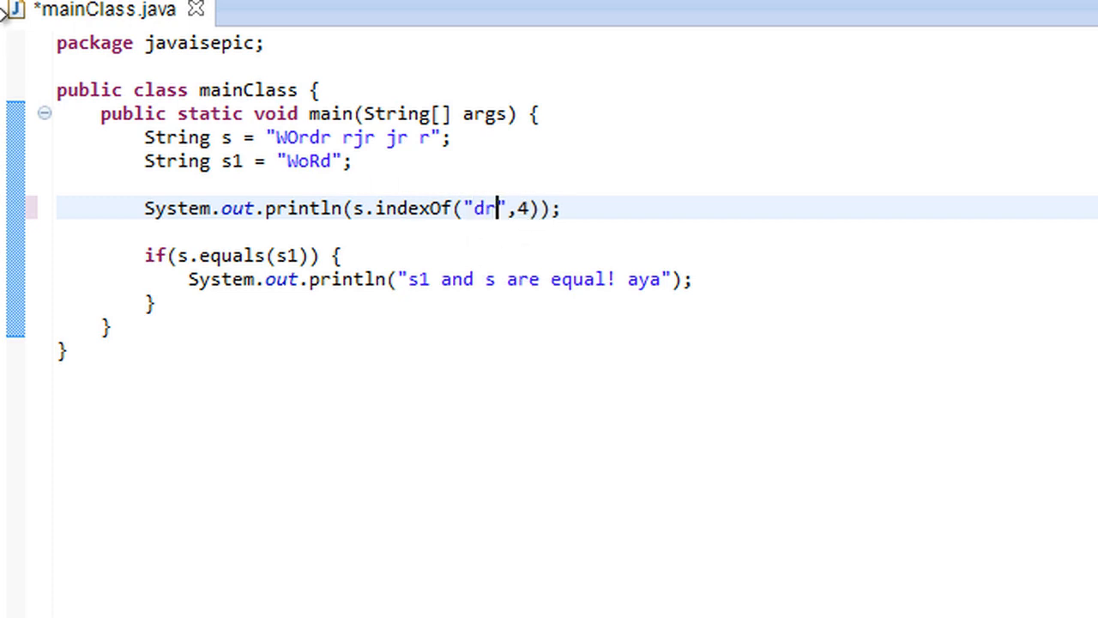
pyautogui.click(72, 17)
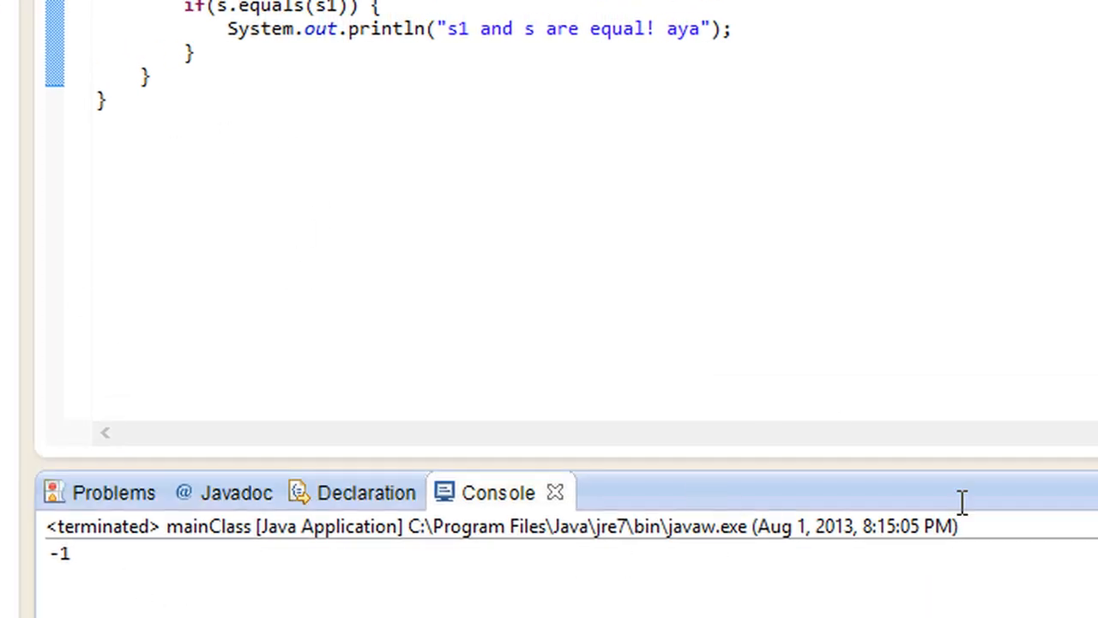
pyautogui.moveTo(1090, 604)
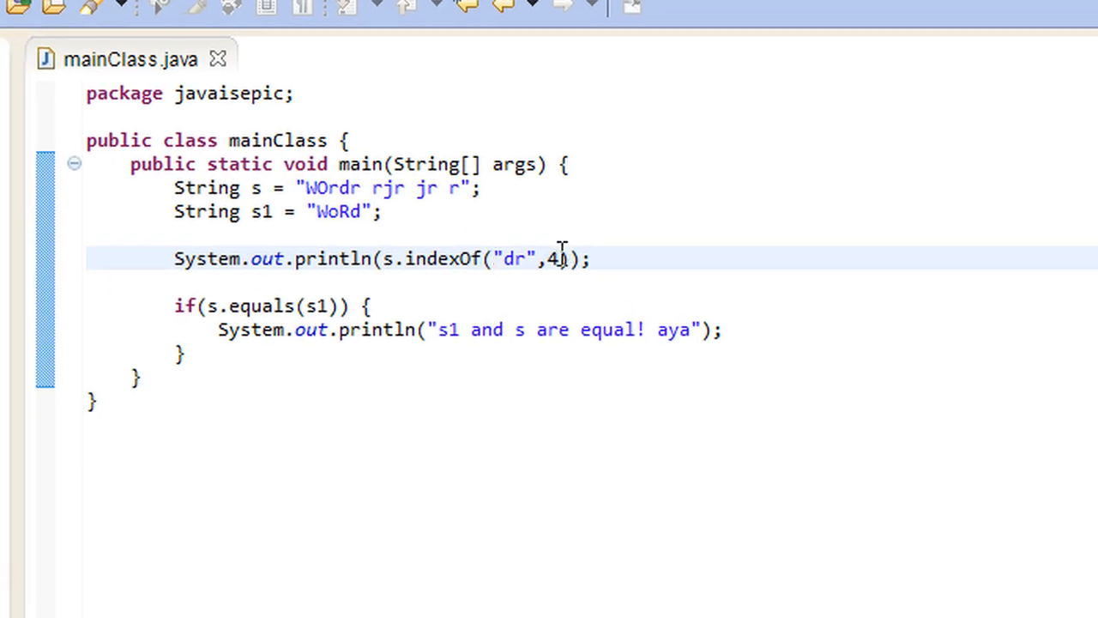
pyautogui.write('2')
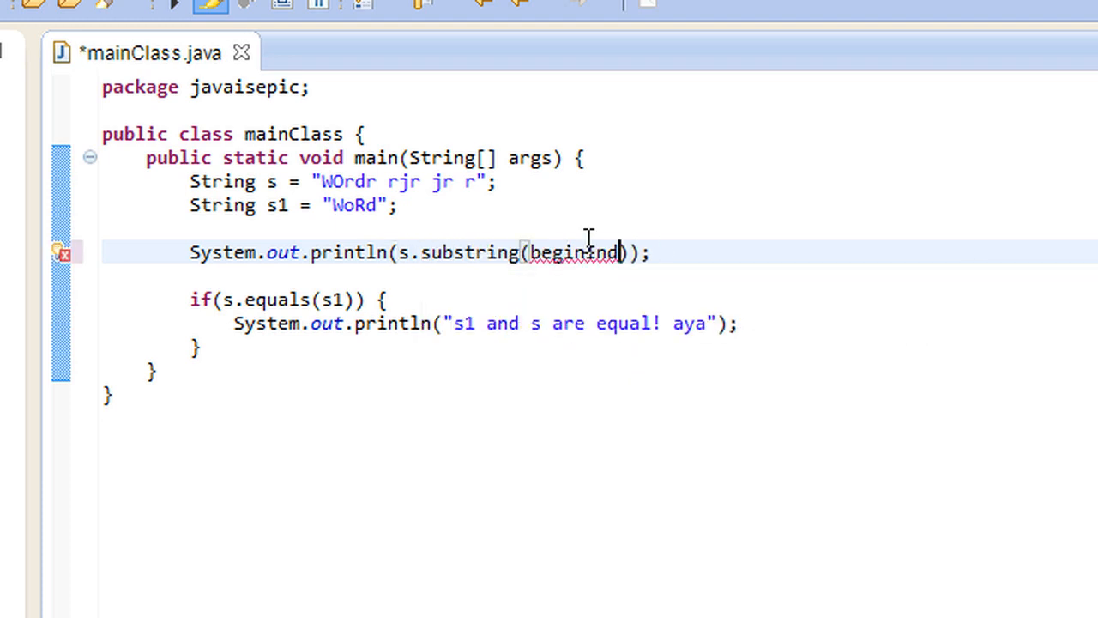
# Step: Print s.substring(3), checking which part of s starts at index 3, and save the file
pyautogui.write('3')
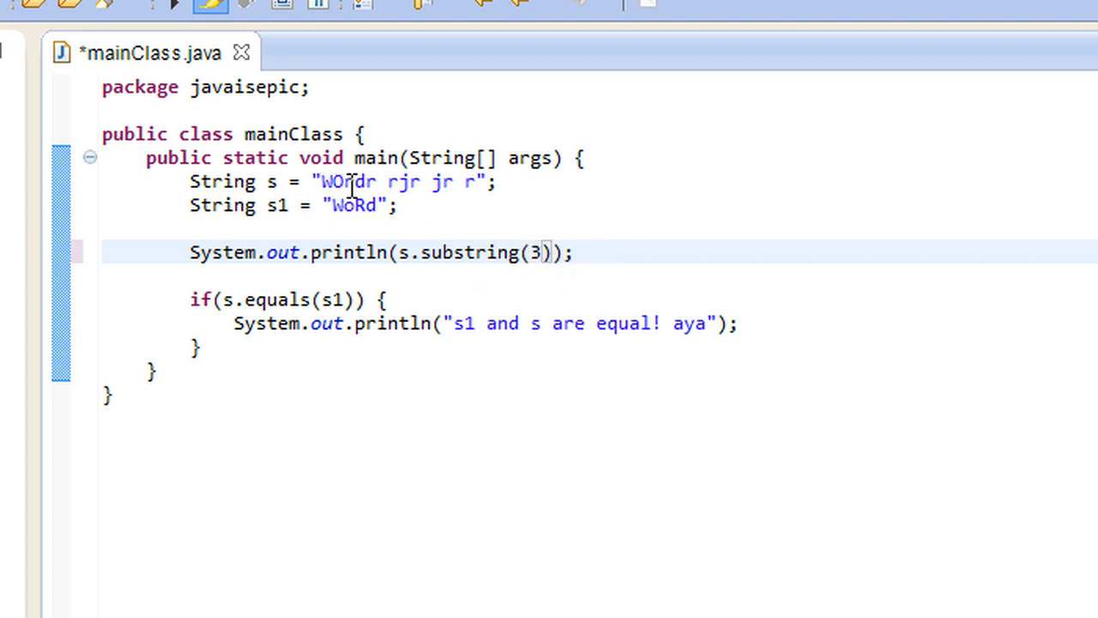
pyautogui.click(359, 181)
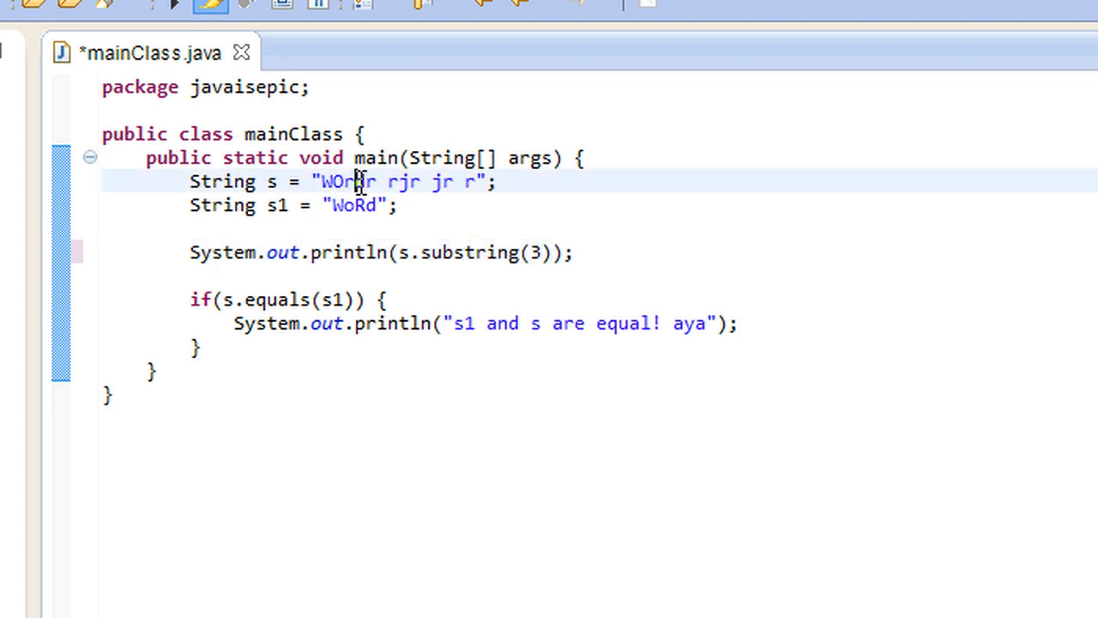
pyautogui.moveTo(357, 182); pyautogui.dragTo(478, 182)
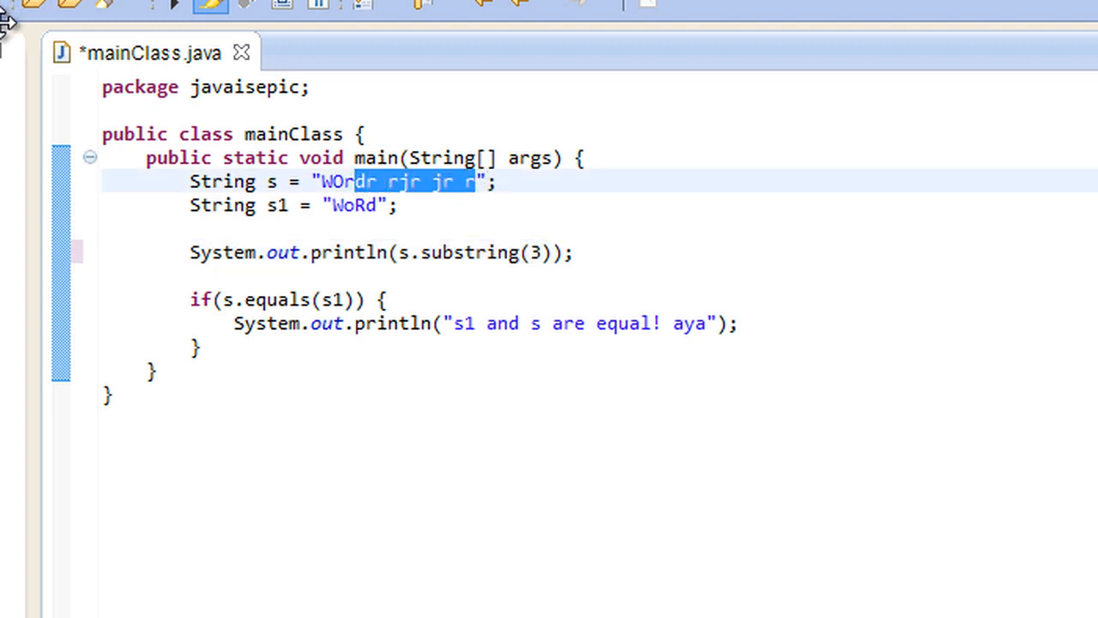
pyautogui.click(20, 6)
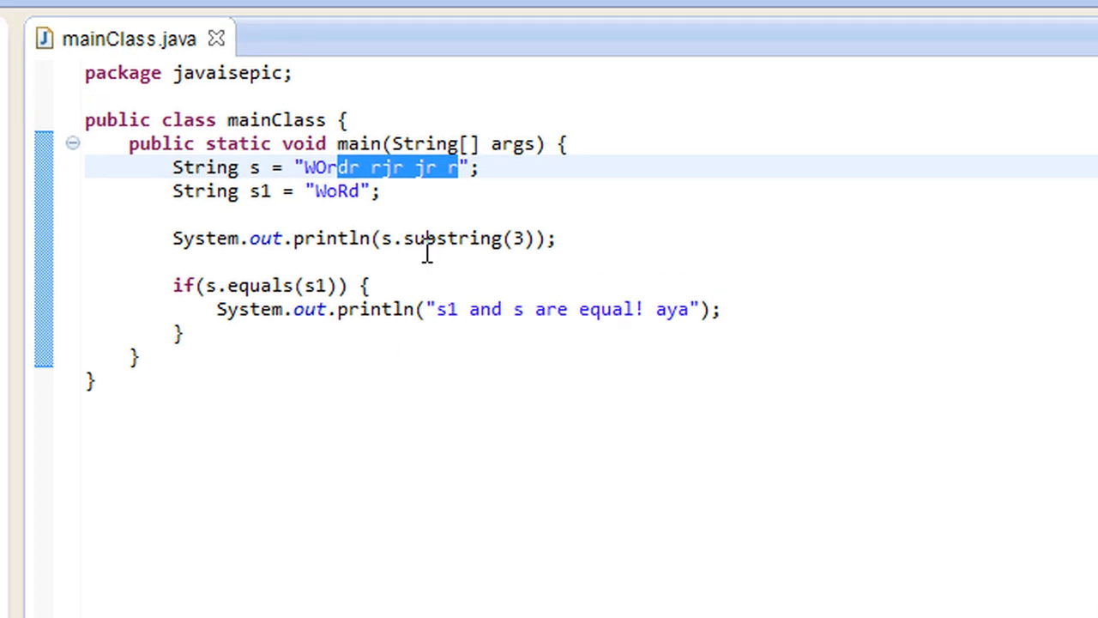
# Step: Extend the call to s.substring(3, 6) and run it, printing "dr" in the console
pyautogui.click(521, 237)
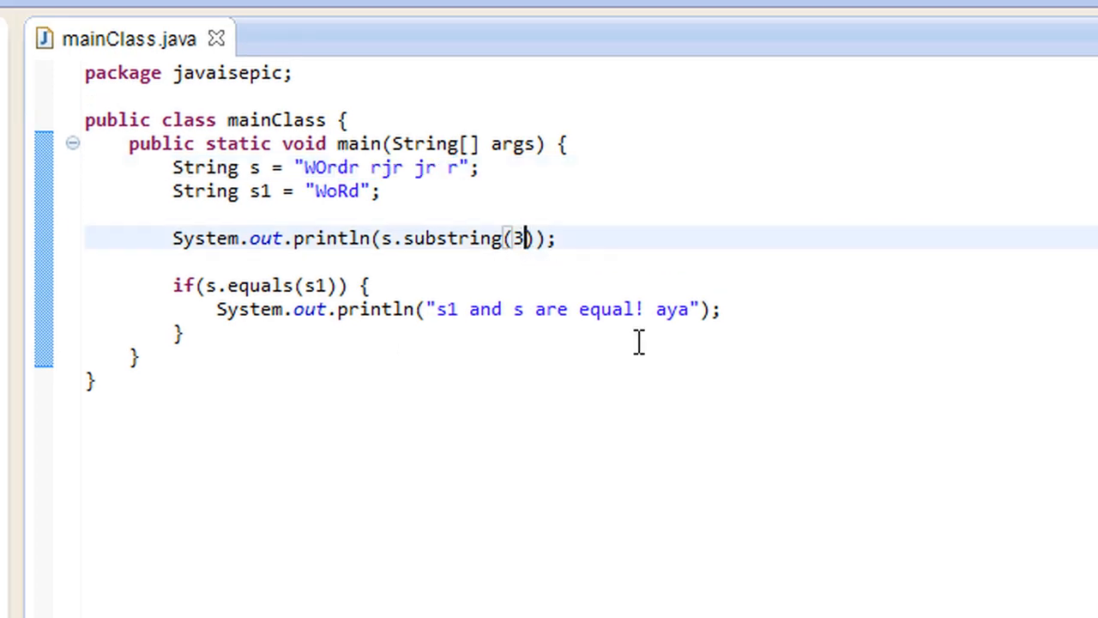
pyautogui.write(', 6')
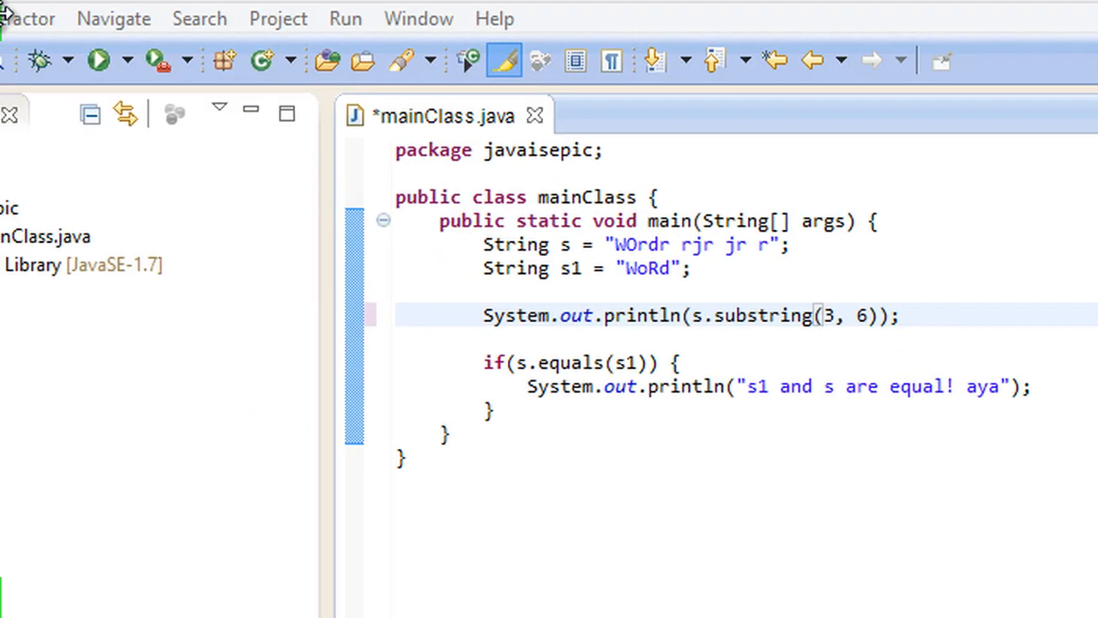
pyautogui.click(96, 59)
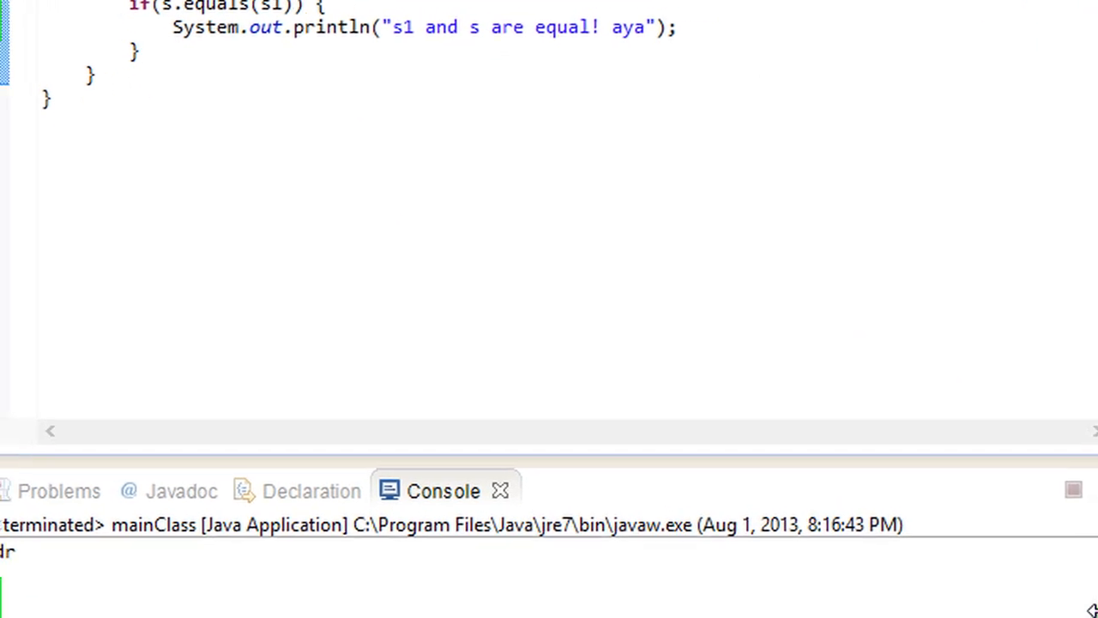
pyautogui.scroll(3)
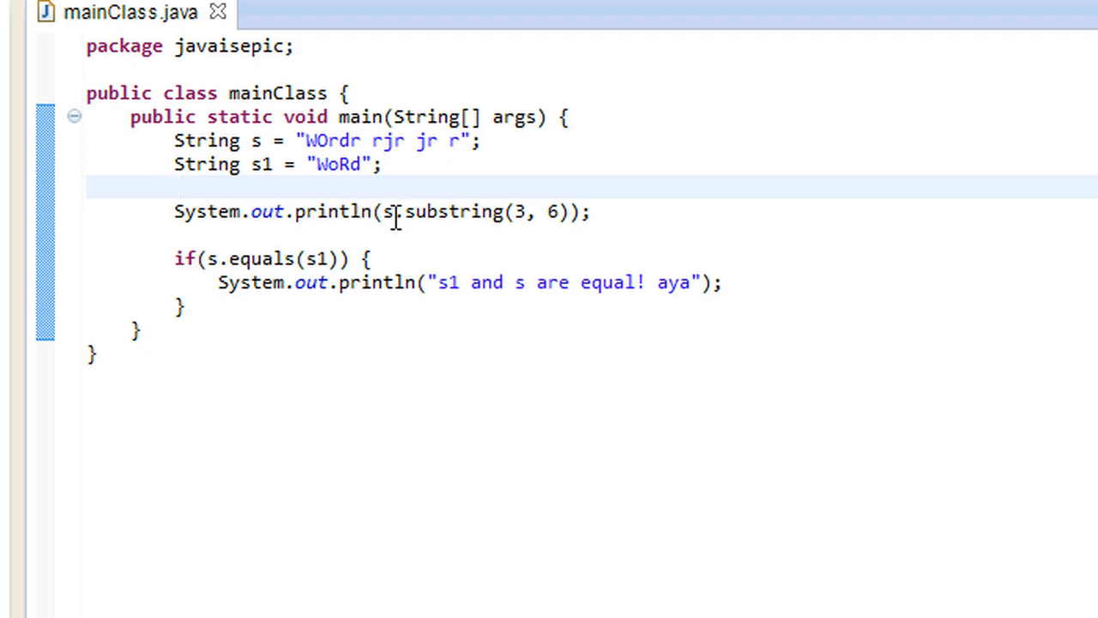
# Step: Rewrite the println to call s.replace('r', 'l') and save mainClass.java
pyautogui.moveTo(395, 213); pyautogui.dragTo(570, 213)
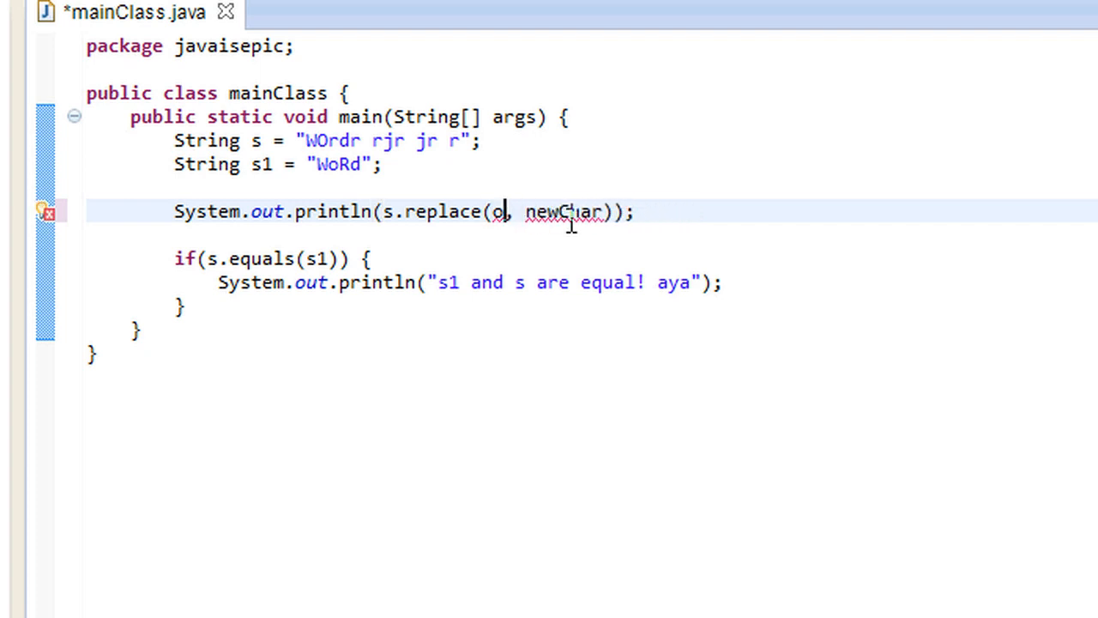
pyautogui.write("''")
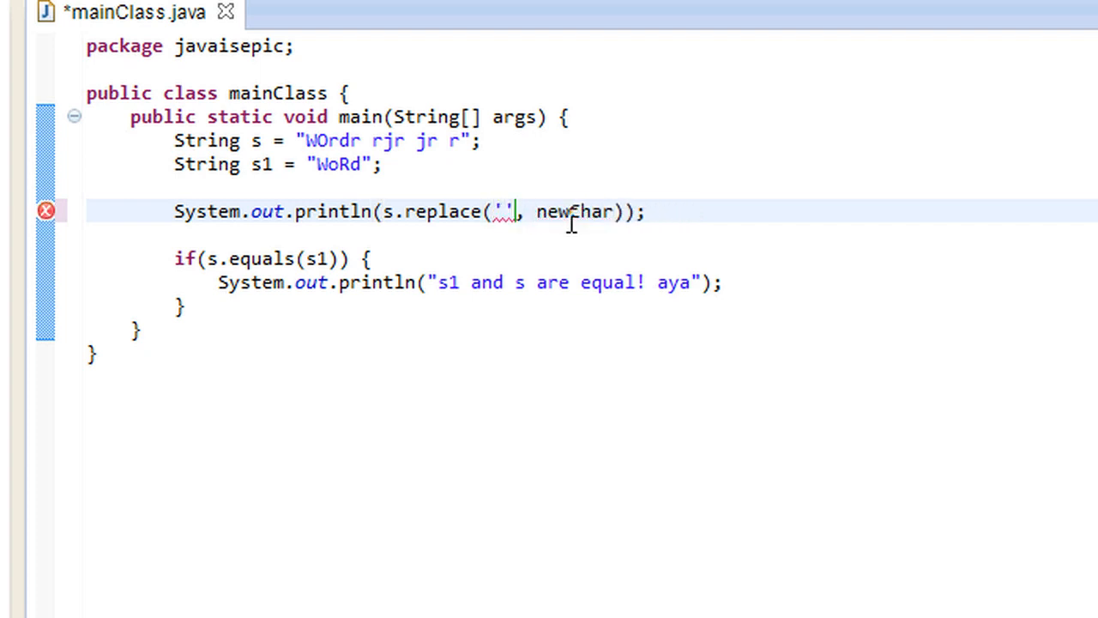
pyautogui.write('d')
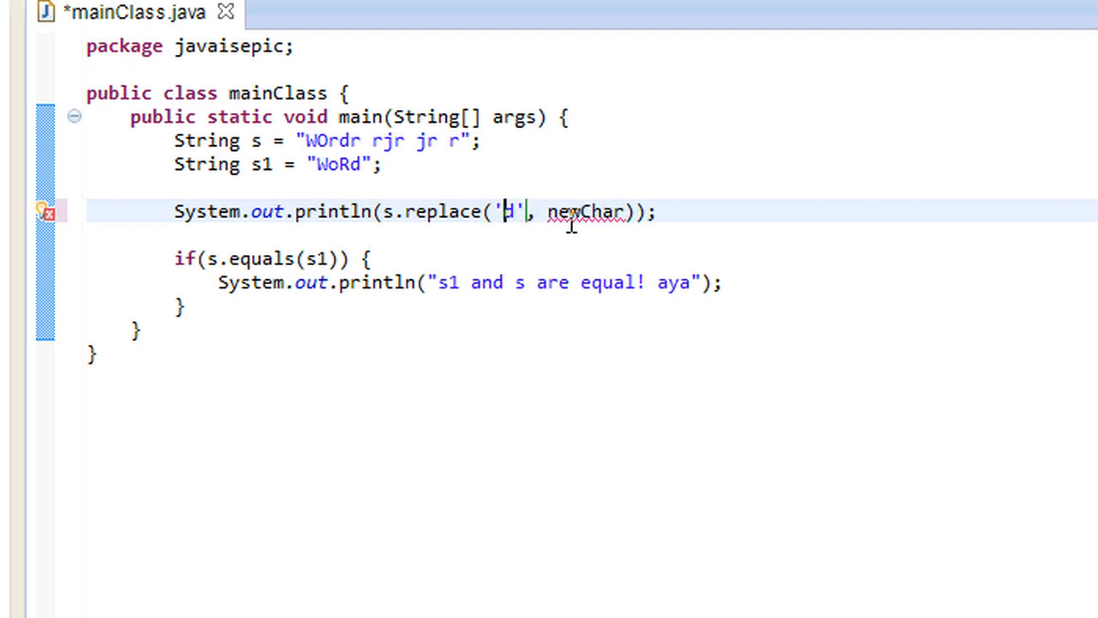
pyautogui.write('r')
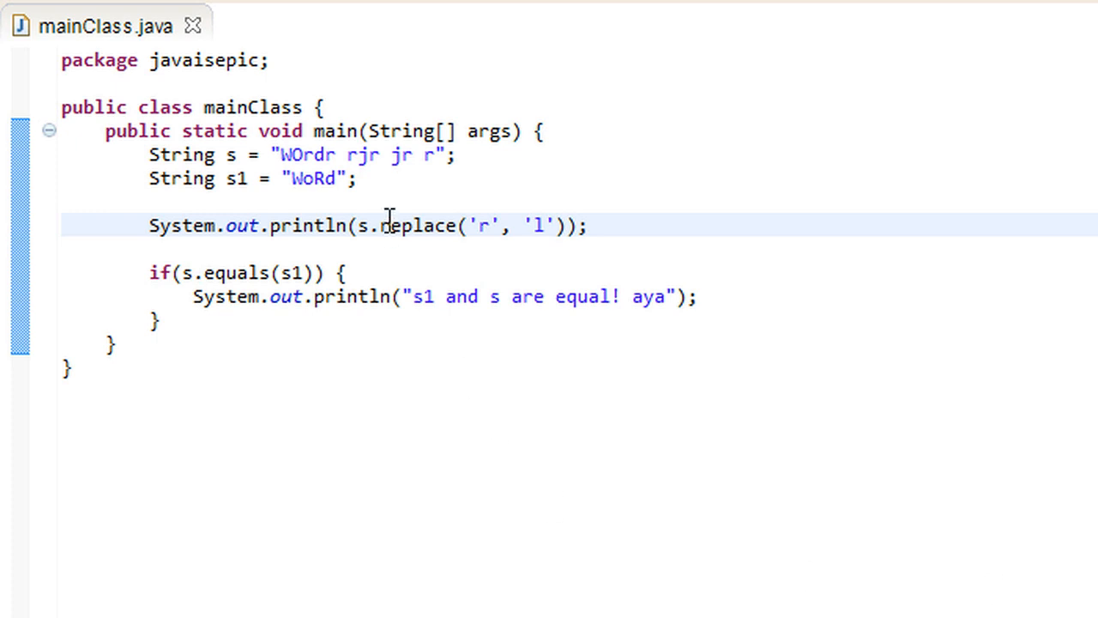
pyautogui.click(151, 202)
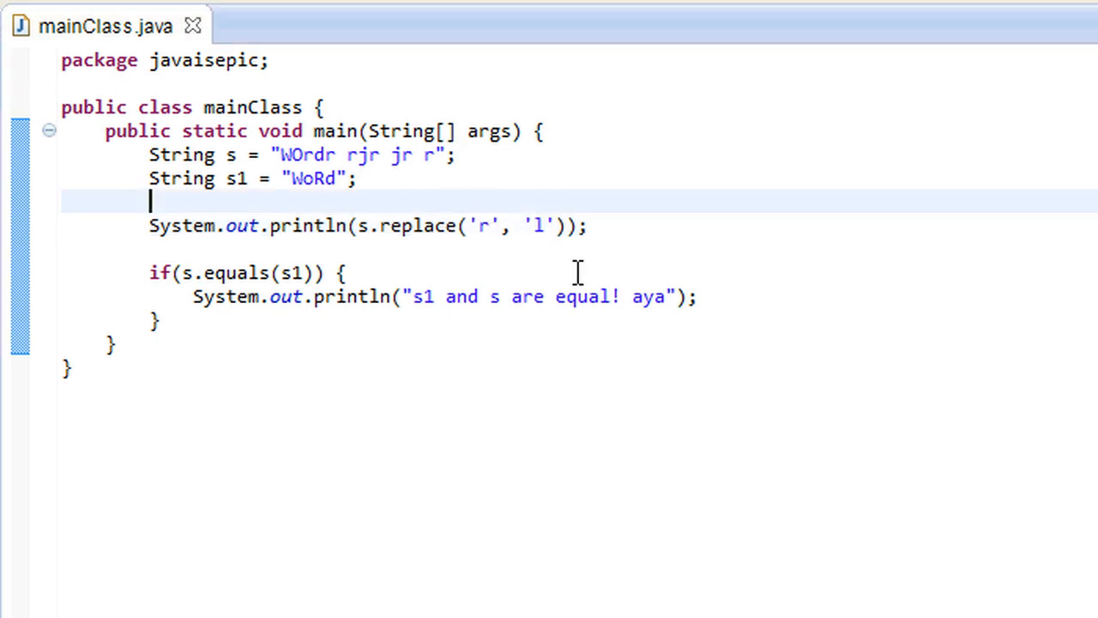
# Step: Change the call to s.replace("jr", "nd"), save and run it, printing WOrdr rndrnd r
pyautogui.doubleClick(484, 227)
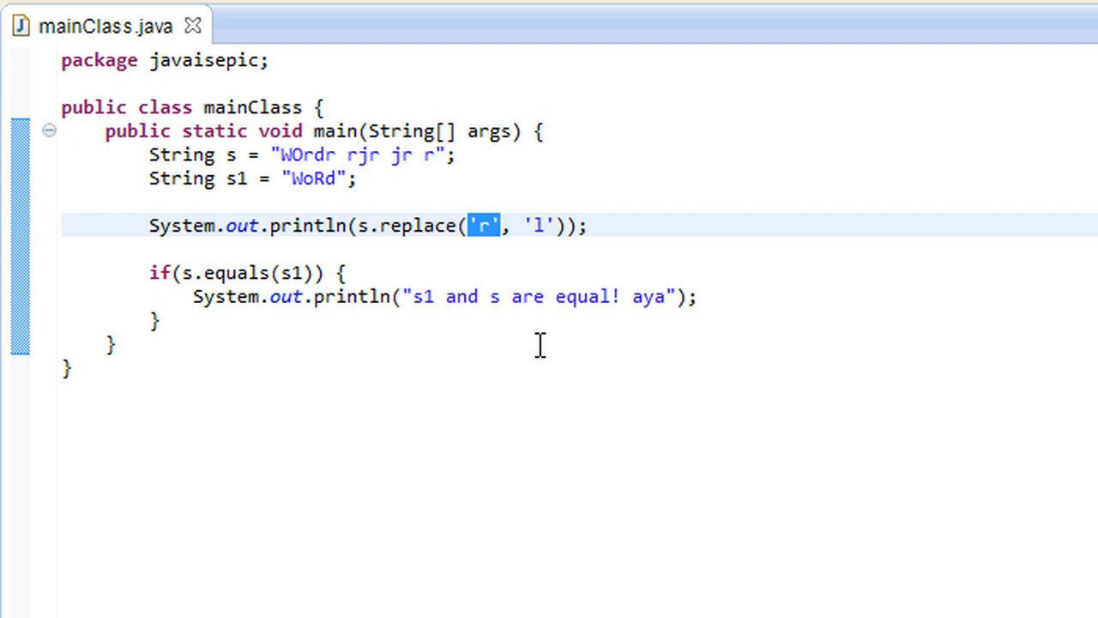
pyautogui.write('jt')
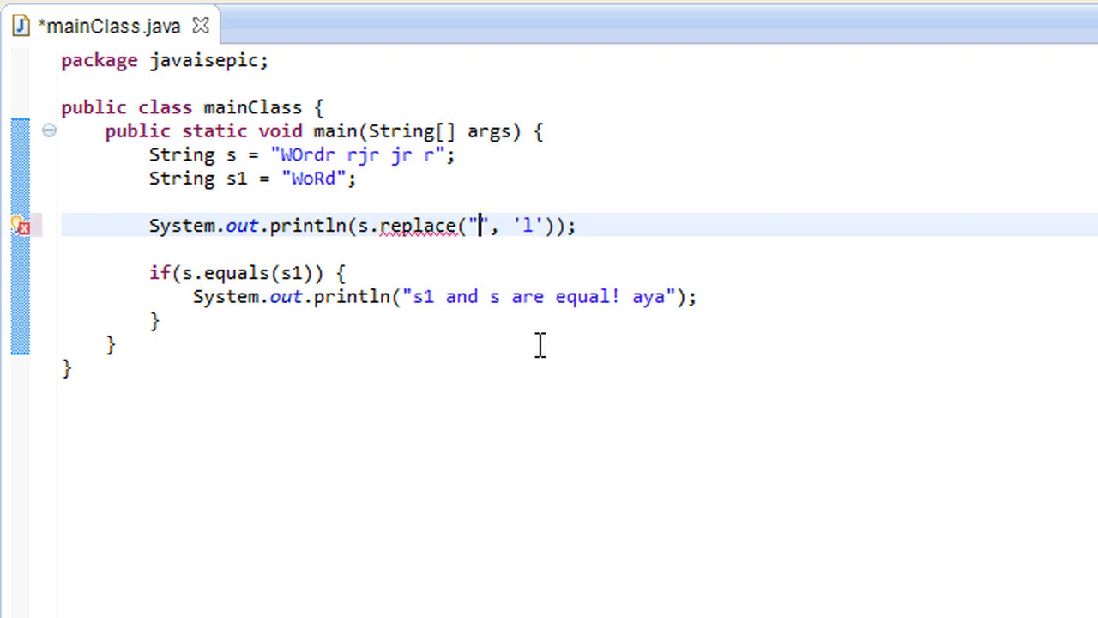
pyautogui.write('jr')
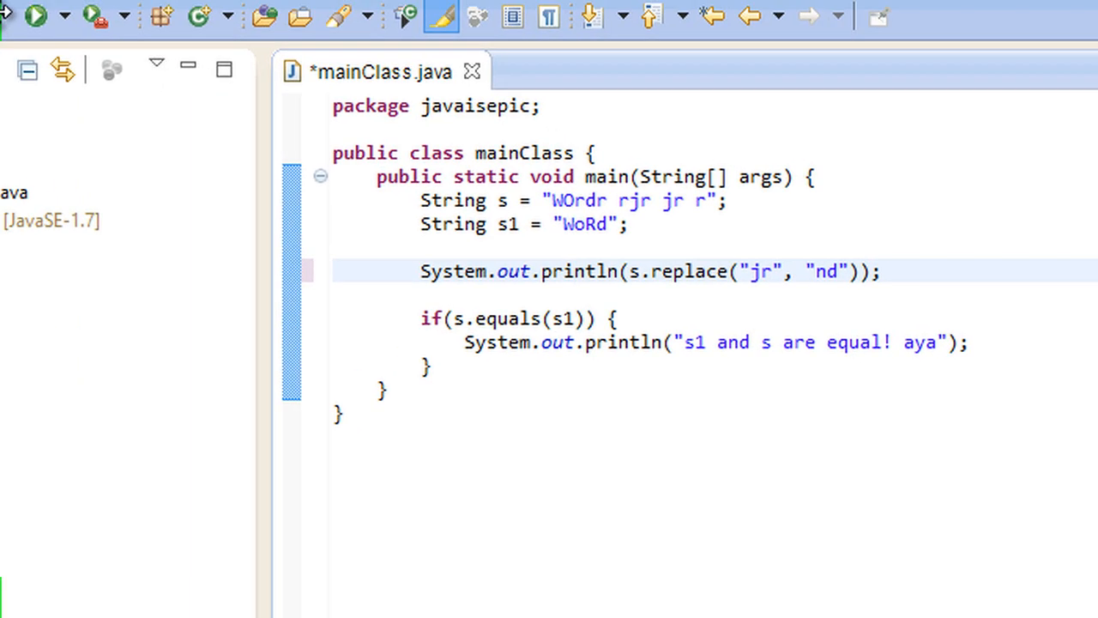
pyautogui.click(31, 15)
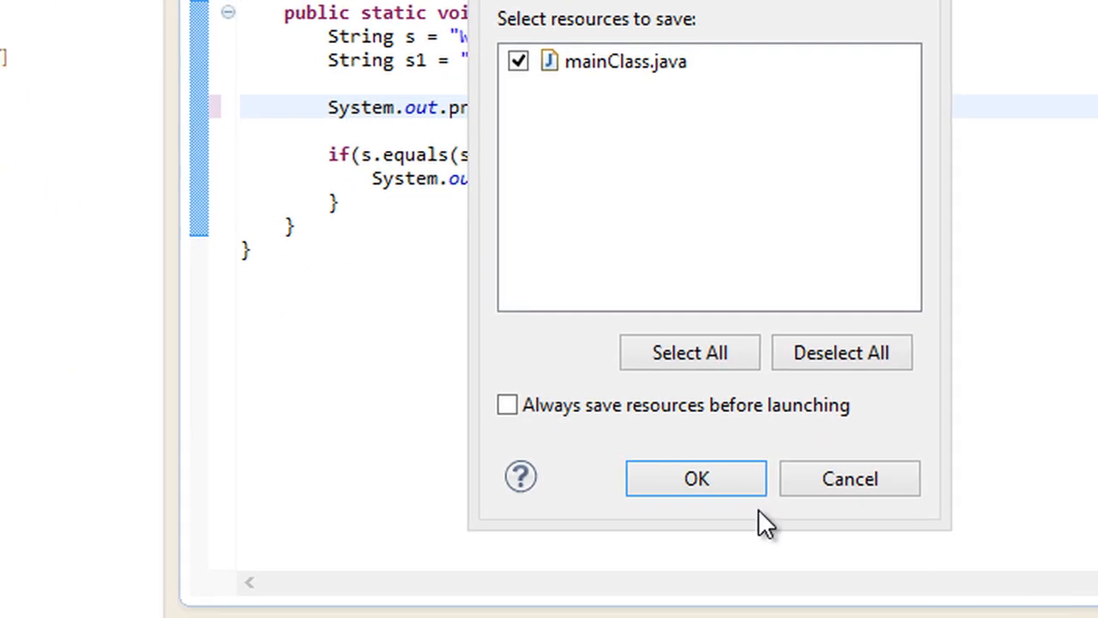
pyautogui.click(696, 477)
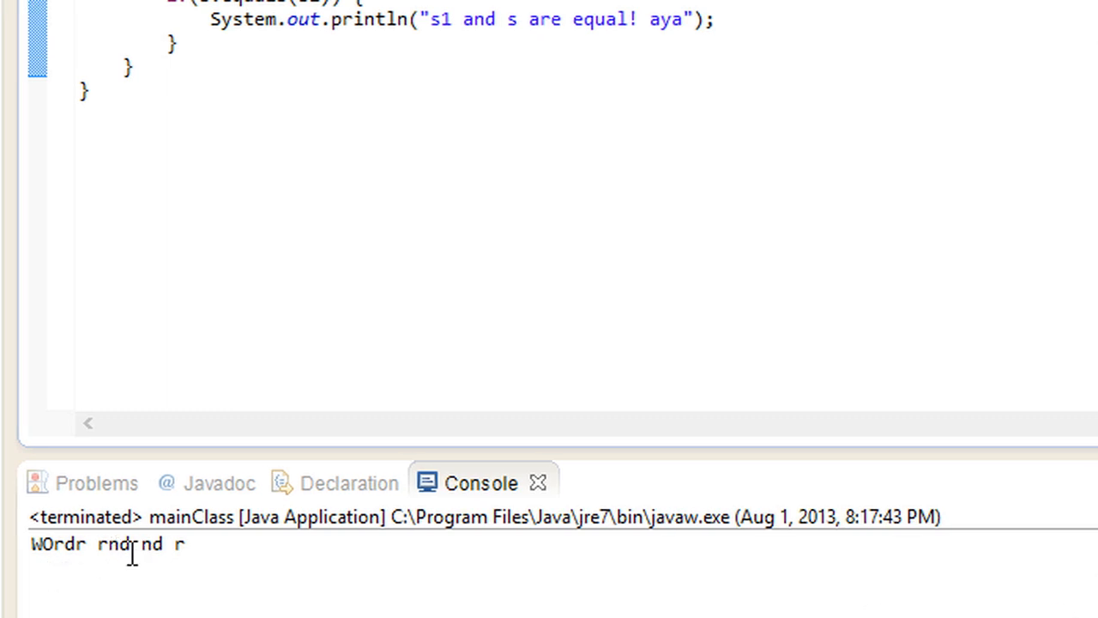
pyautogui.moveTo(1054, 580)
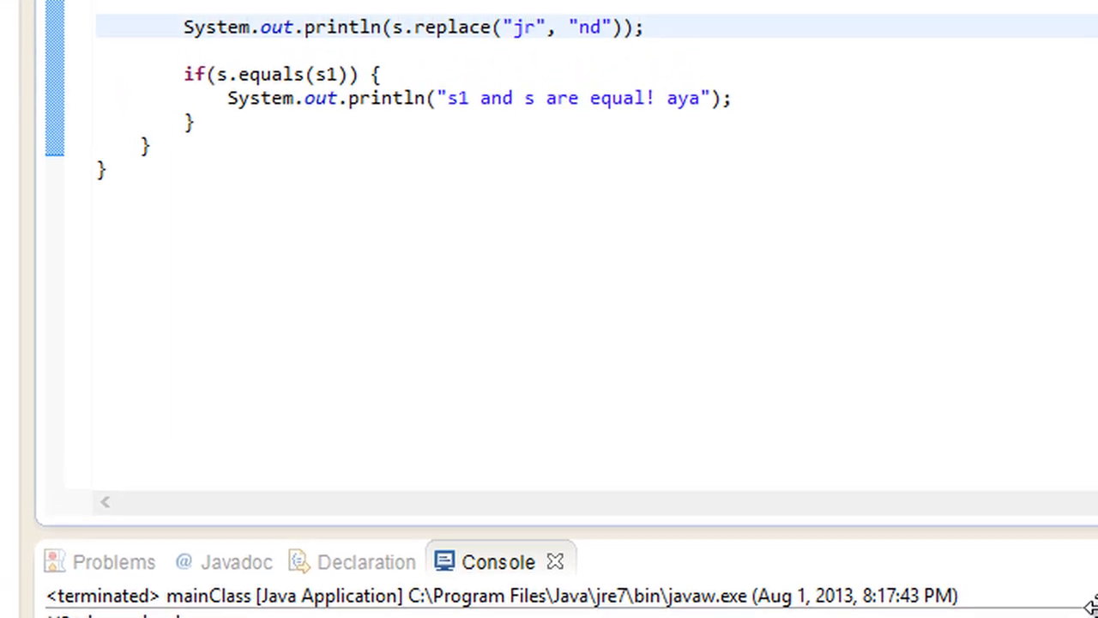
pyautogui.scroll(3)
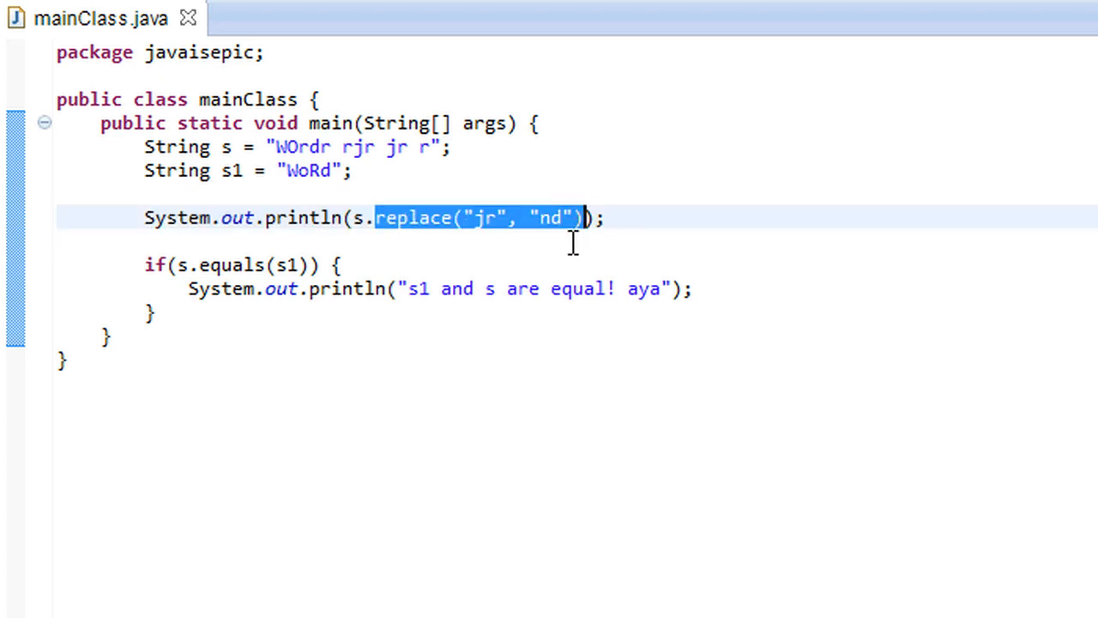
# Step: Print s.trim() instead of the replace call, then save and run the program
pyautogui.press('Delete')
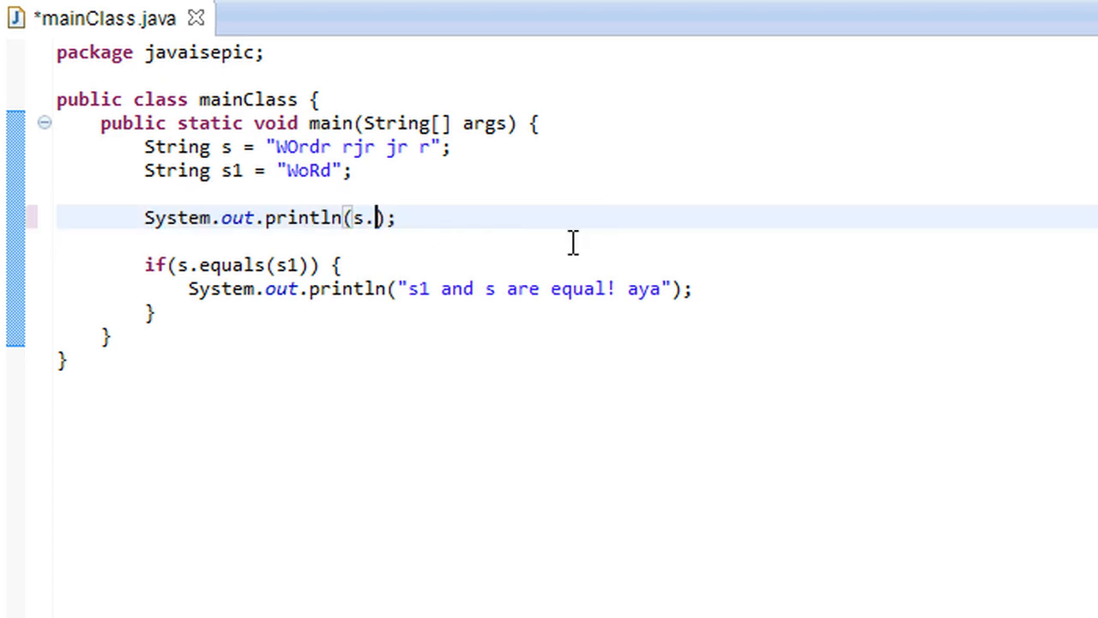
pyautogui.write('trim(')
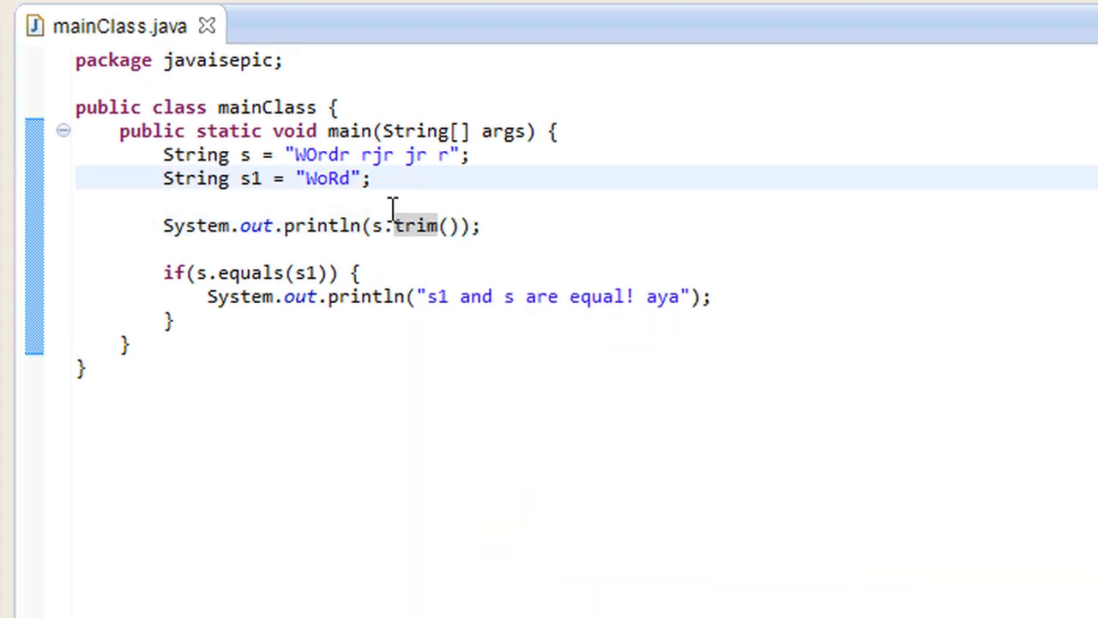
pyautogui.click(295, 155)
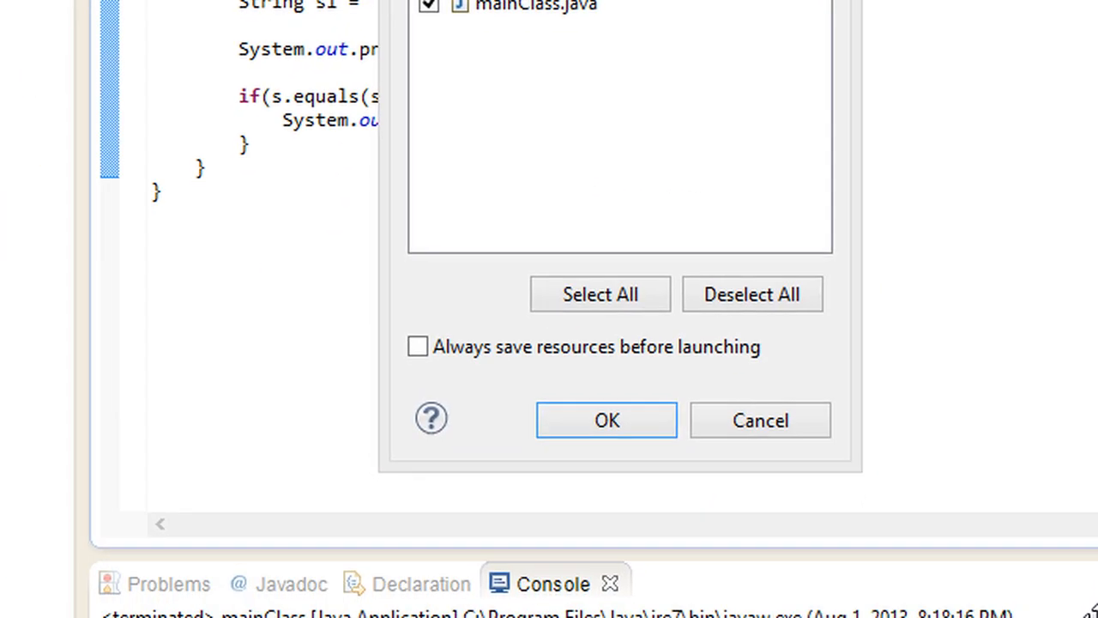
pyautogui.click(606, 419)
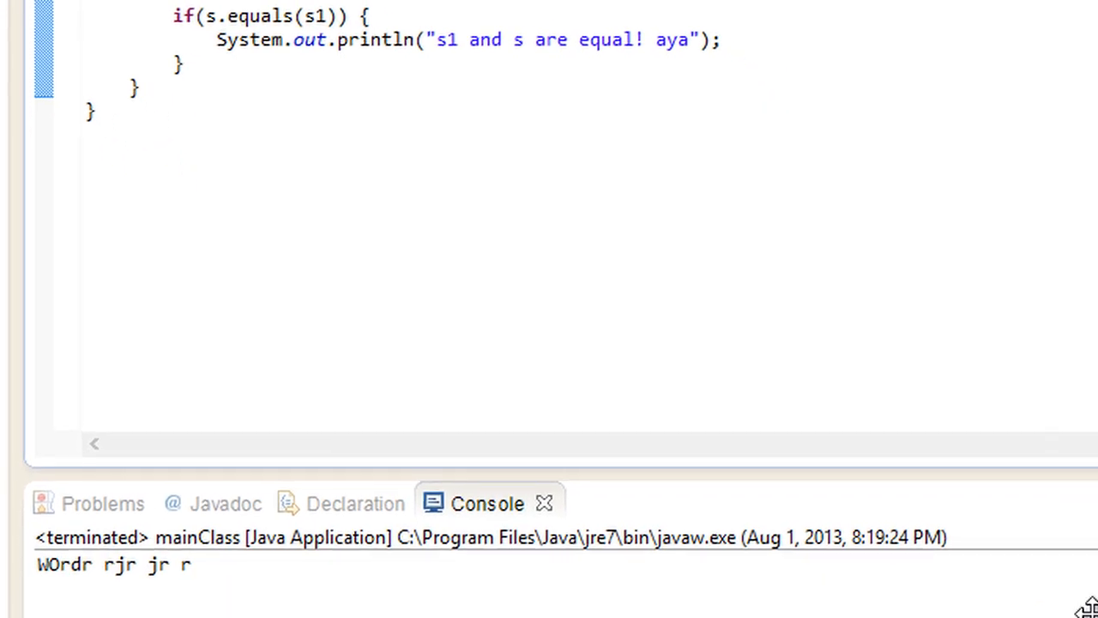
pyautogui.scroll(3)
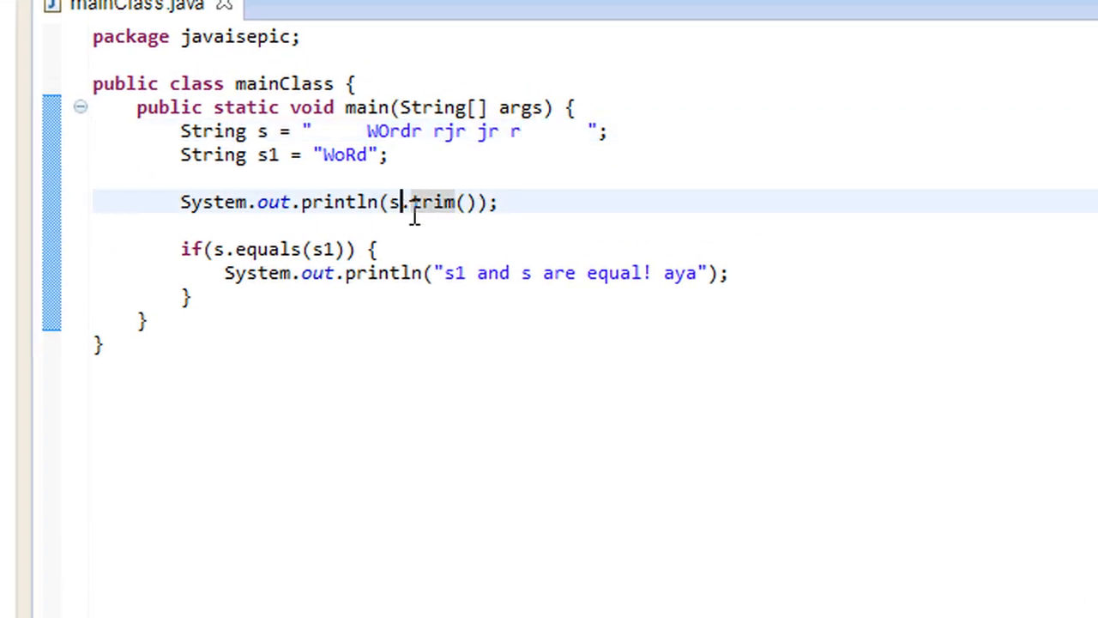
# Step: Remove .trim() so plain s prints, leaving s padded with leading and trailing spaces
pyautogui.press('Delete')
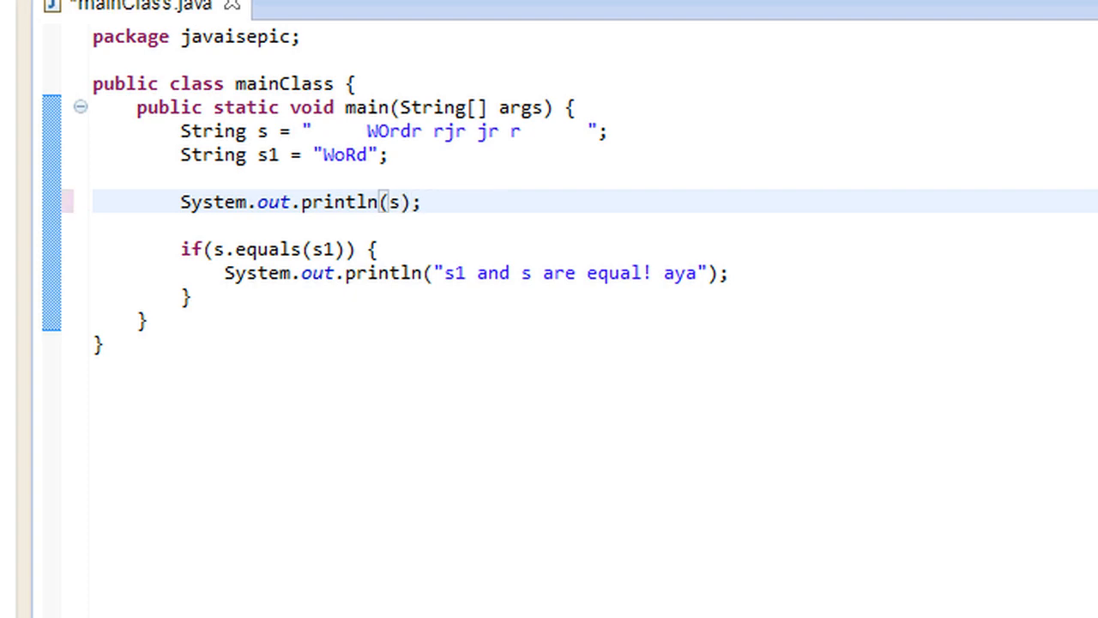
pyautogui.doubleClick(393, 202)
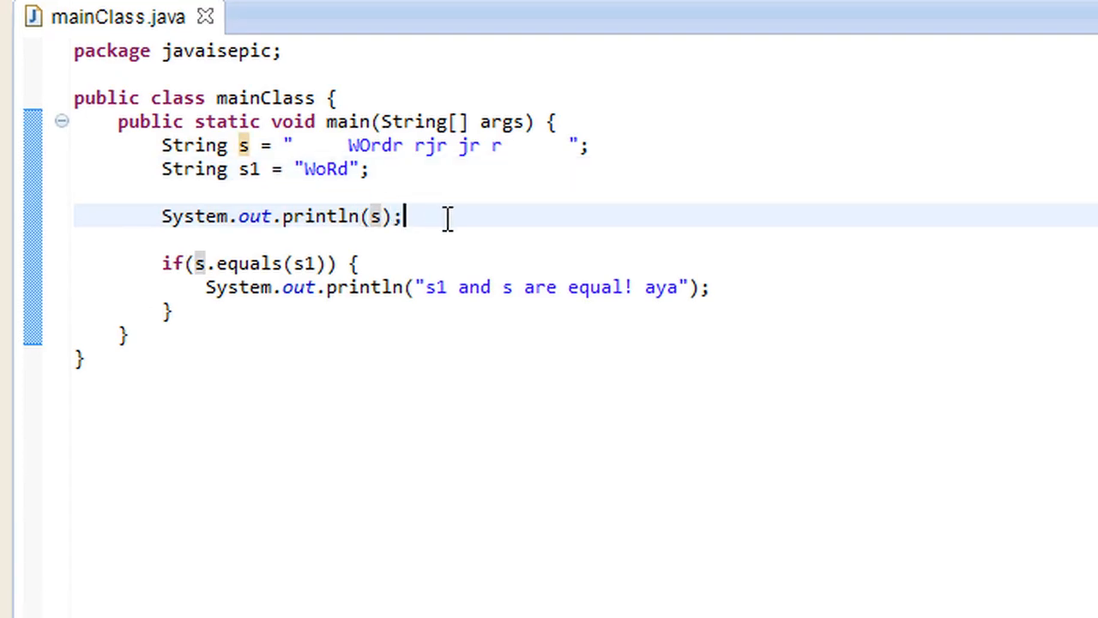
pyautogui.moveTo(467, 227)
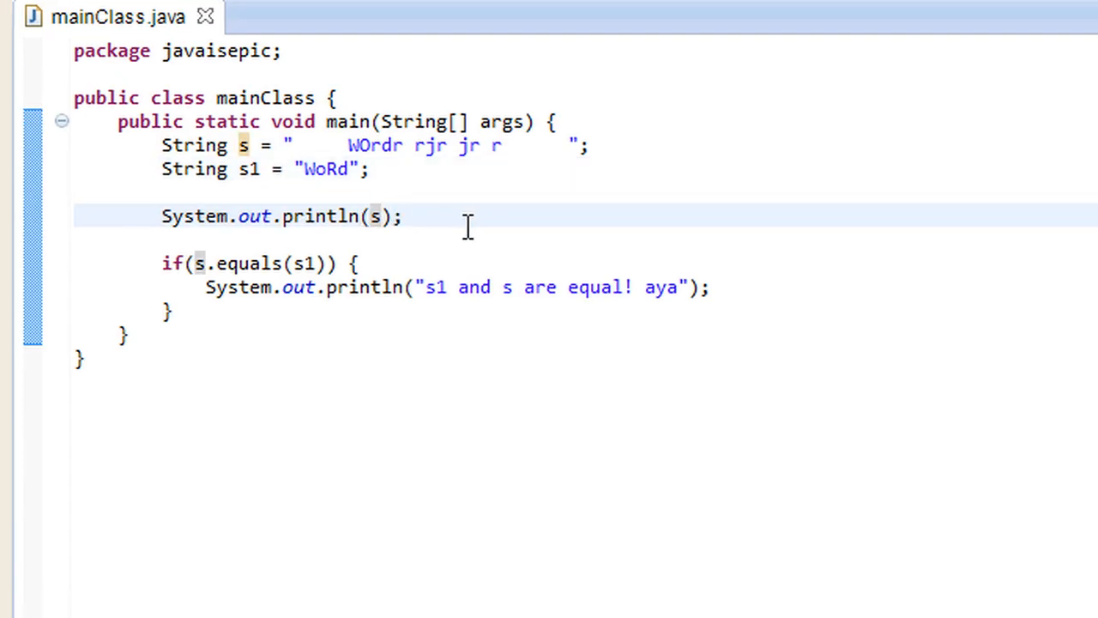
pyautogui.moveTo(473, 230)
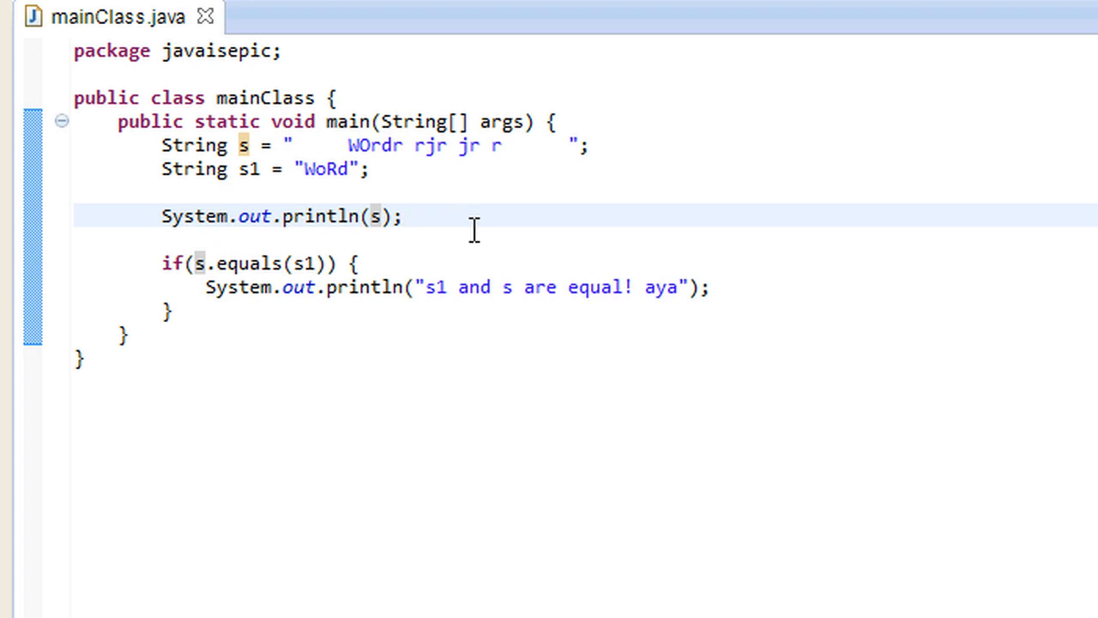
pyautogui.moveTo(479, 232)
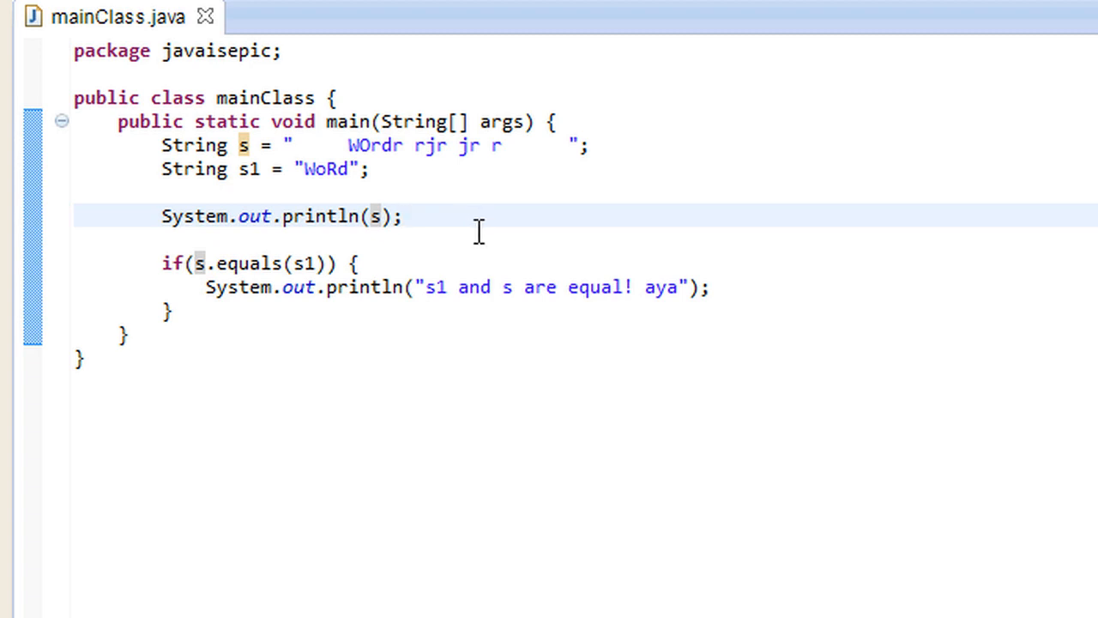
pyautogui.click(403, 216)
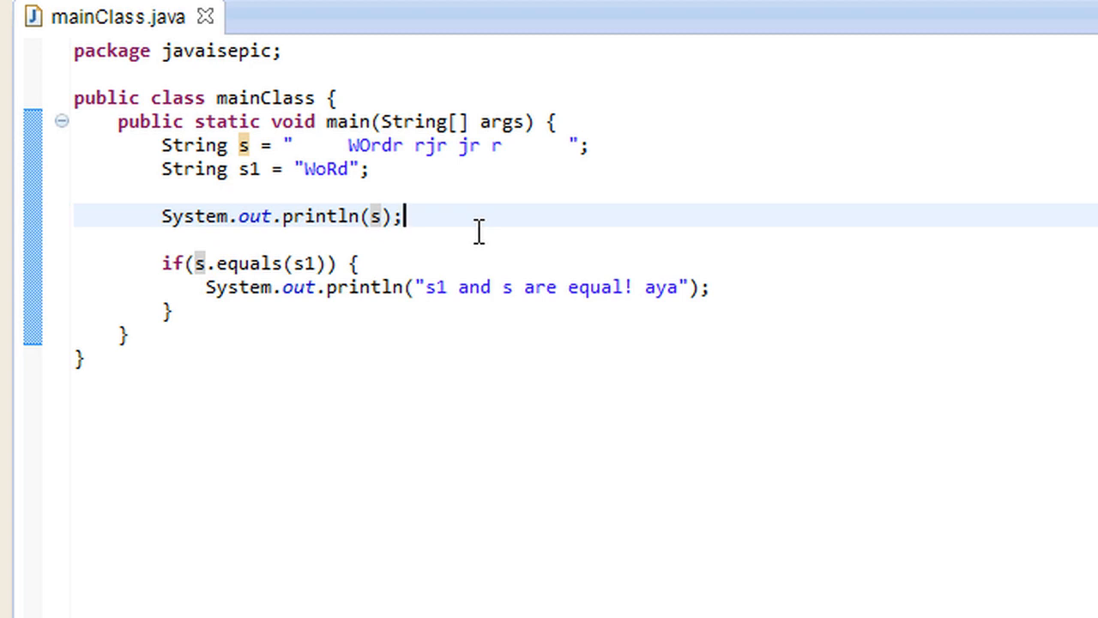
pyautogui.moveTo(772, 307)
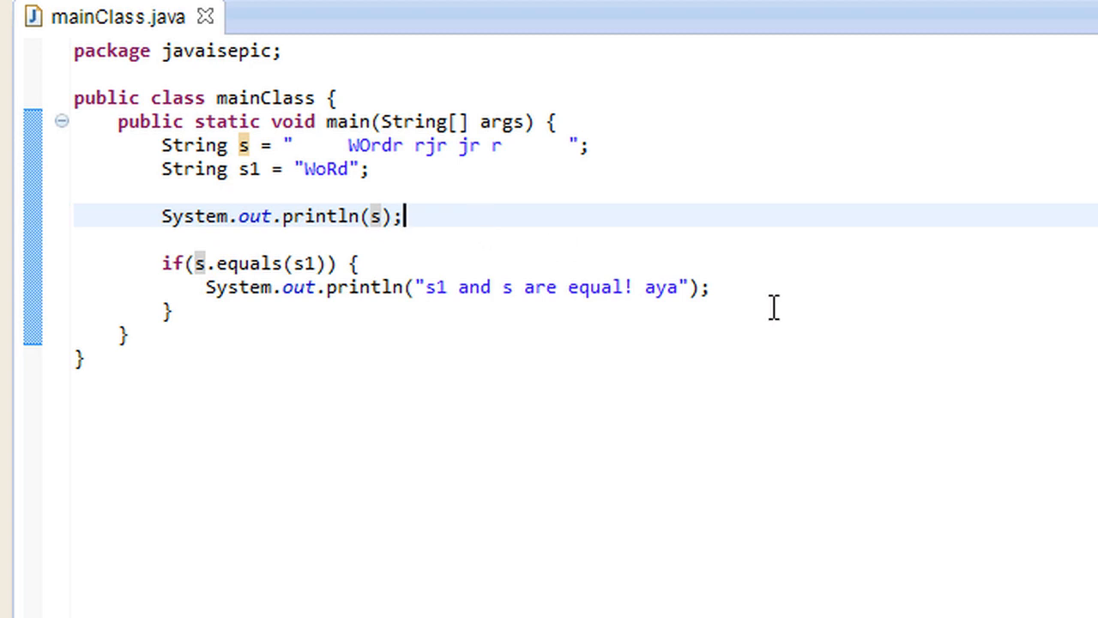